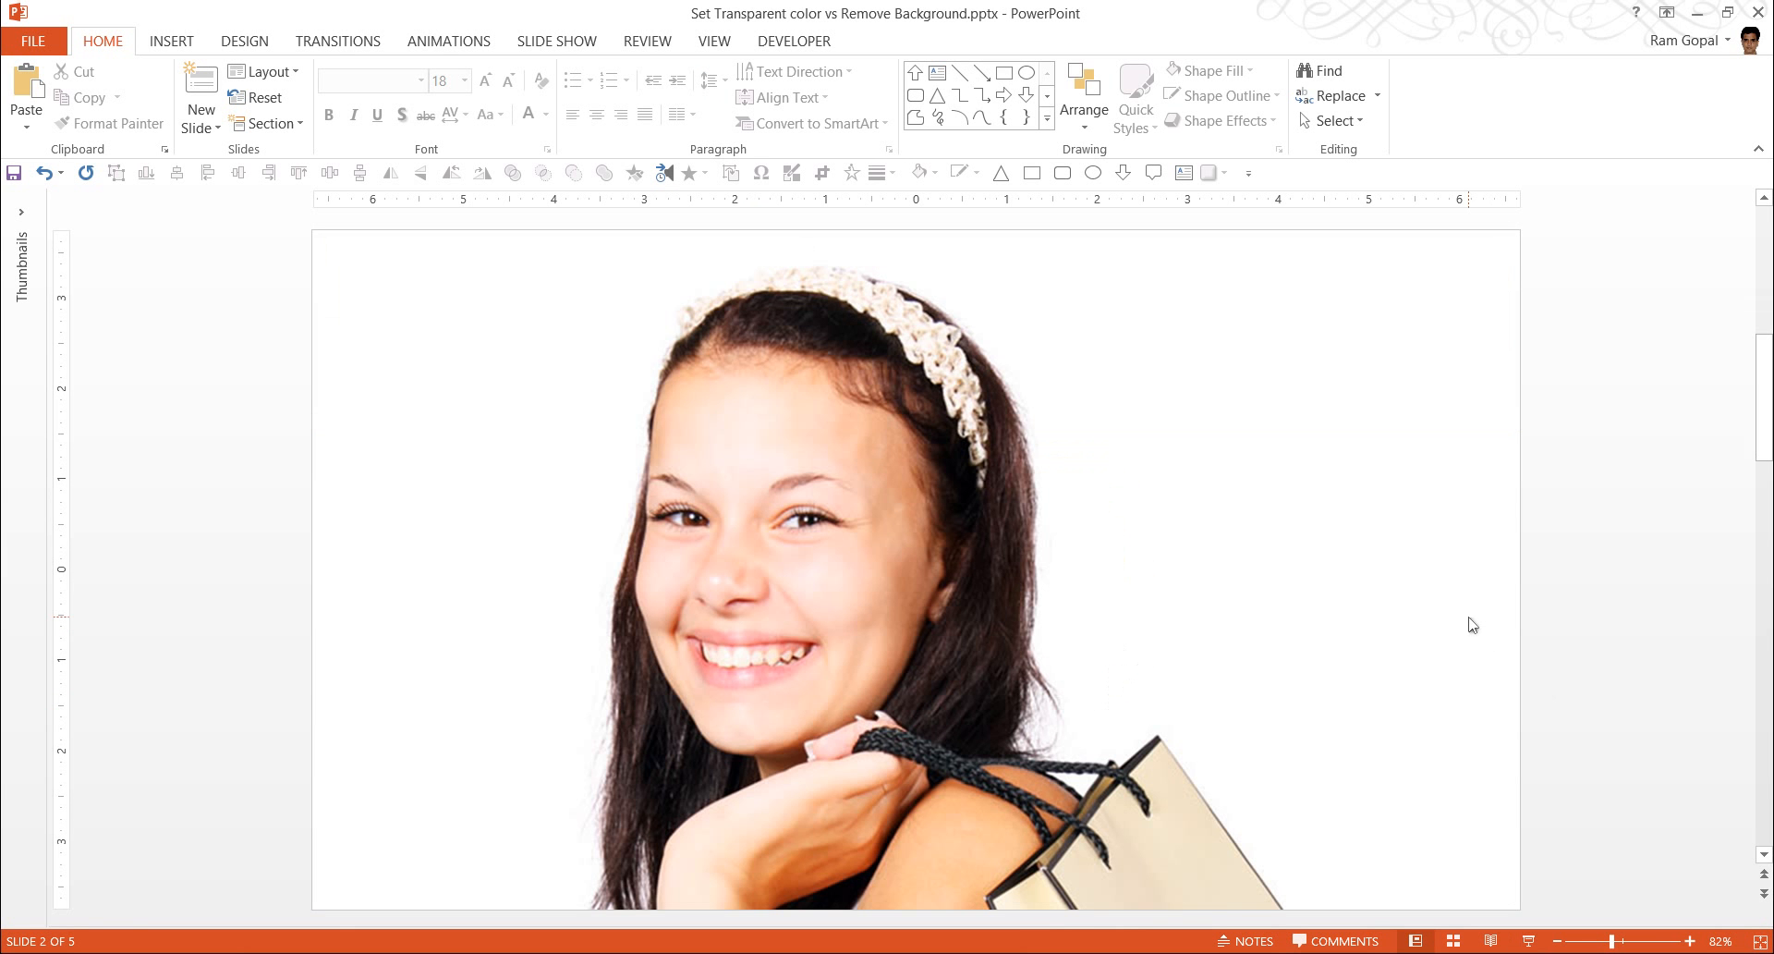
{"action": "mouse_move", "coordinate": [1374, 510]}
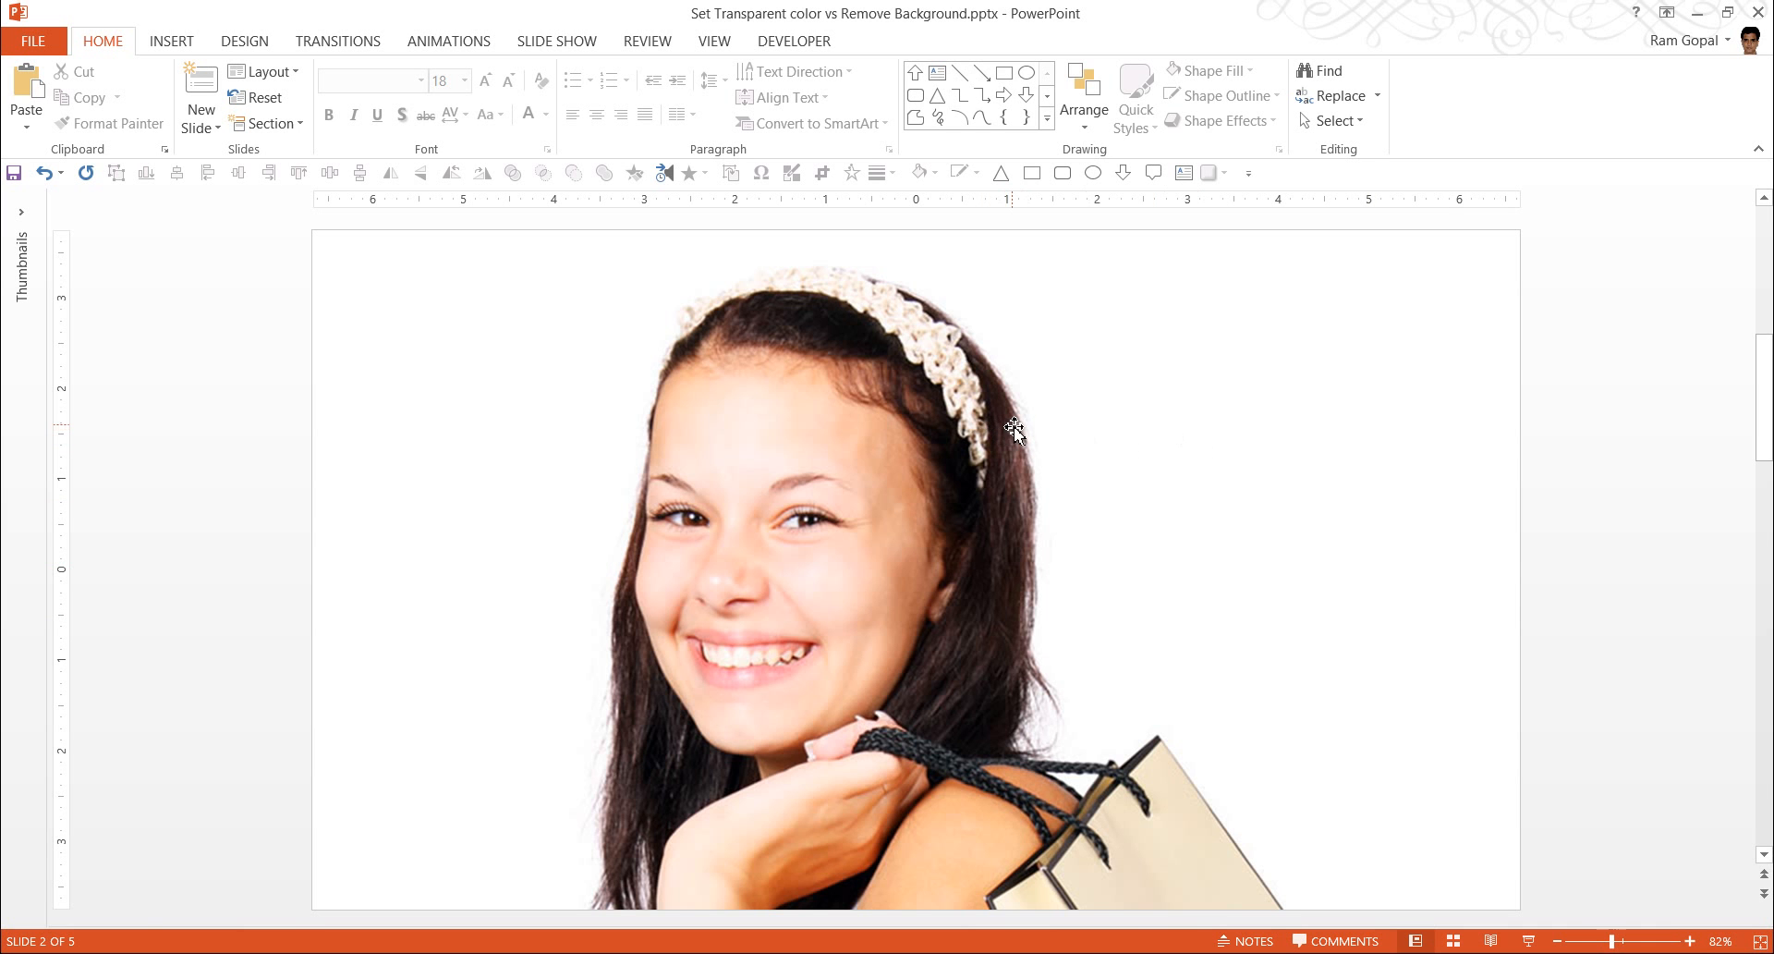
{"action": "mouse_move", "coordinate": [1443, 424]}
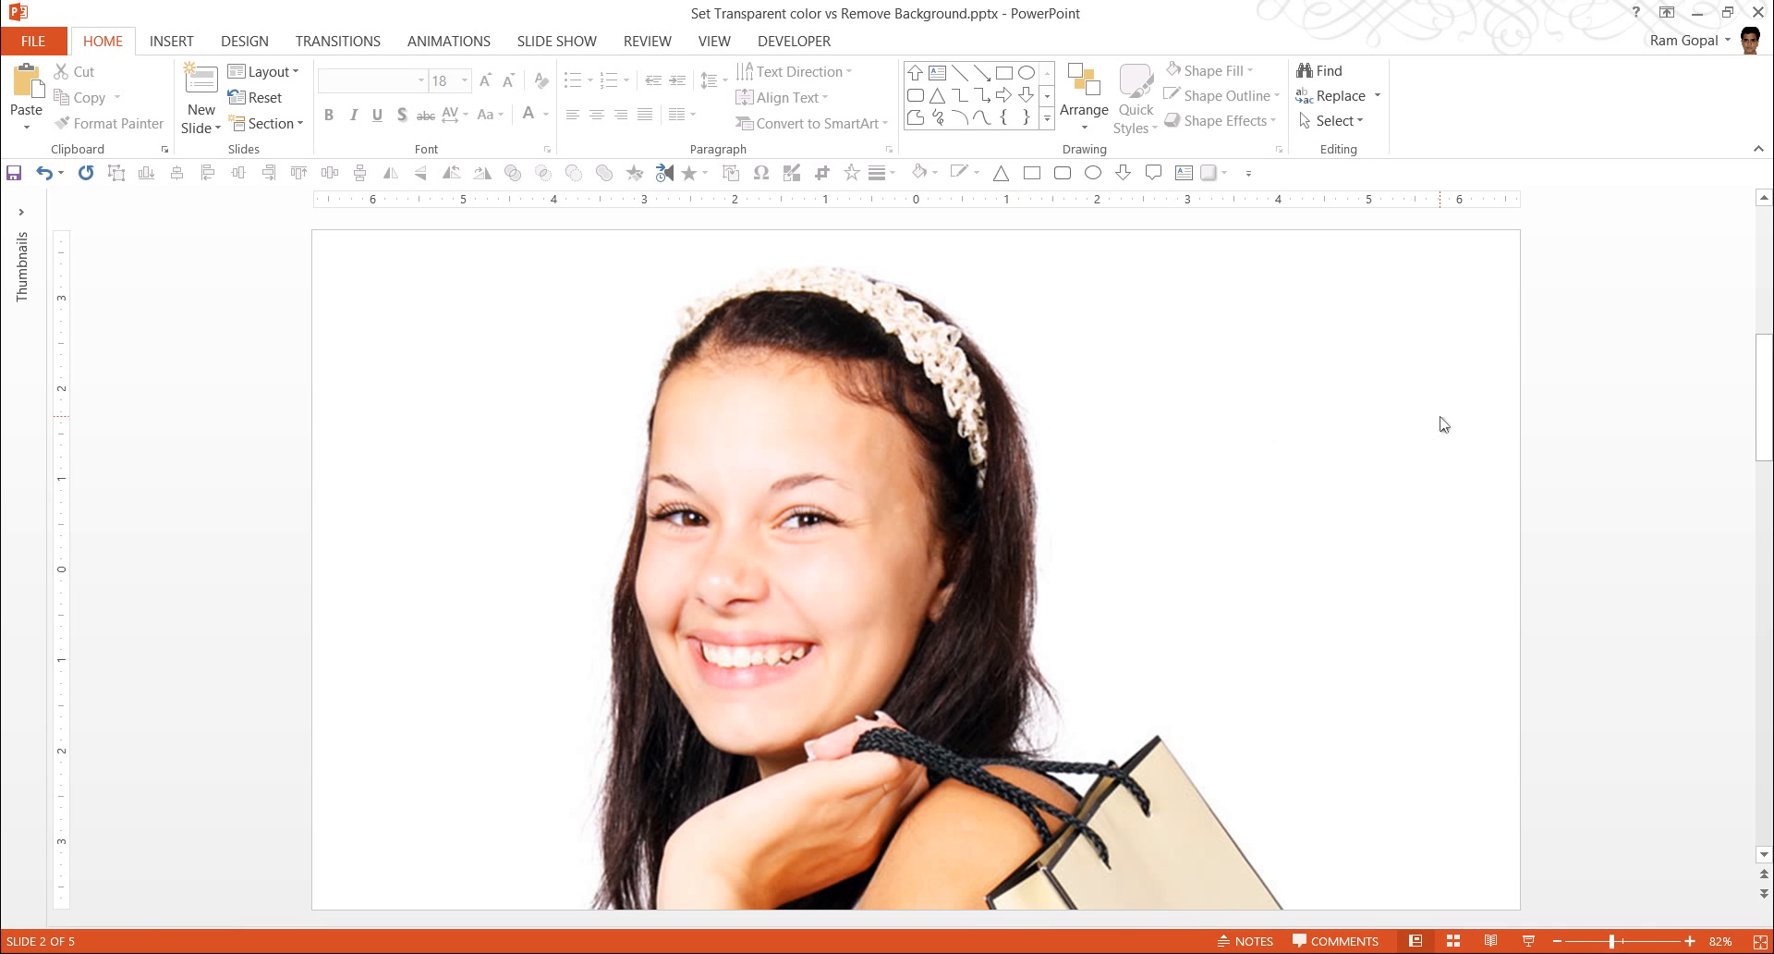
{"action": "mouse_move", "coordinate": [1042, 423]}
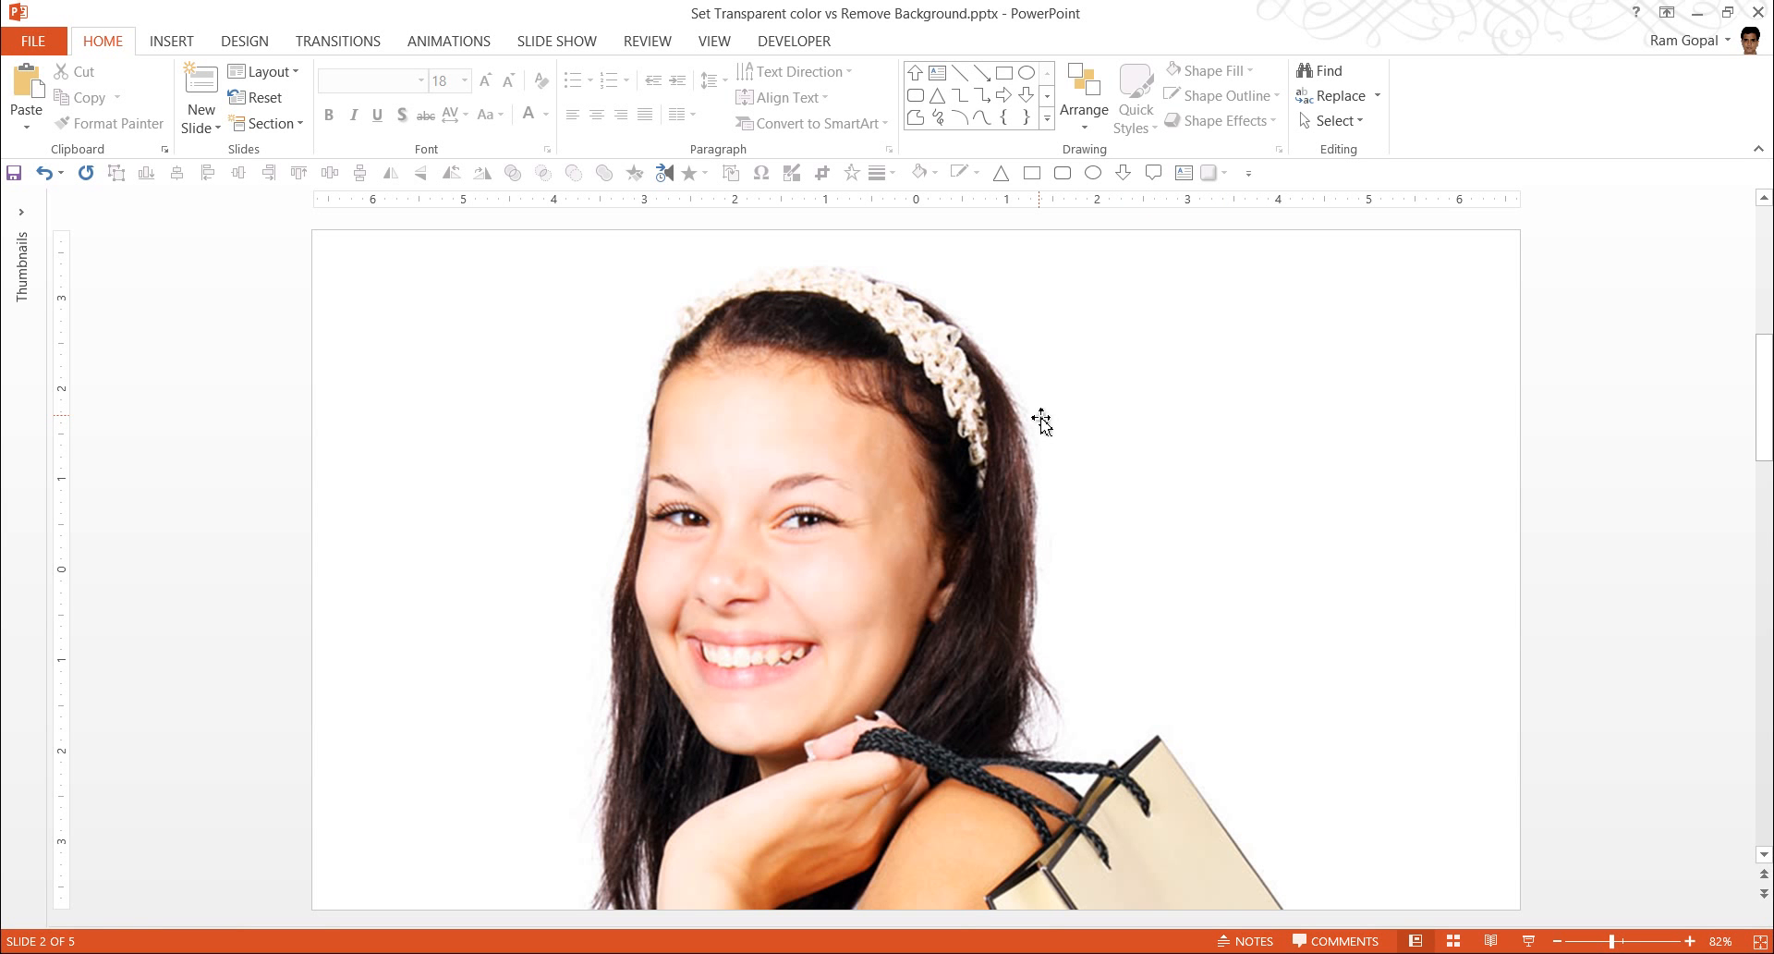
{"action": "mouse_move", "coordinate": [1241, 393]}
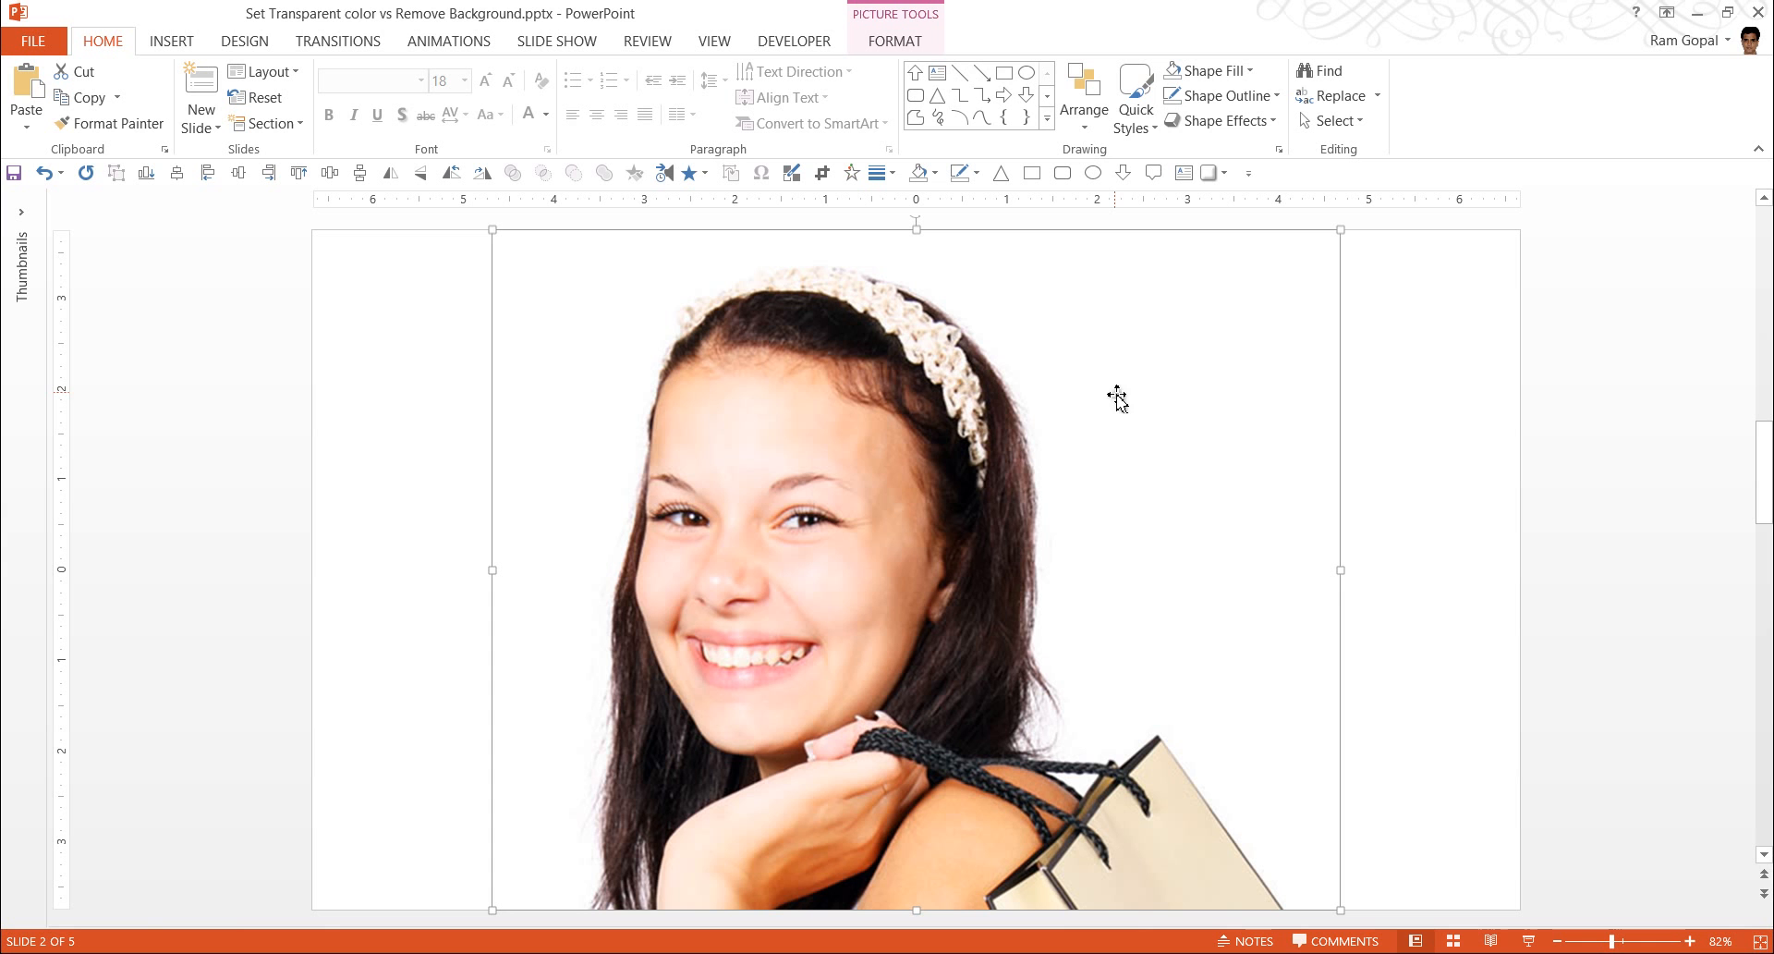
{"action": "mouse_move", "coordinate": [893, 42]}
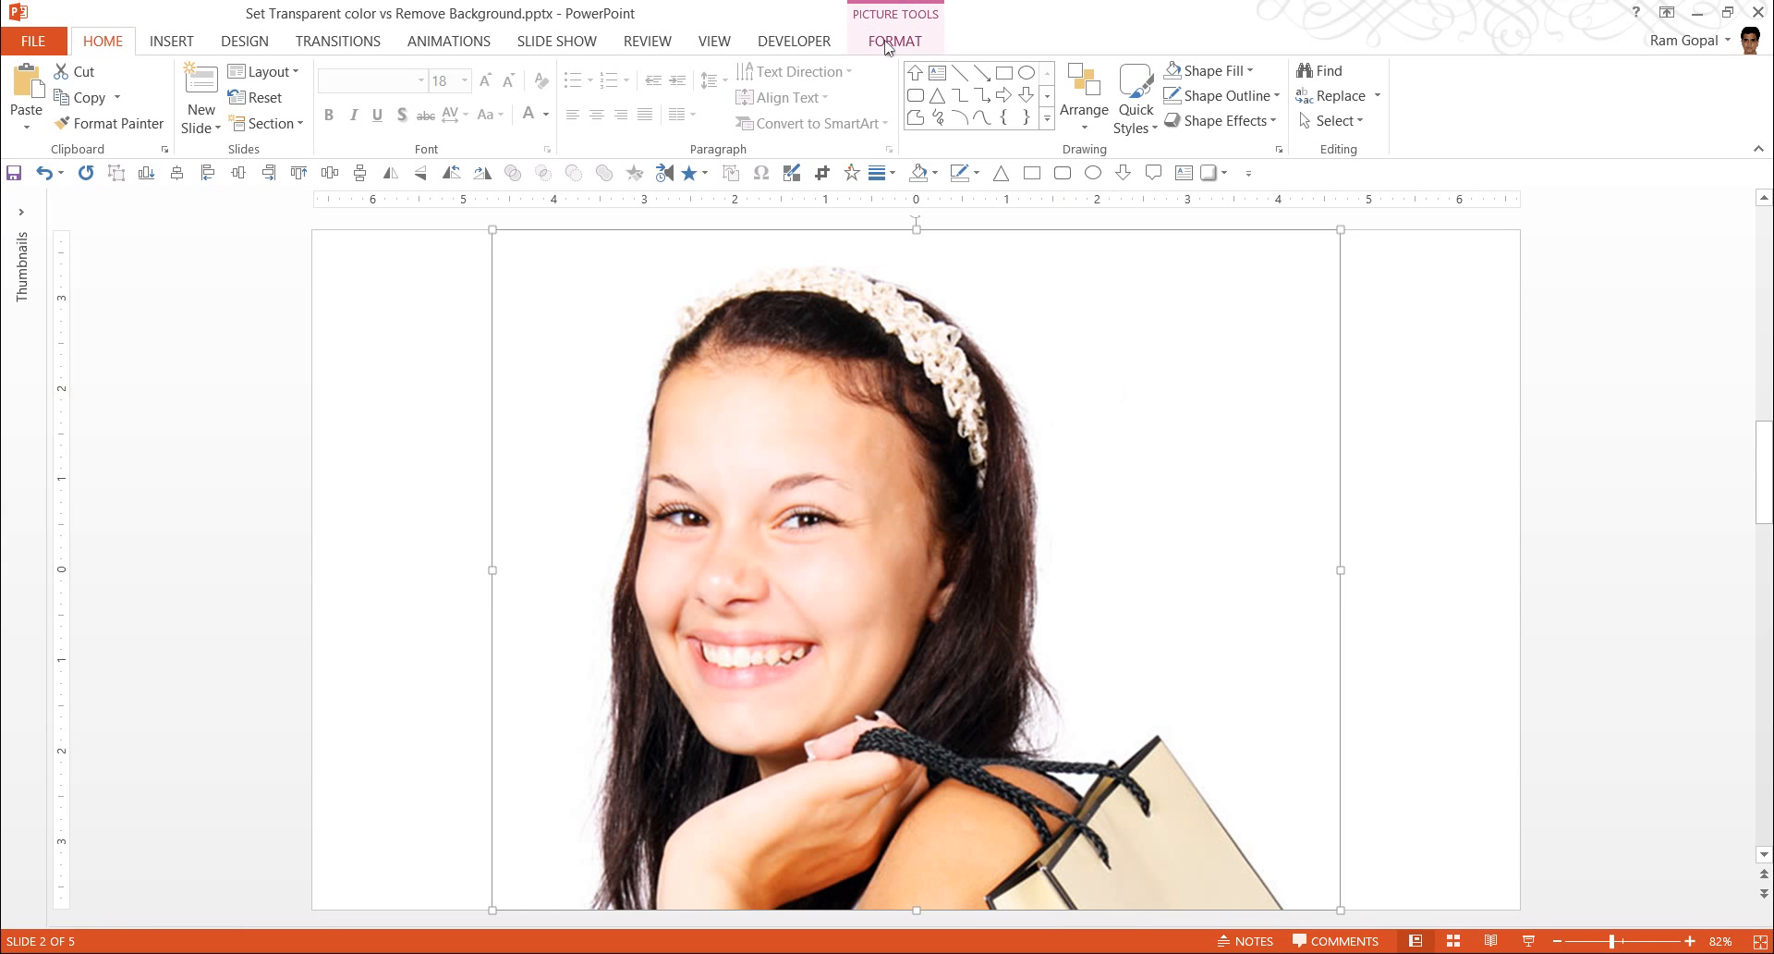
{"action": "mouse_move", "coordinate": [1031, 474]}
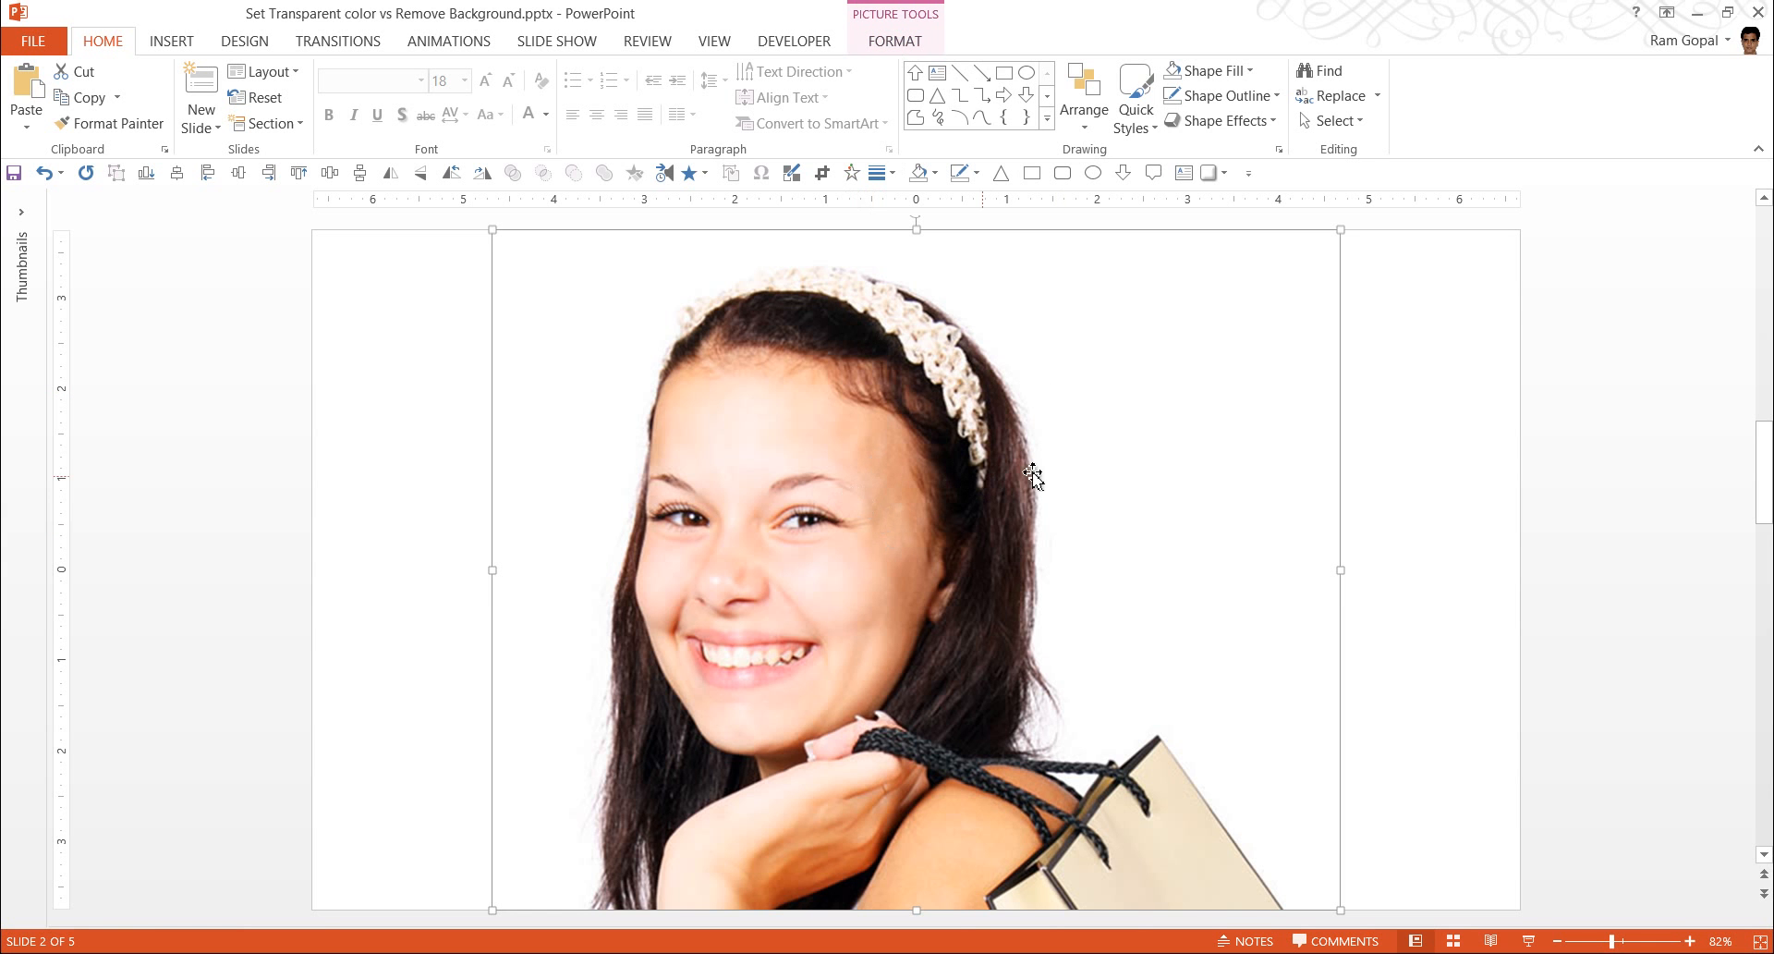
Step: Show the photo's Color presets (saturation, tone, recolor) from the Picture Tools Format tab
{"action": "left_click", "coordinate": [892, 41]}
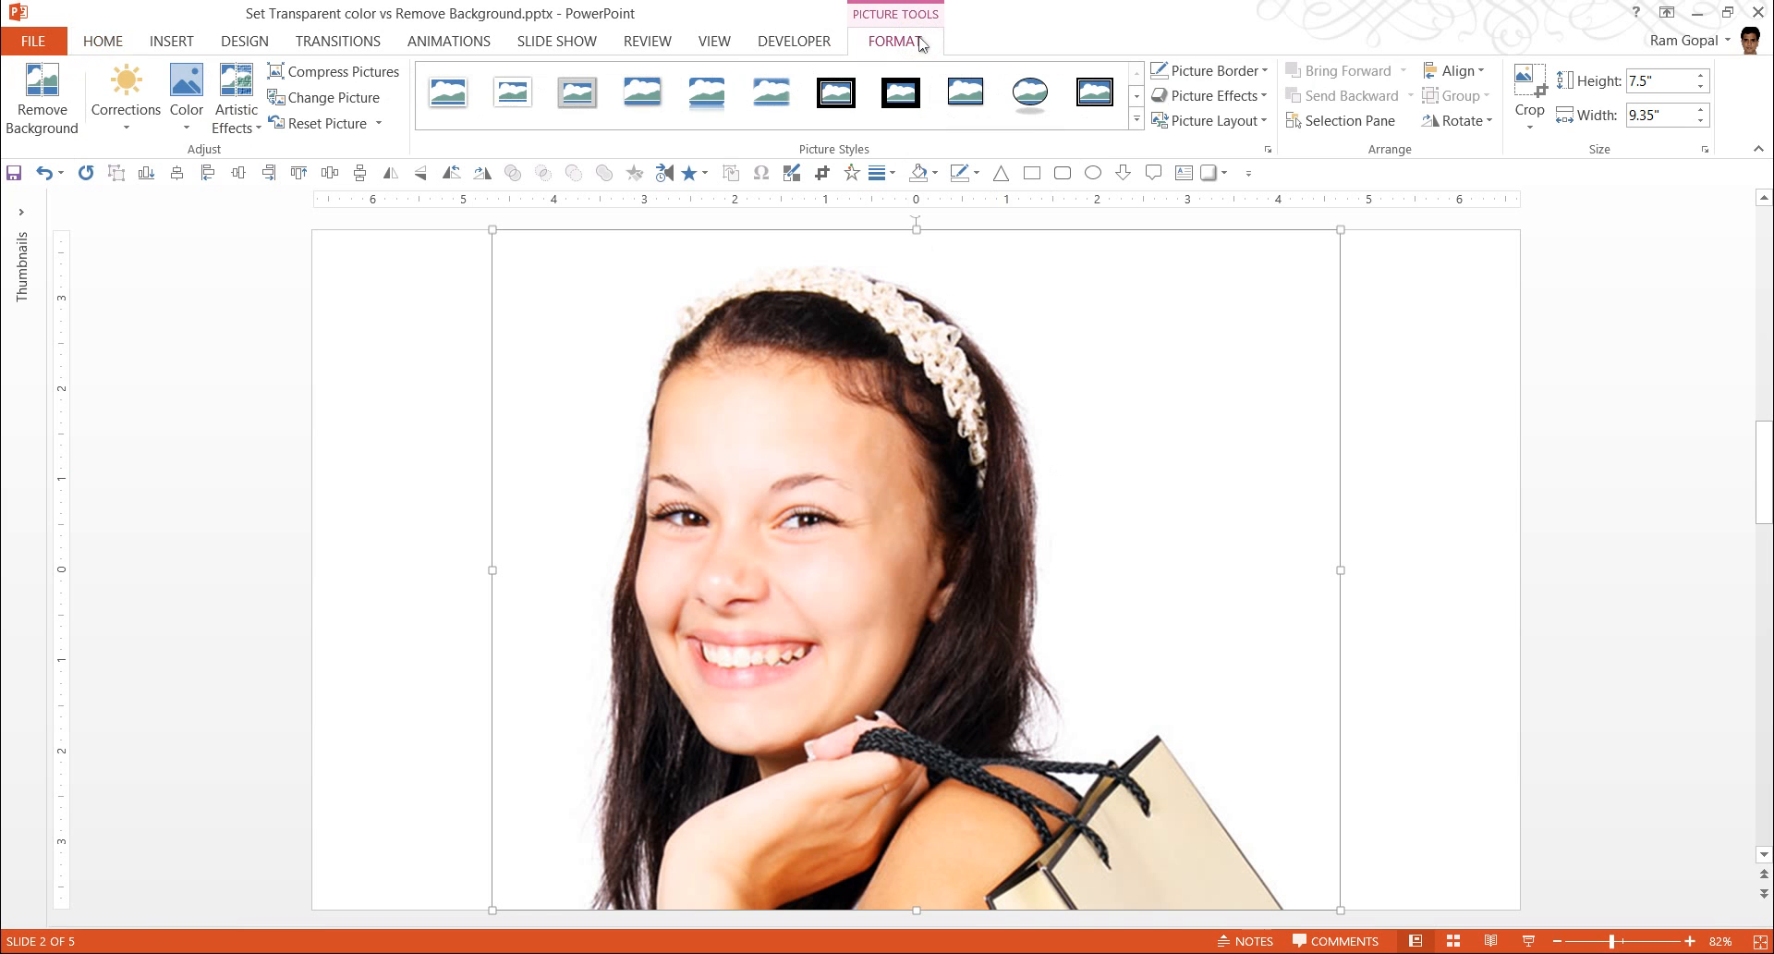
{"action": "left_click", "coordinate": [185, 97]}
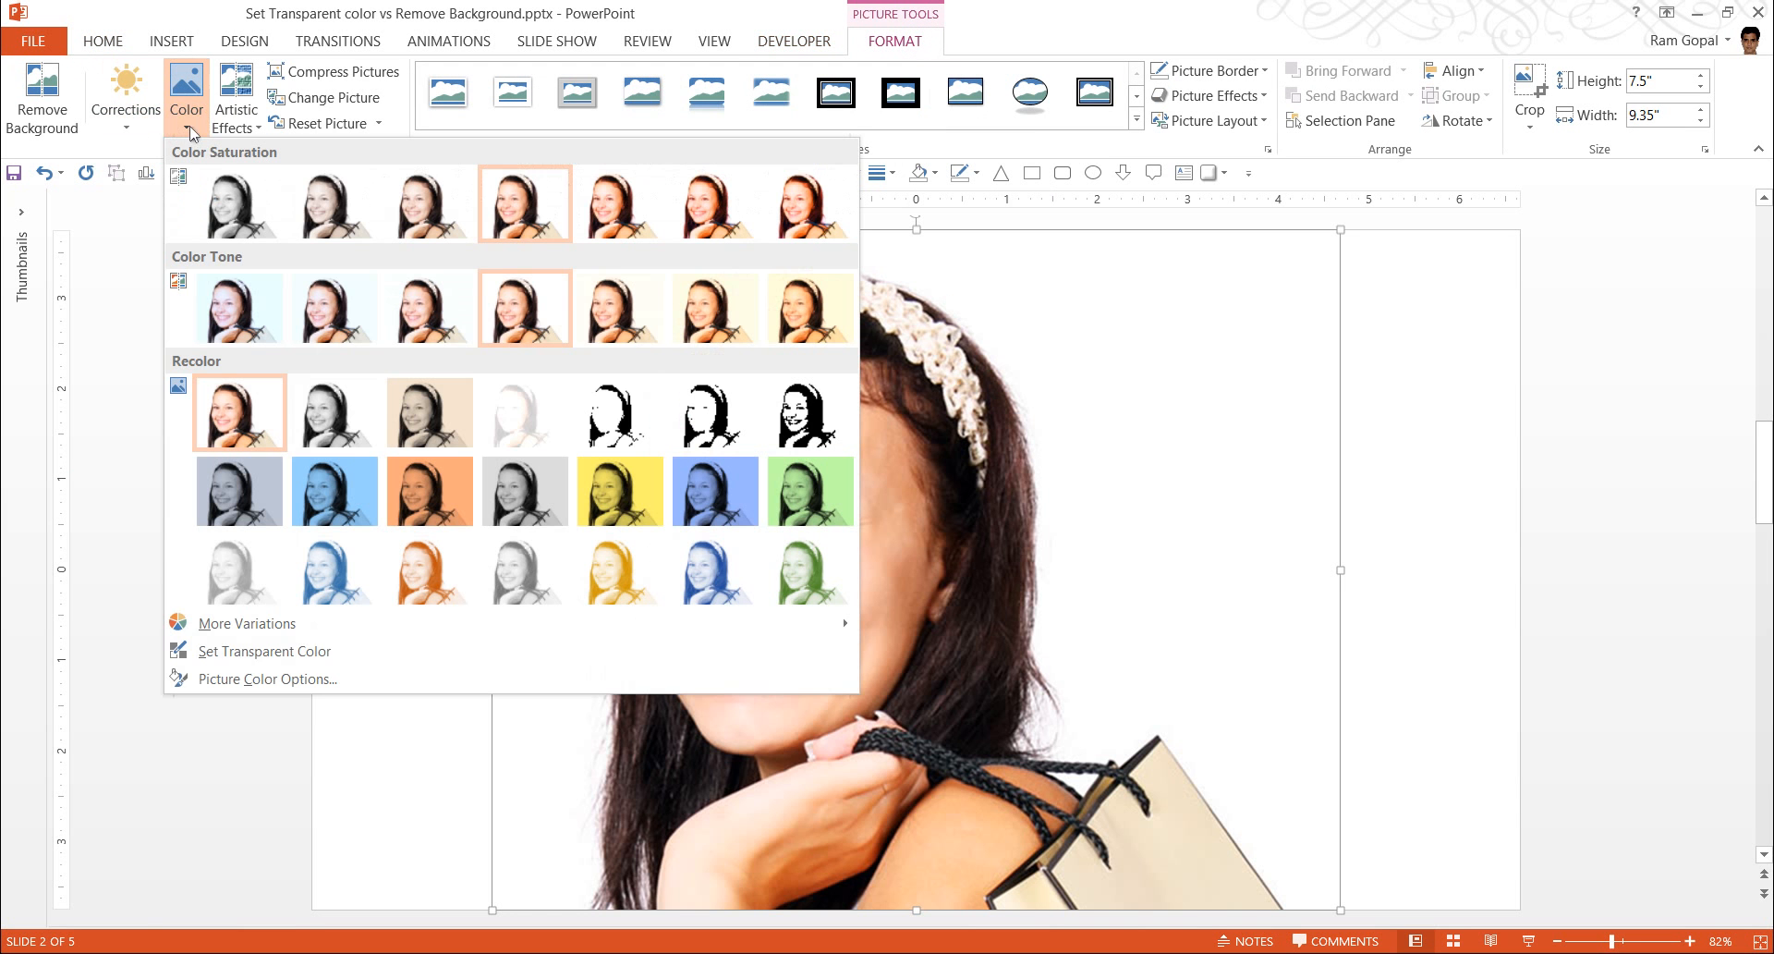
{"action": "mouse_move", "coordinate": [262, 651]}
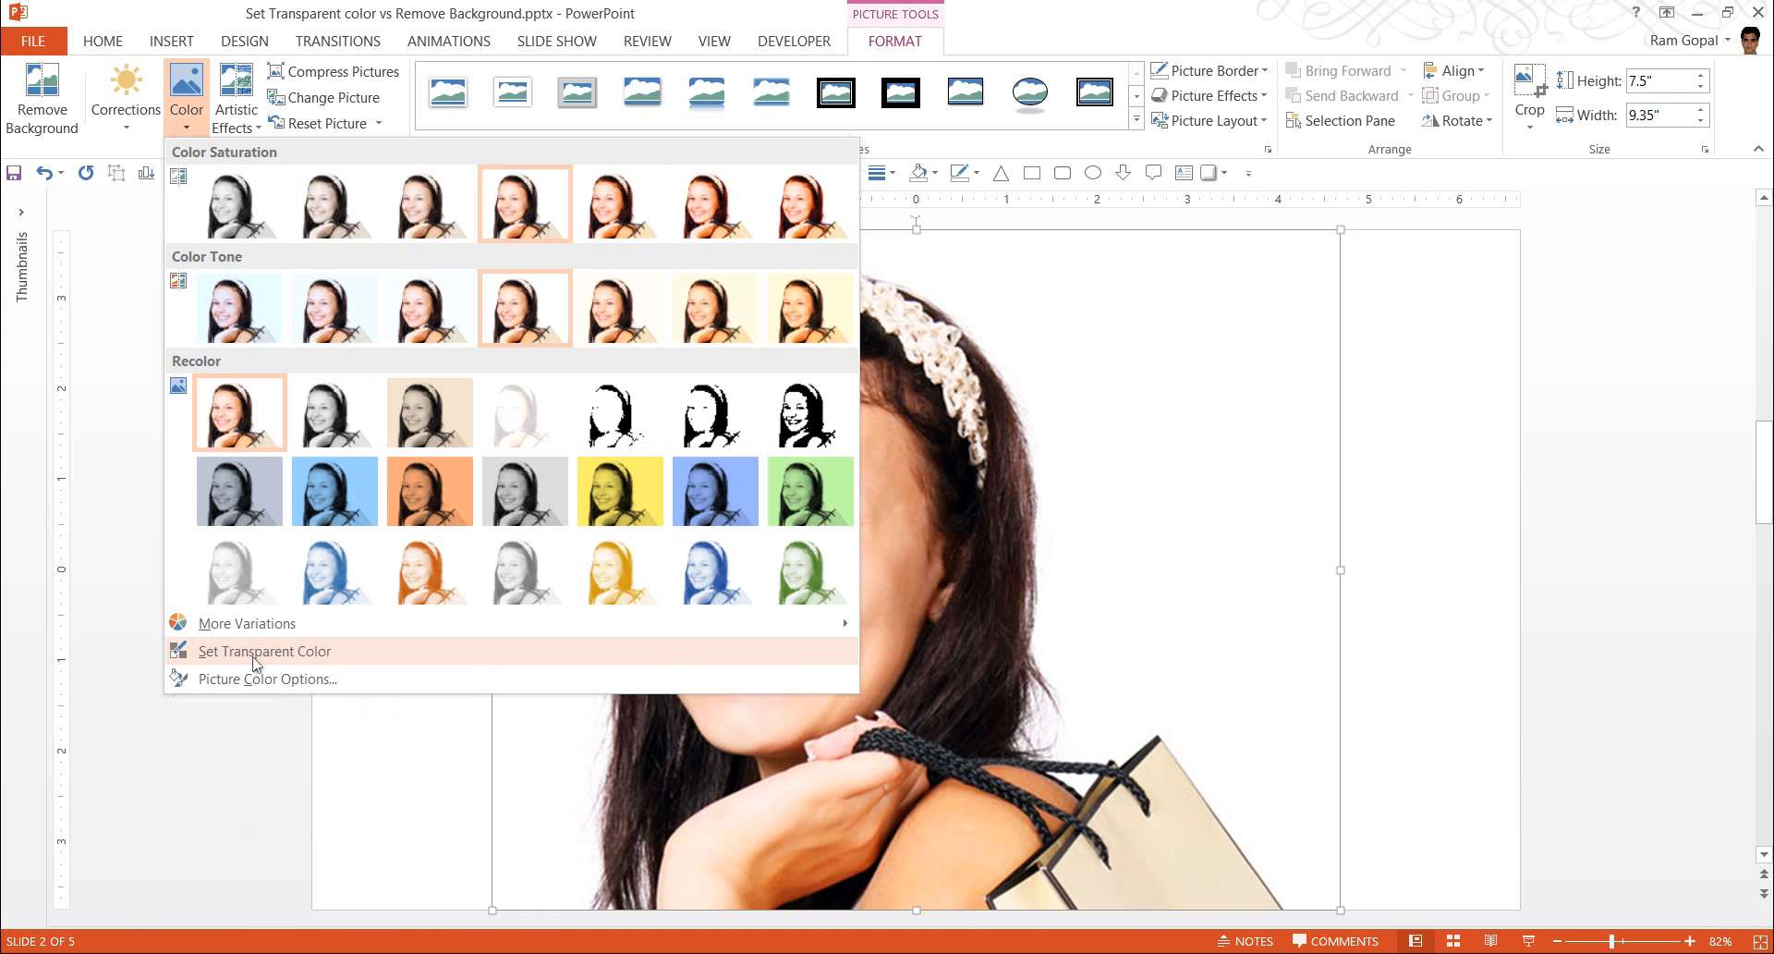
Step: Choose Set Transparent Color to start picking the photo's transparent colour
{"action": "left_click", "coordinate": [263, 651]}
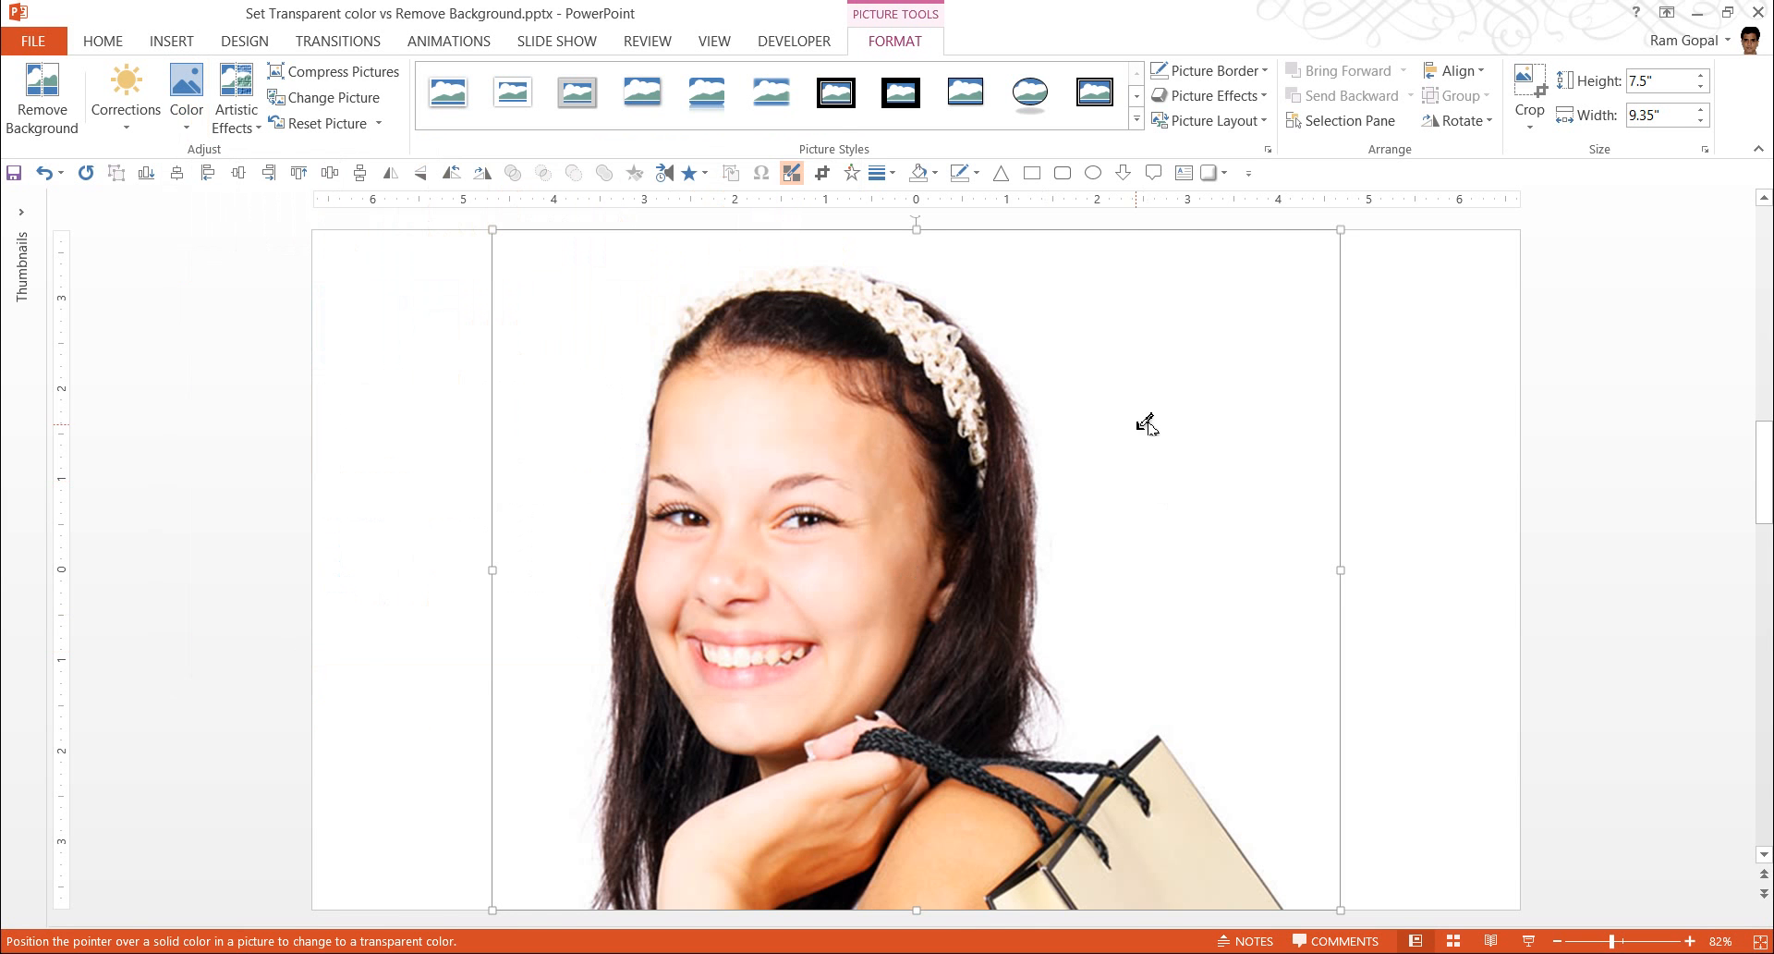
{"action": "mouse_move", "coordinate": [1174, 393]}
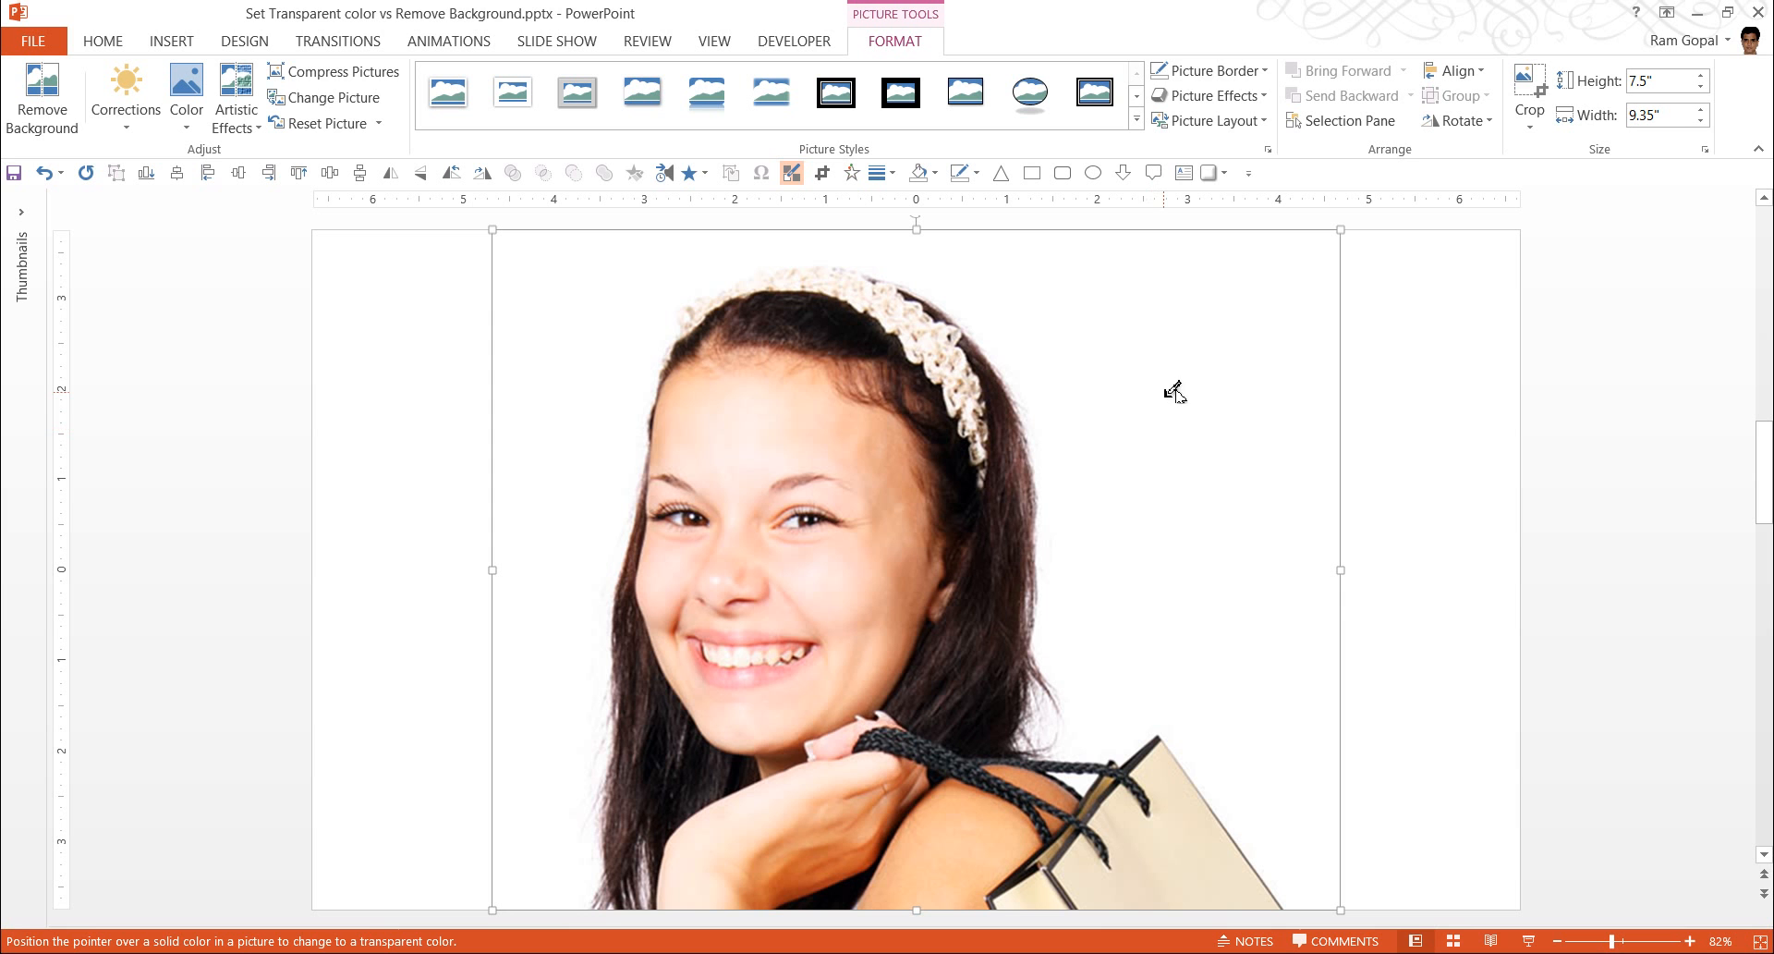
{"action": "mouse_move", "coordinate": [1208, 374]}
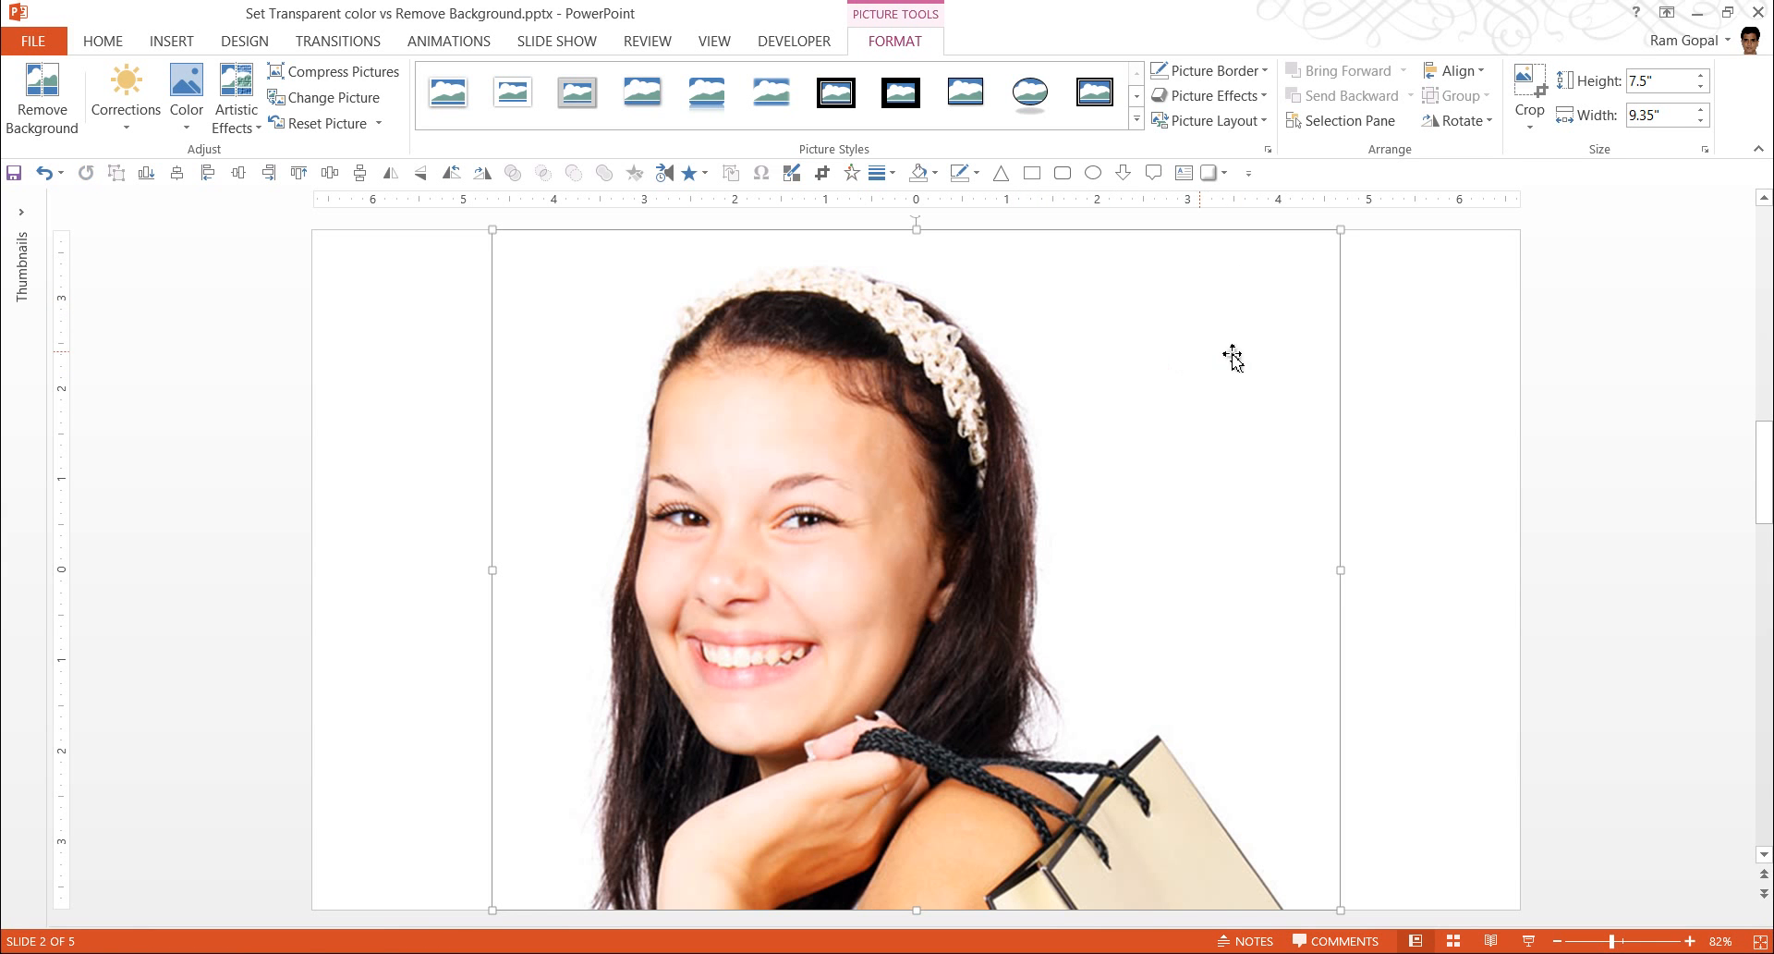
{"action": "mouse_move", "coordinate": [1604, 461]}
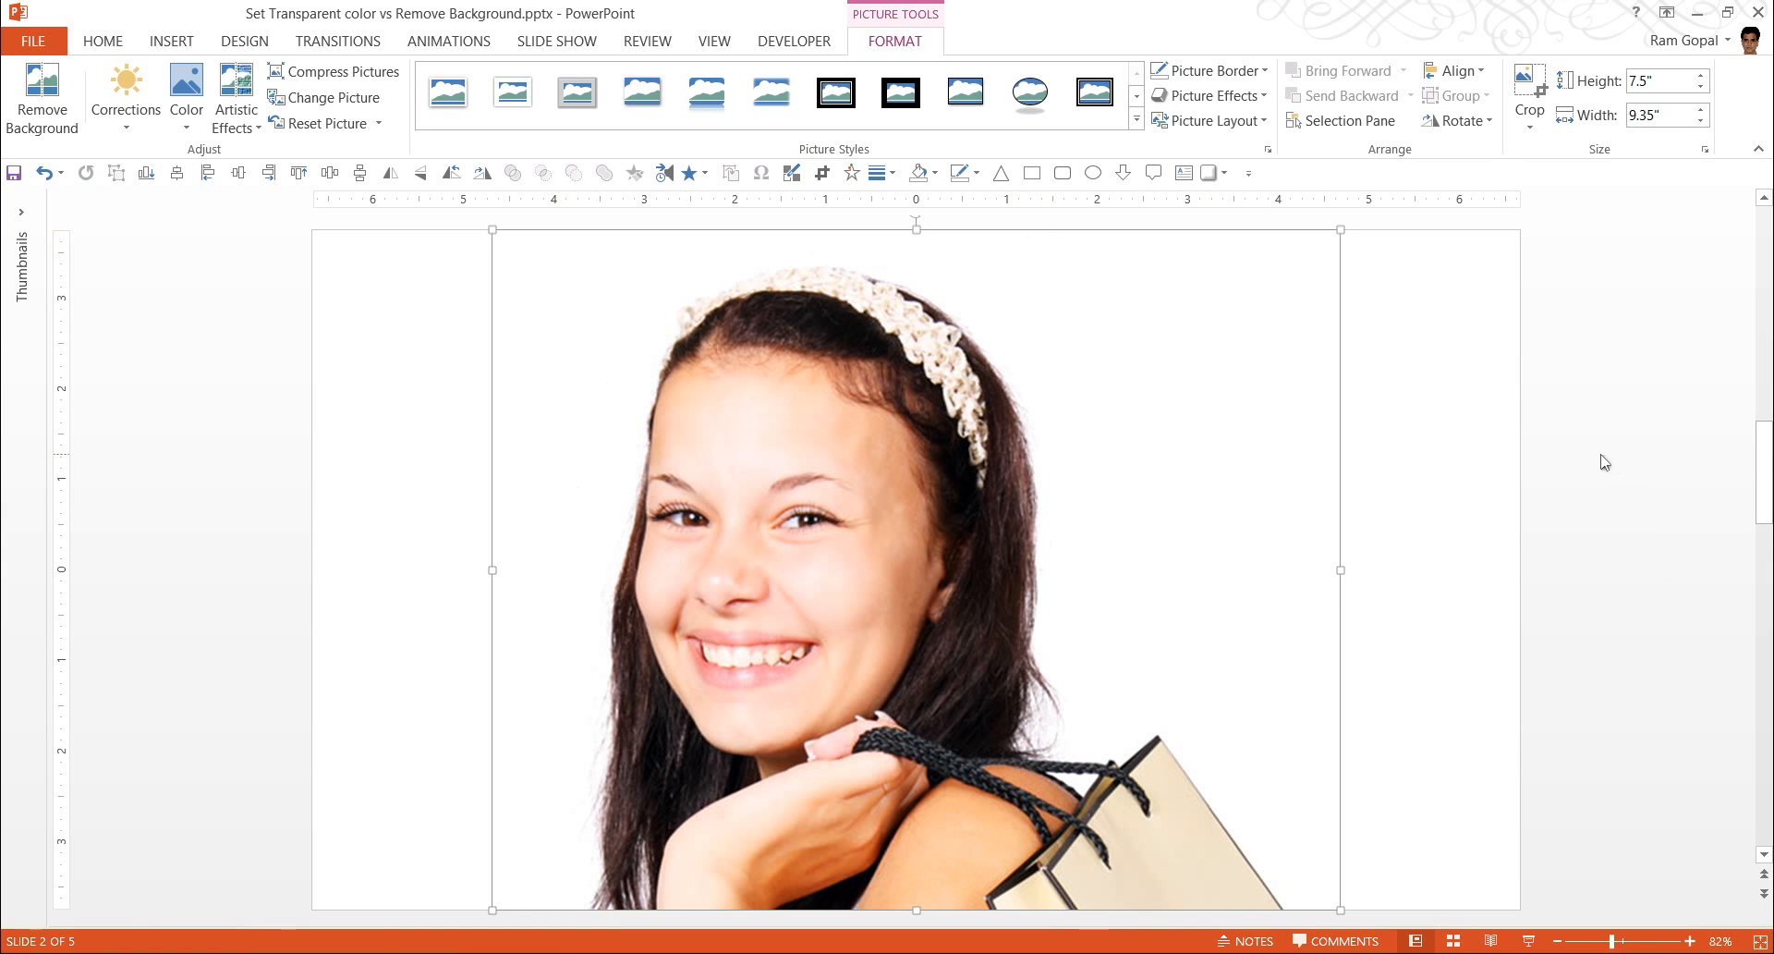
{"action": "mouse_move", "coordinate": [1379, 471]}
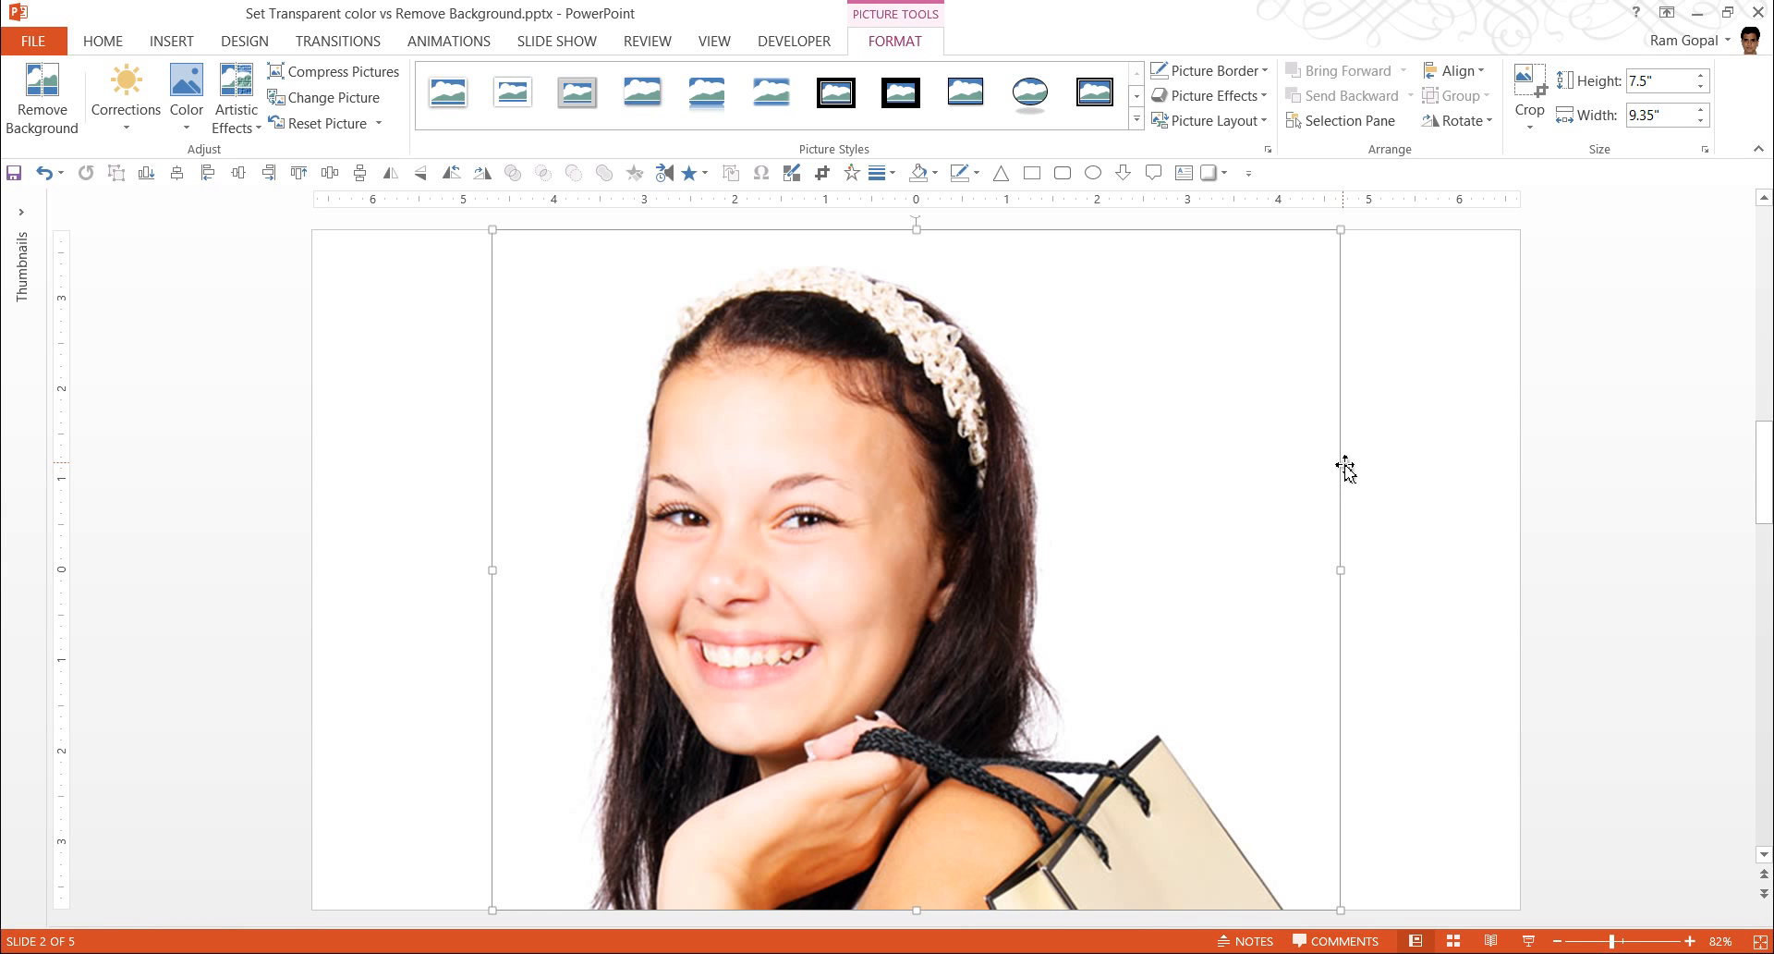
{"action": "mouse_move", "coordinate": [1420, 457]}
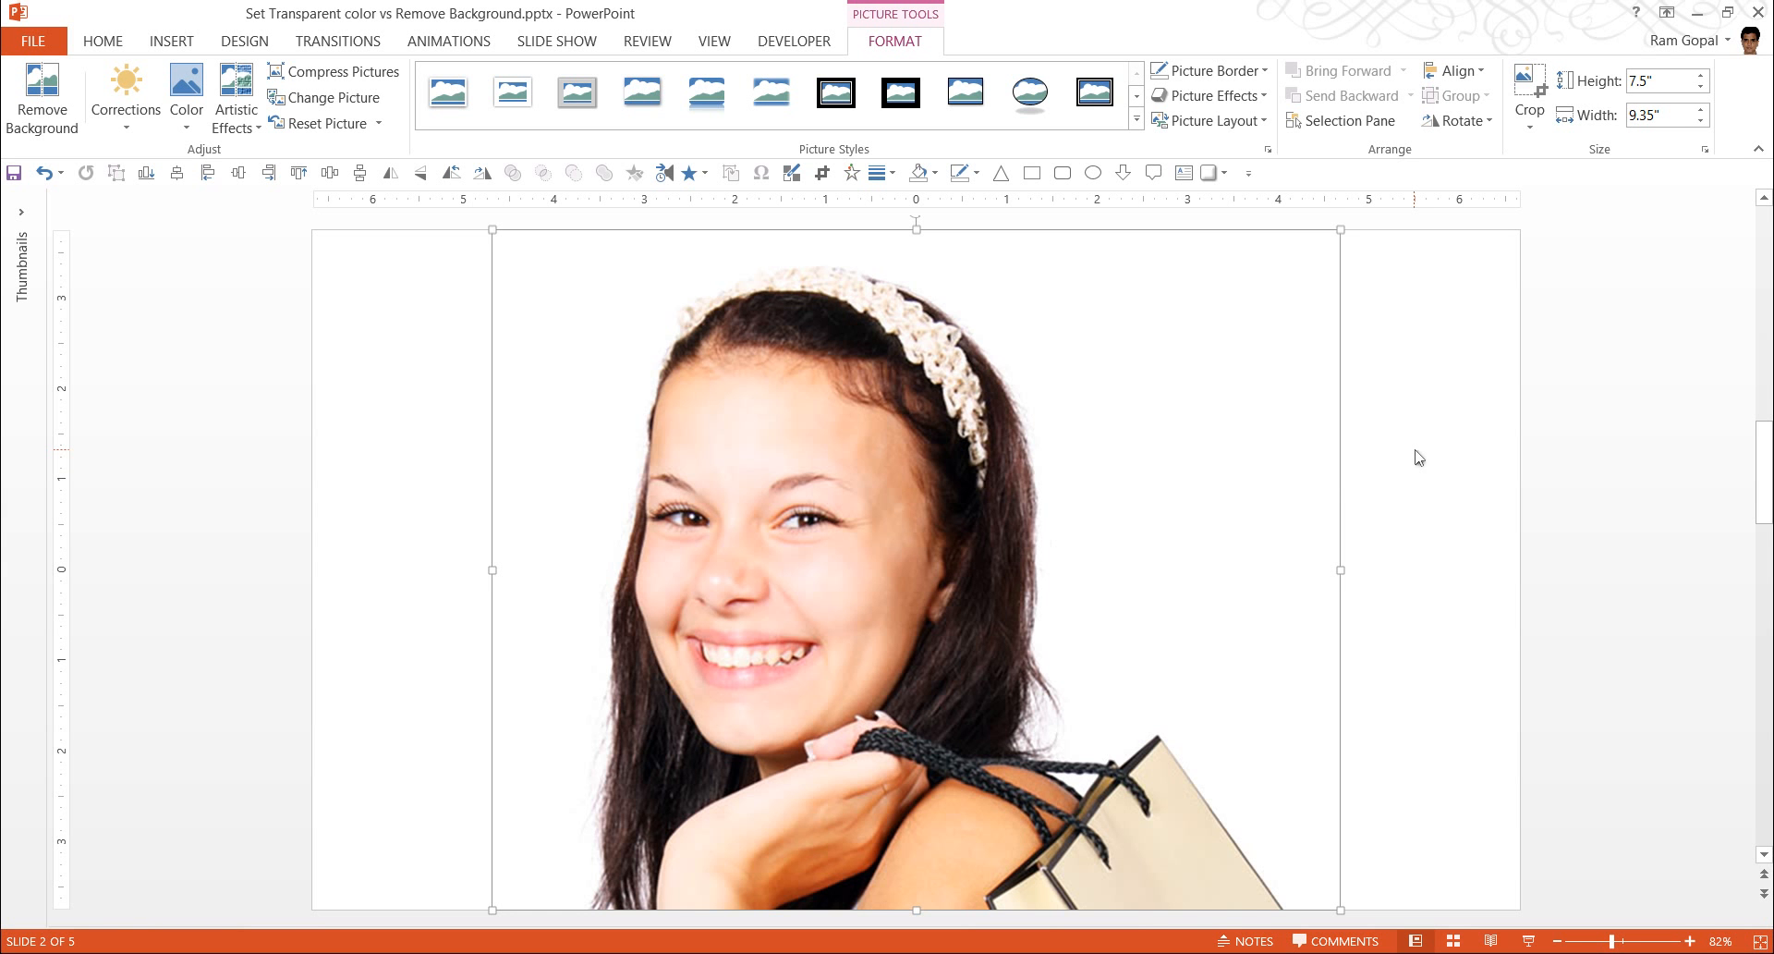
{"action": "mouse_move", "coordinate": [1114, 493]}
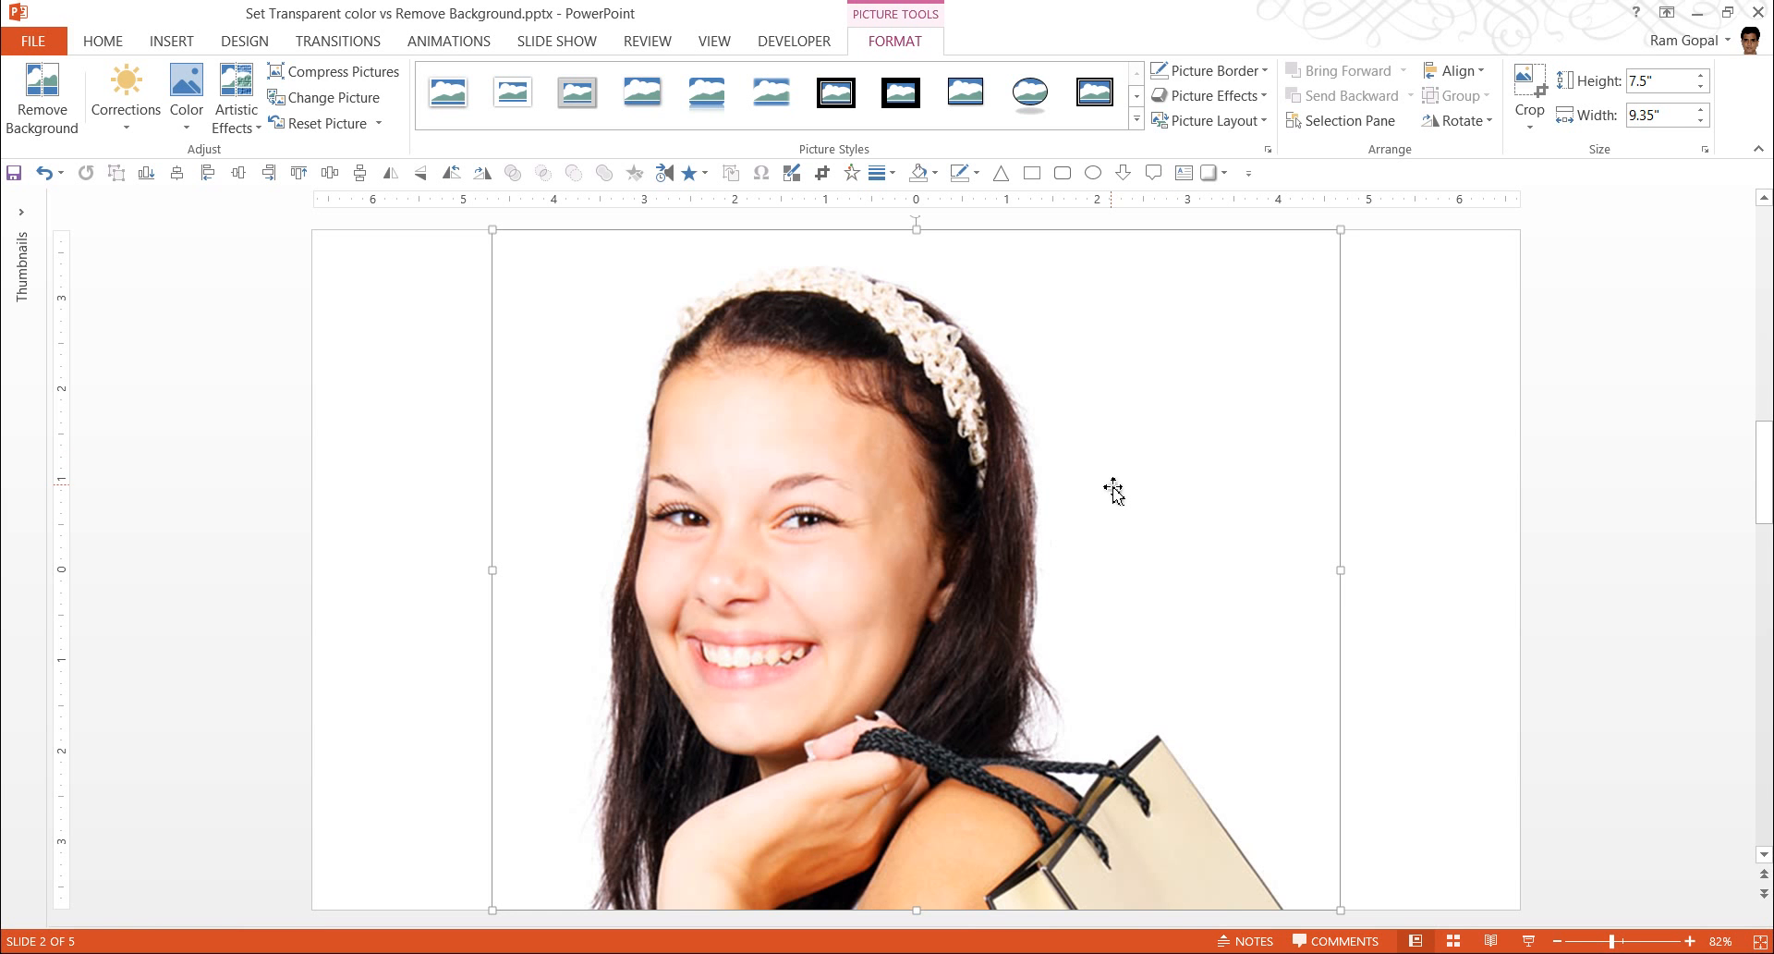
{"action": "mouse_move", "coordinate": [917, 428]}
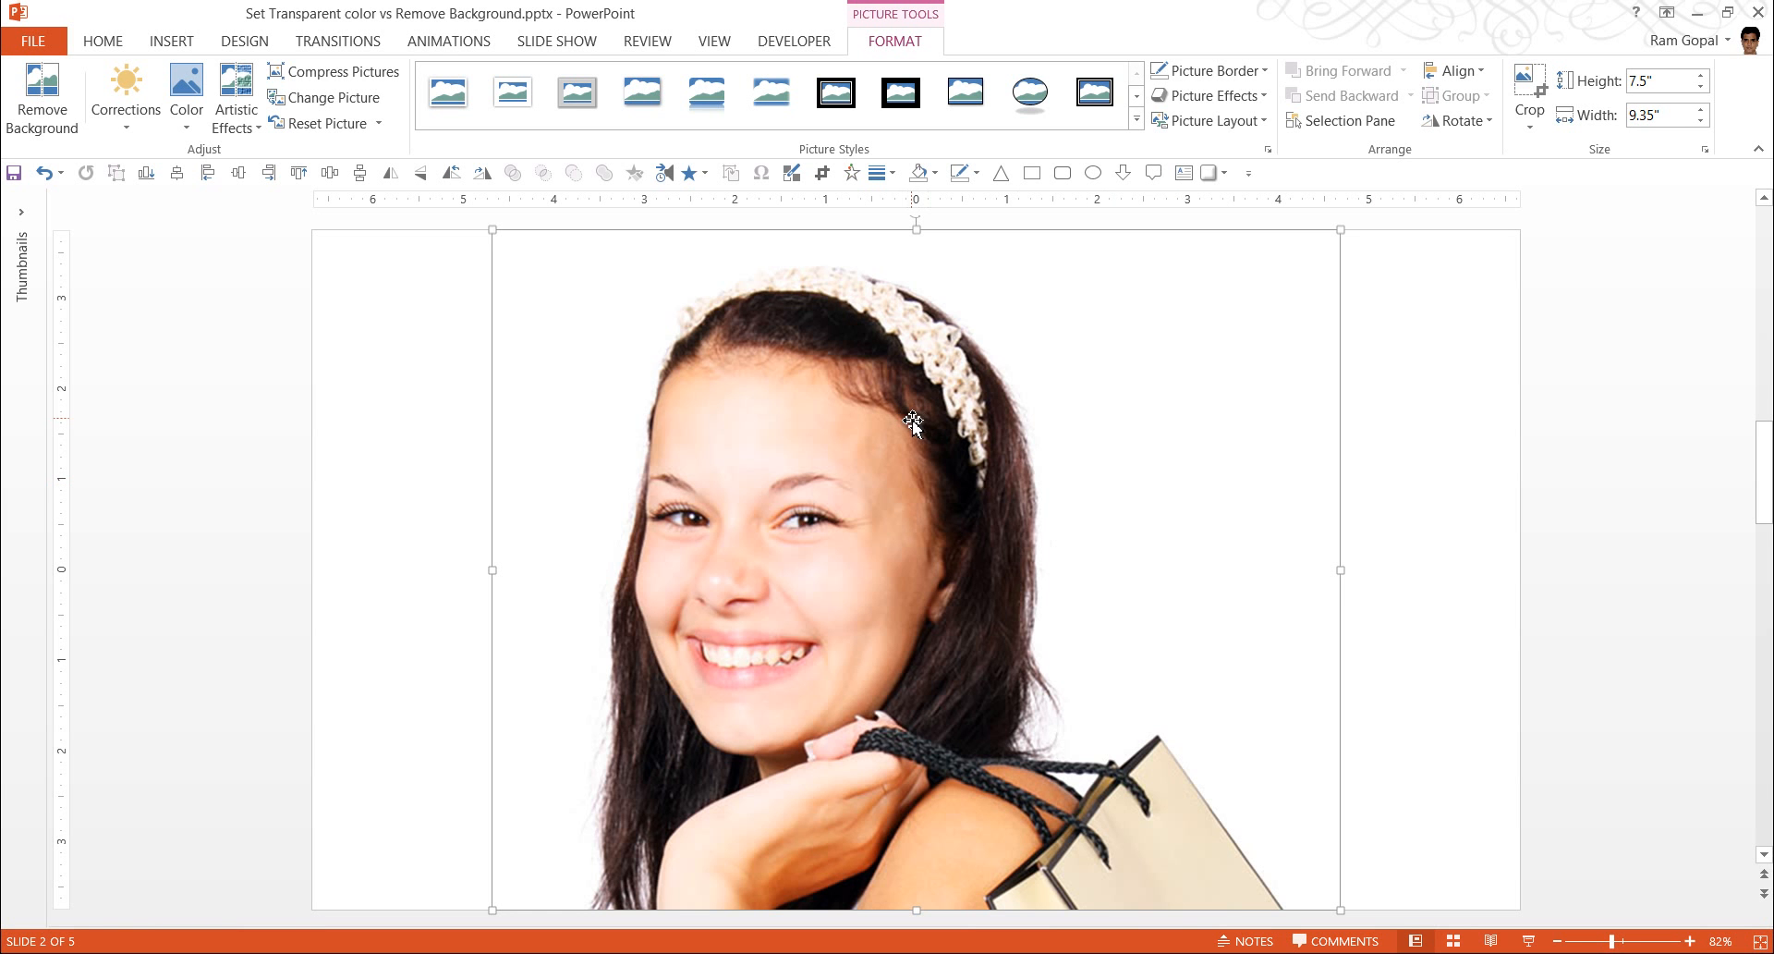
{"action": "mouse_move", "coordinate": [1472, 427]}
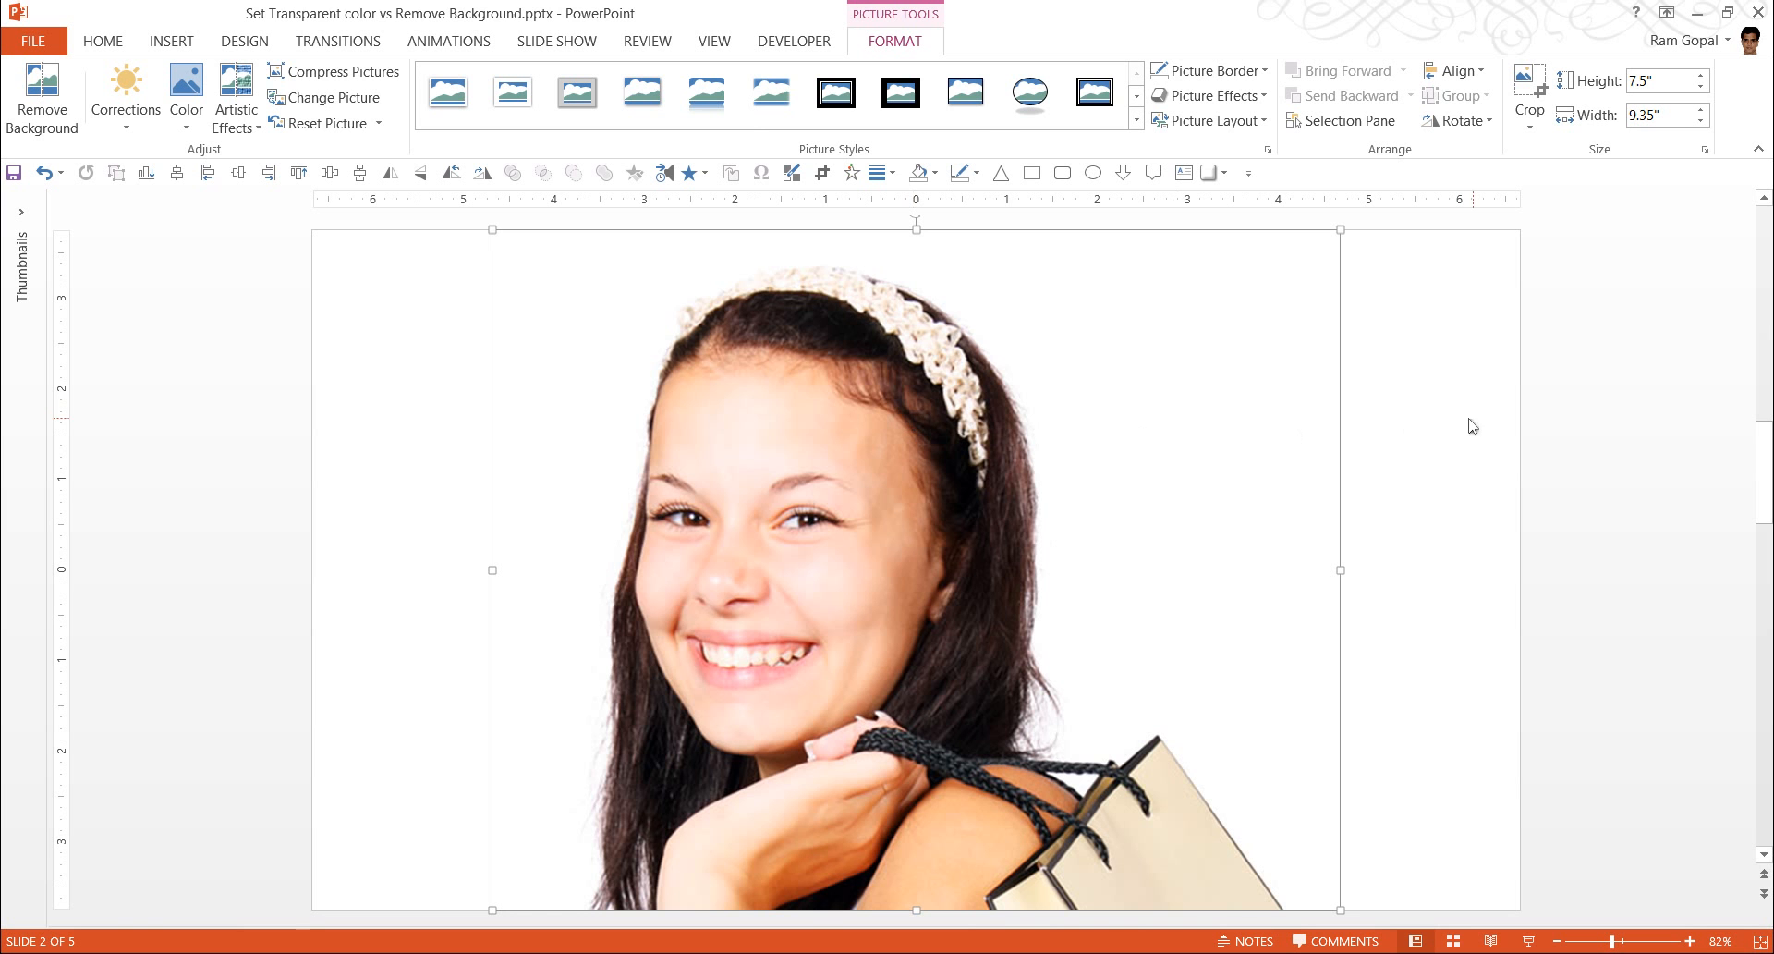
{"action": "mouse_move", "coordinate": [1452, 420]}
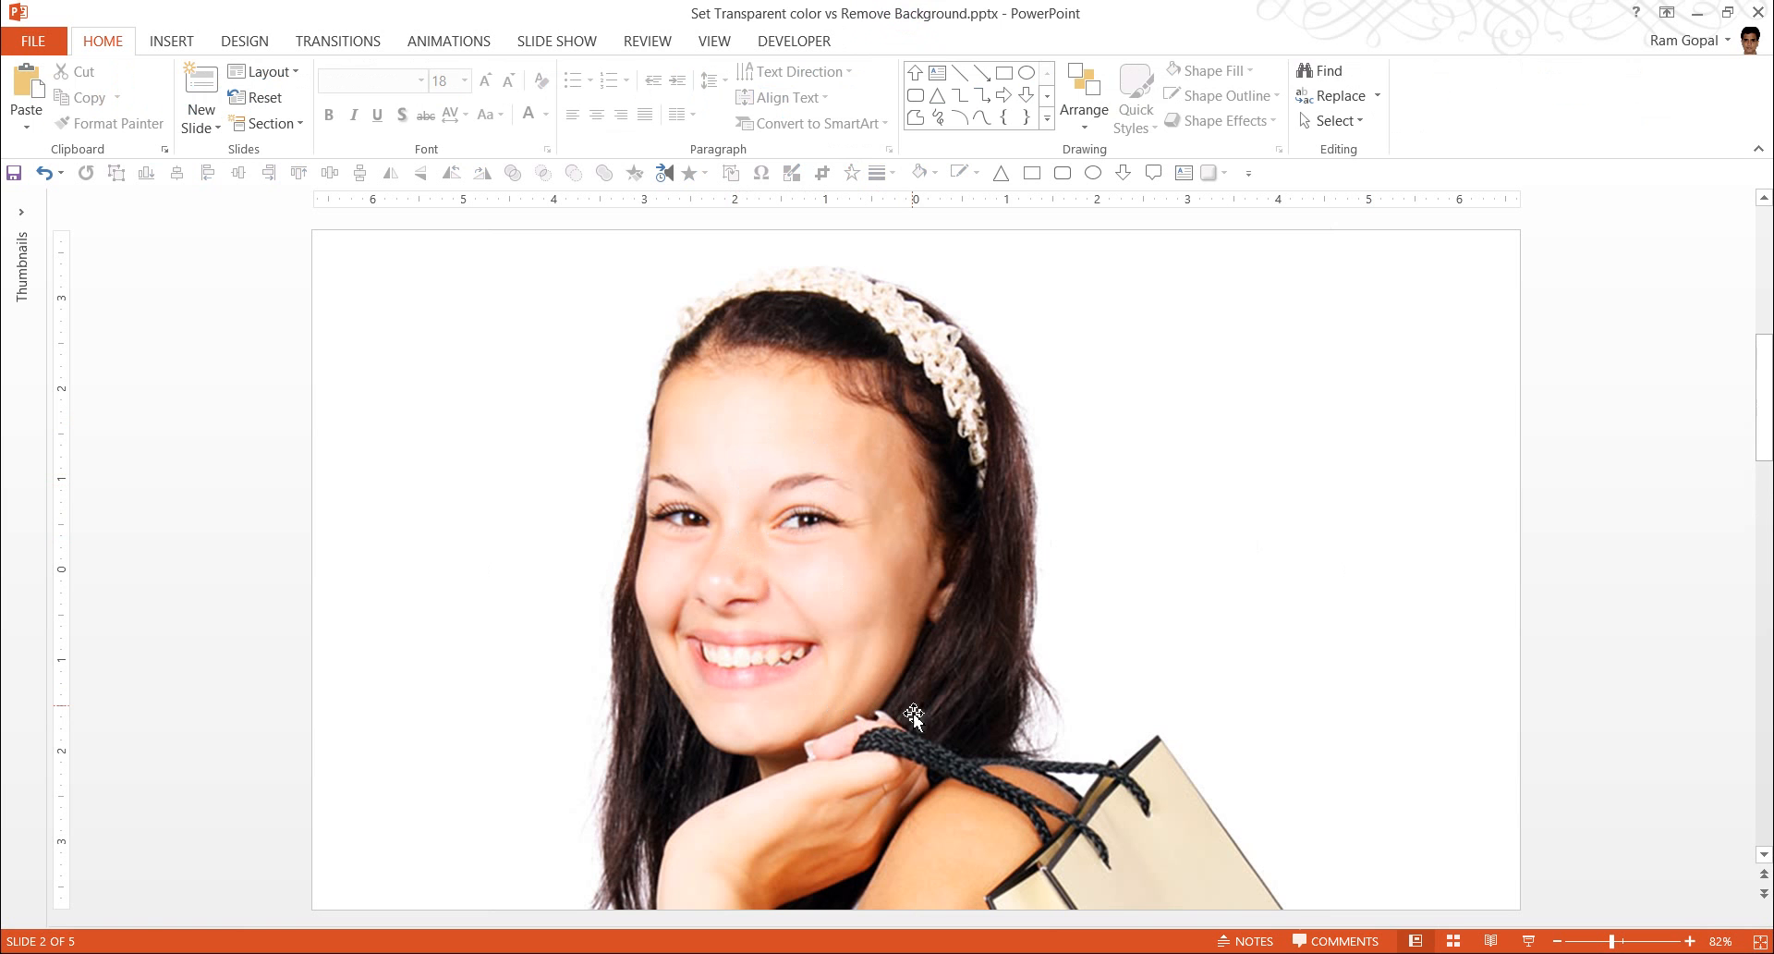
{"action": "mouse_move", "coordinate": [963, 651]}
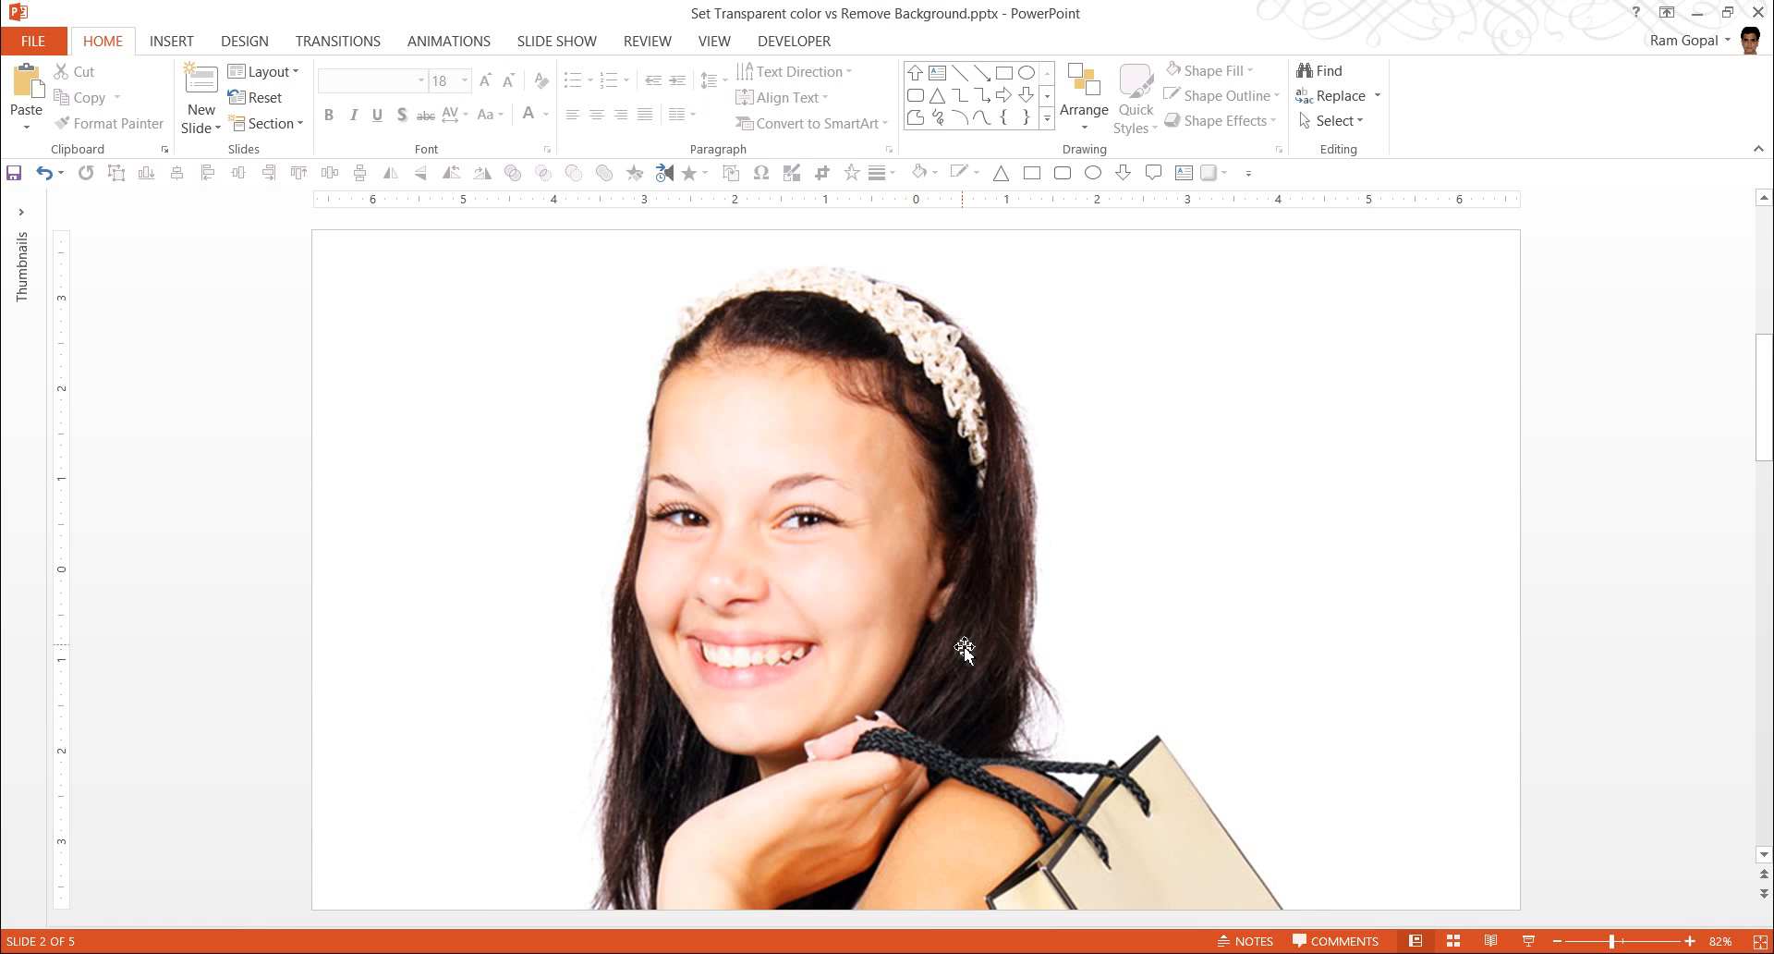
Step: Draw a blue rectangle at the upper right, overlapping the woman's photo
{"action": "left_click", "coordinate": [1004, 72]}
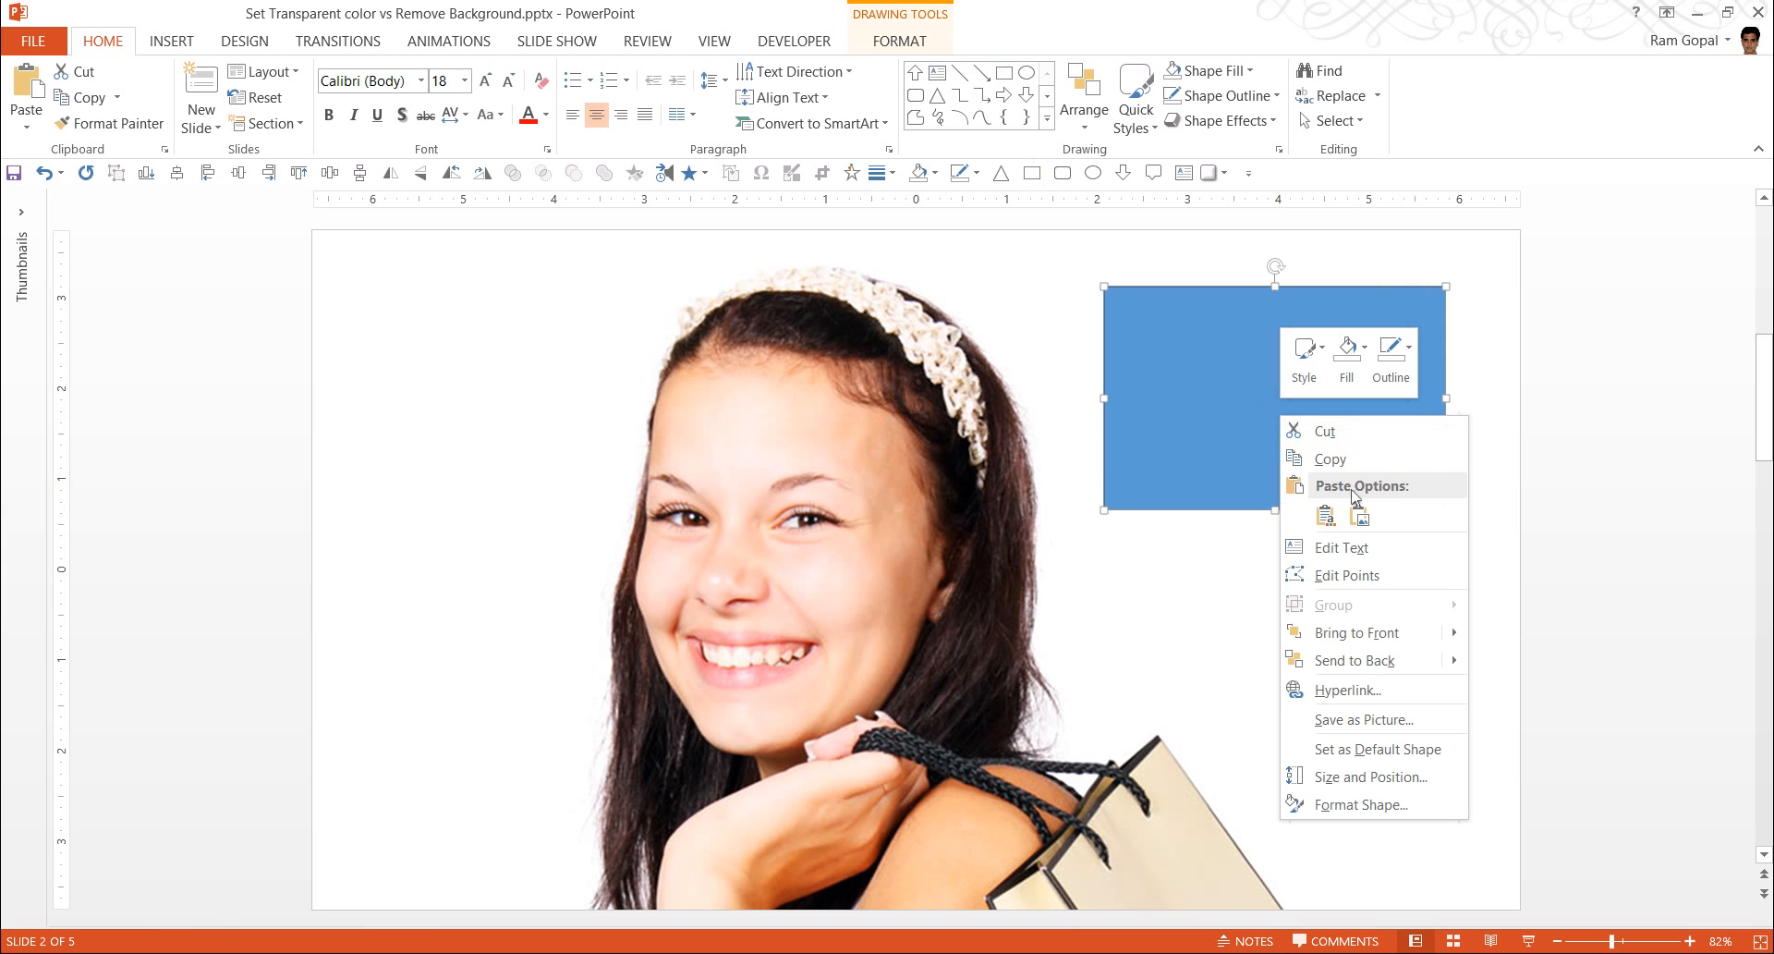
{"action": "left_click", "coordinate": [1417, 564]}
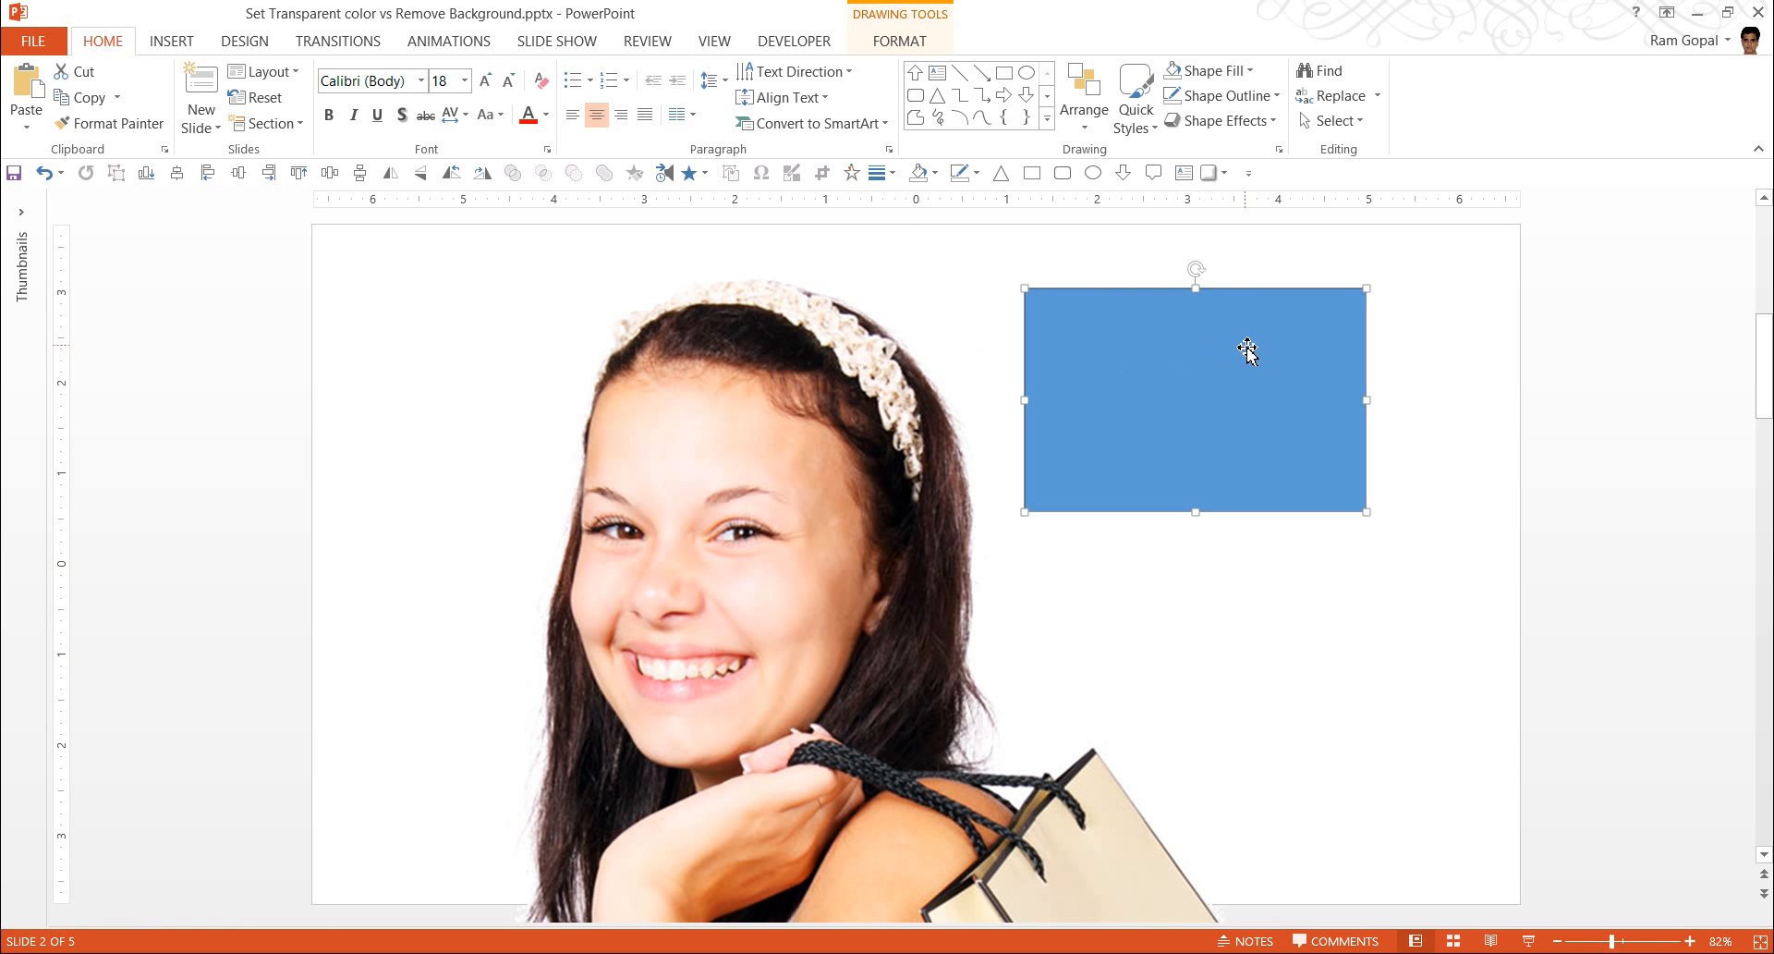
{"action": "mouse_move", "coordinate": [1294, 362]}
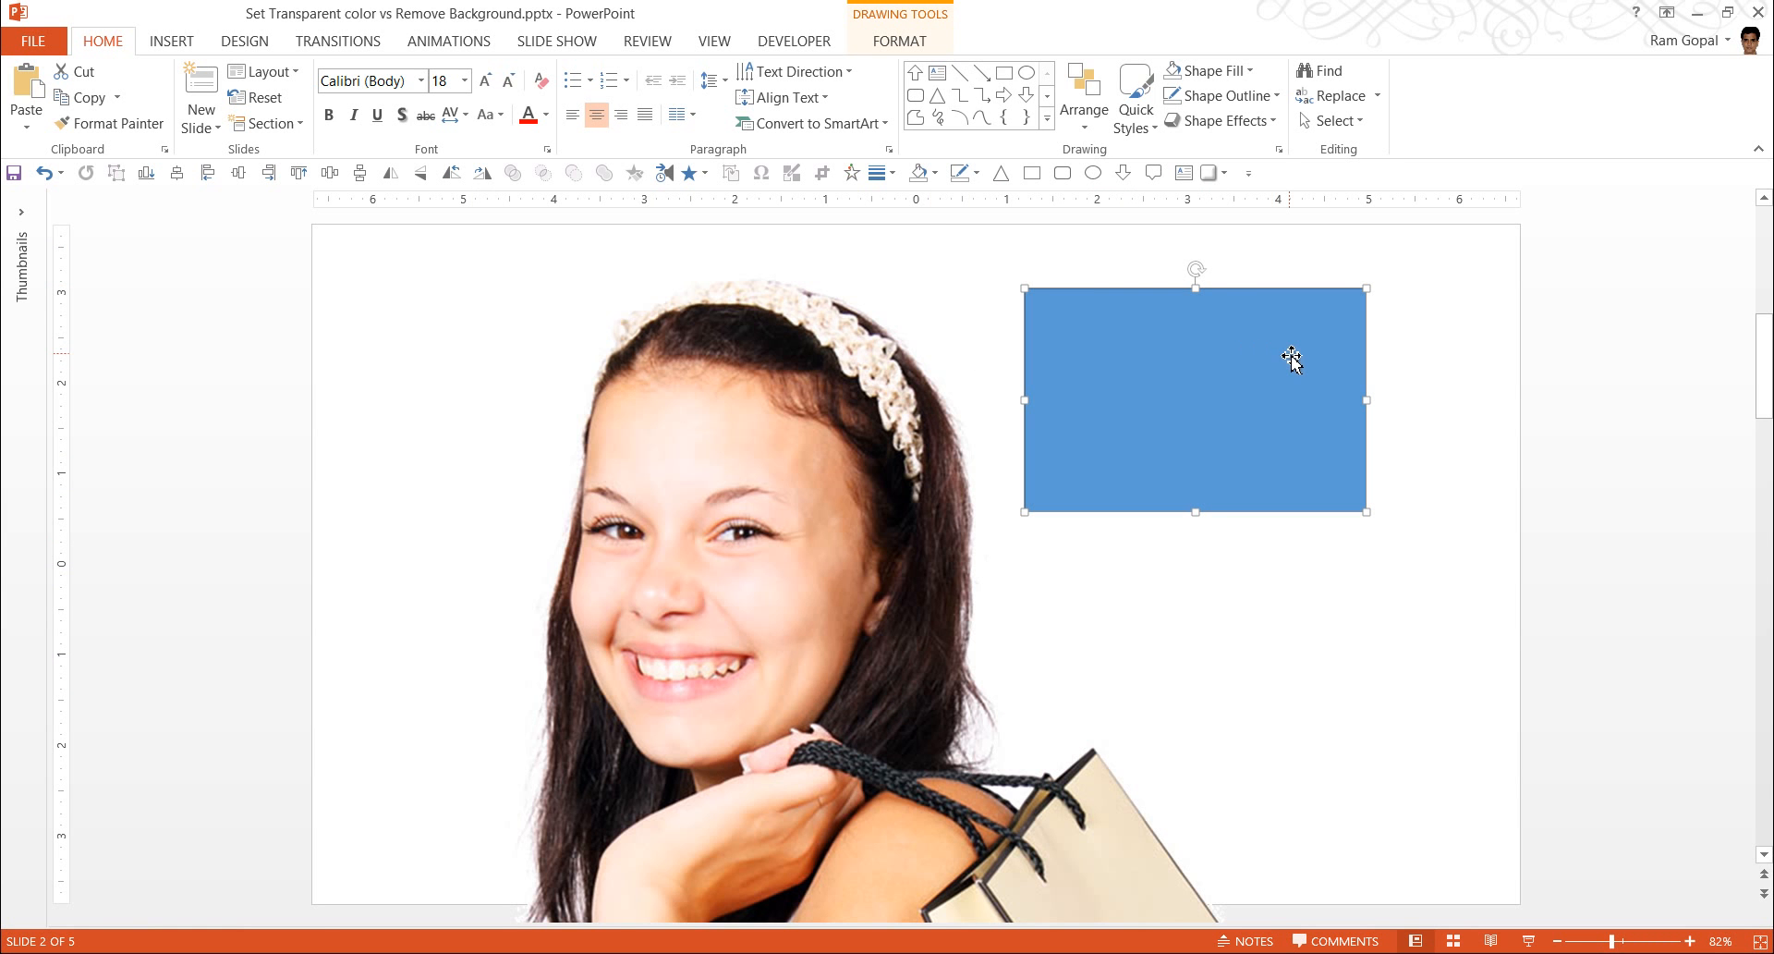
{"action": "left_click_drag", "start_coordinate": [1294, 362], "coordinate": [1069, 404]}
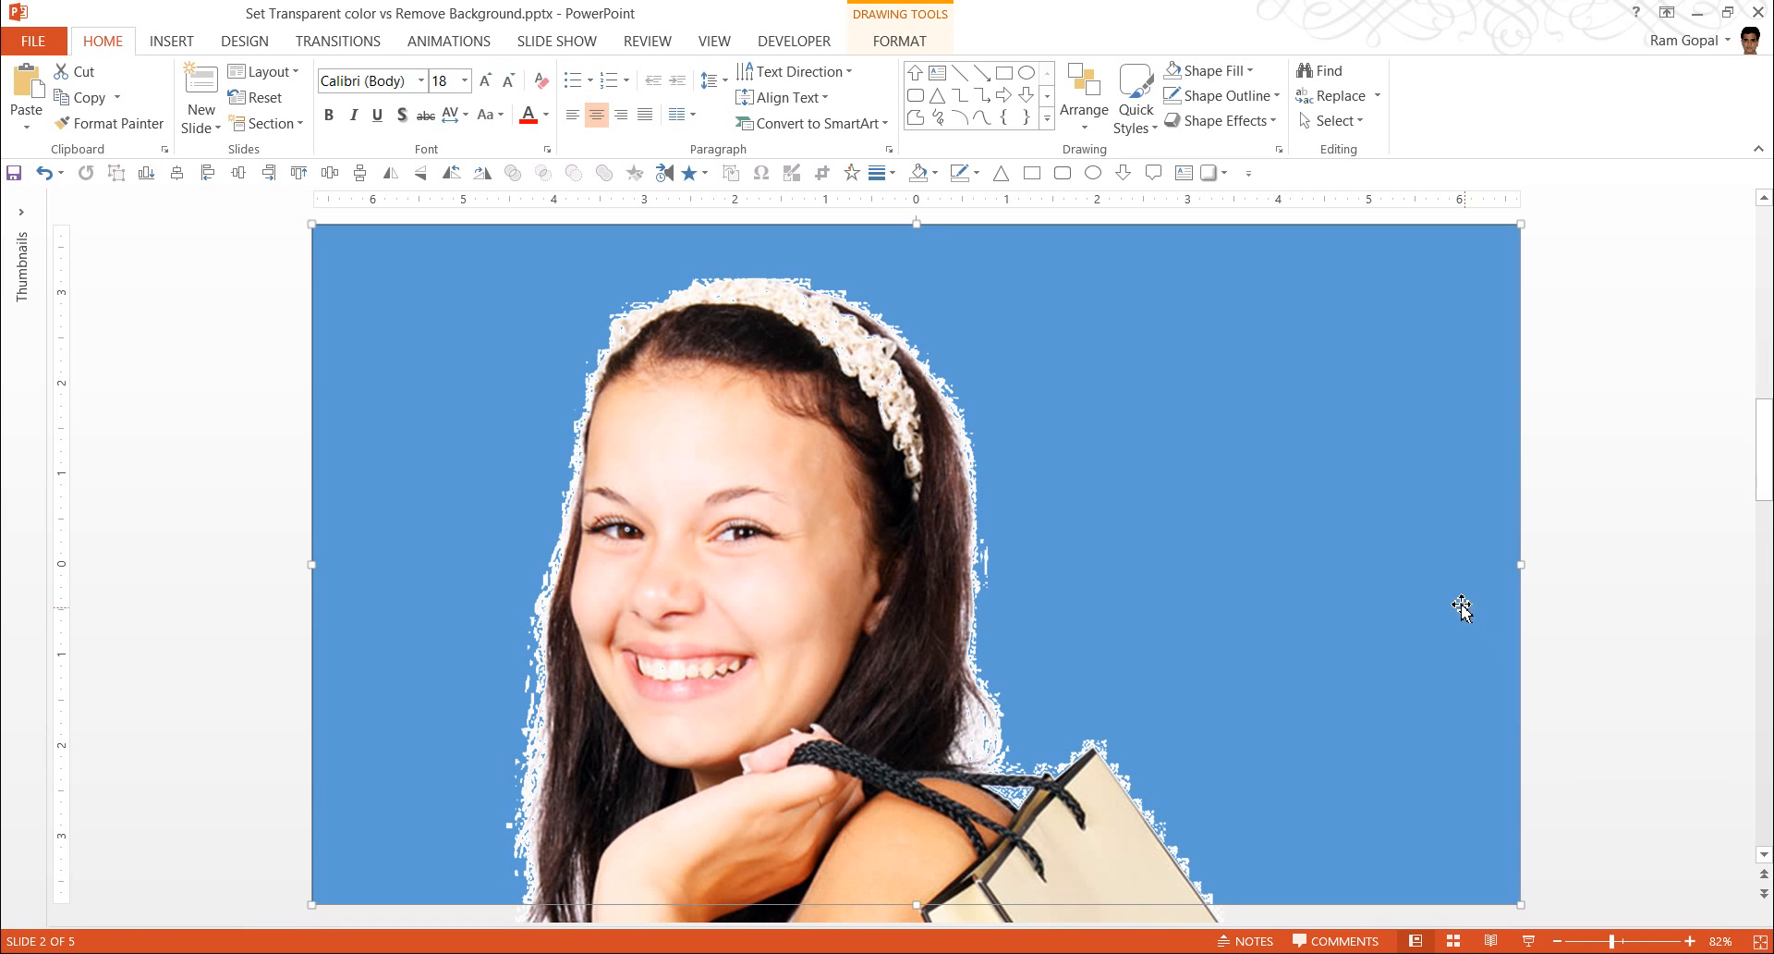
{"action": "mouse_move", "coordinate": [1219, 558]}
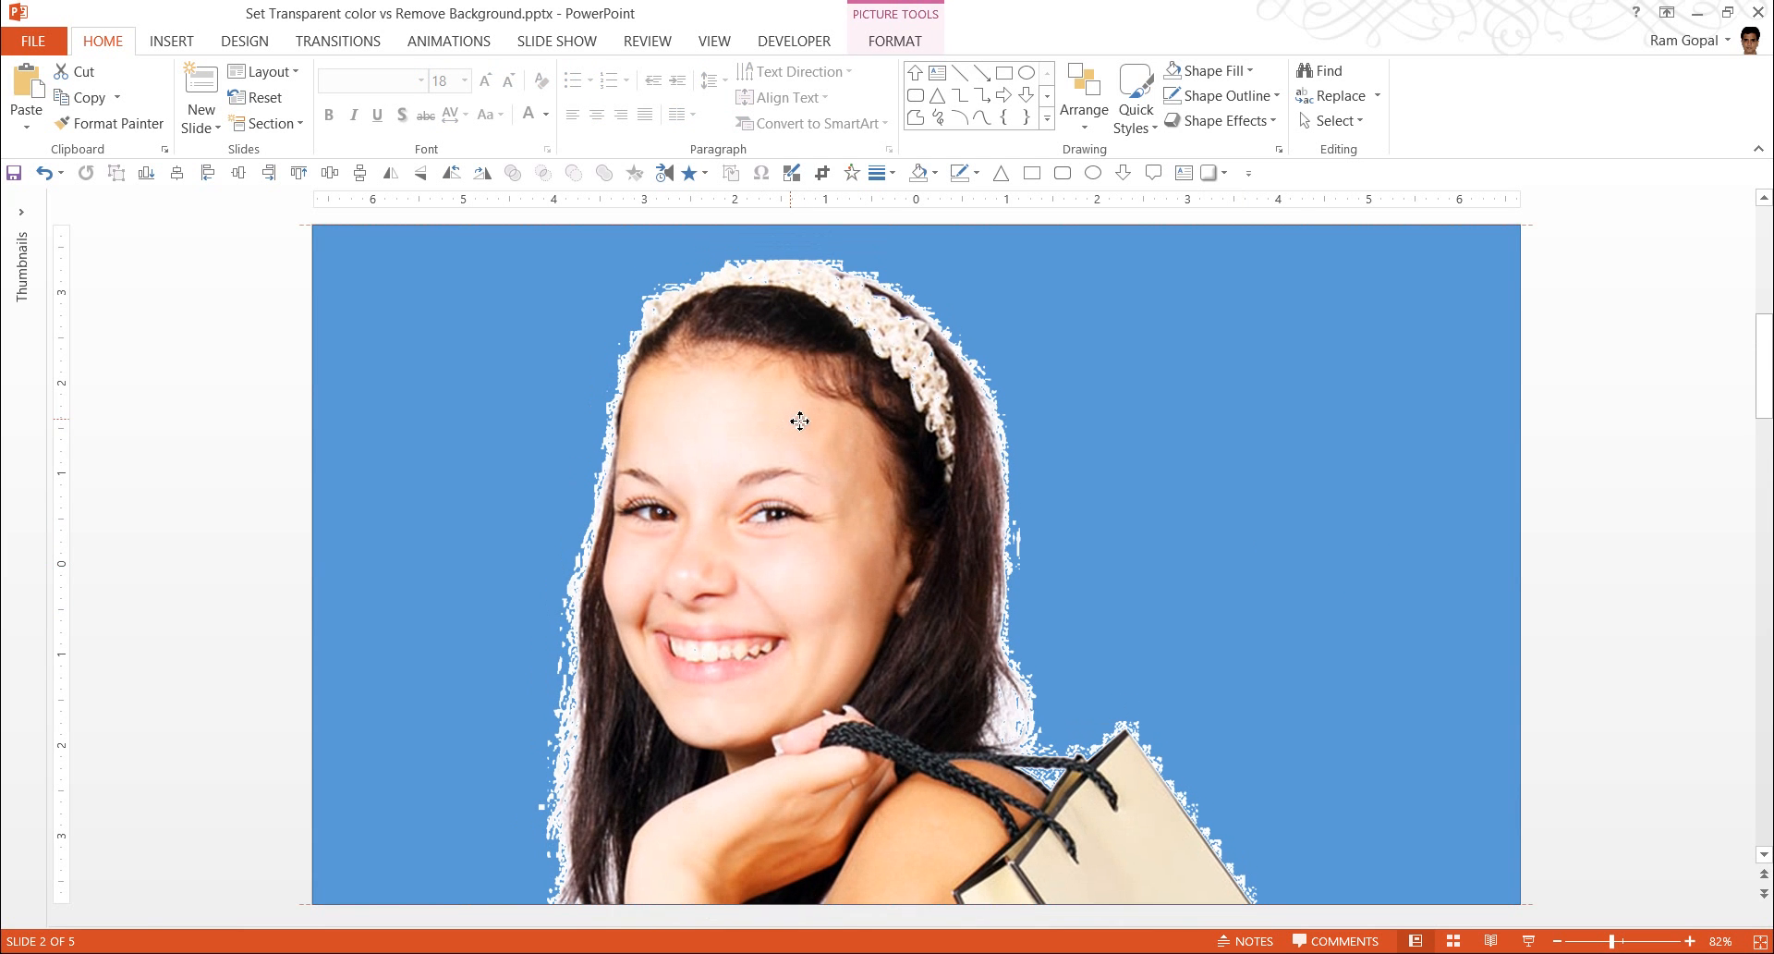
{"action": "left_click", "coordinate": [800, 420]}
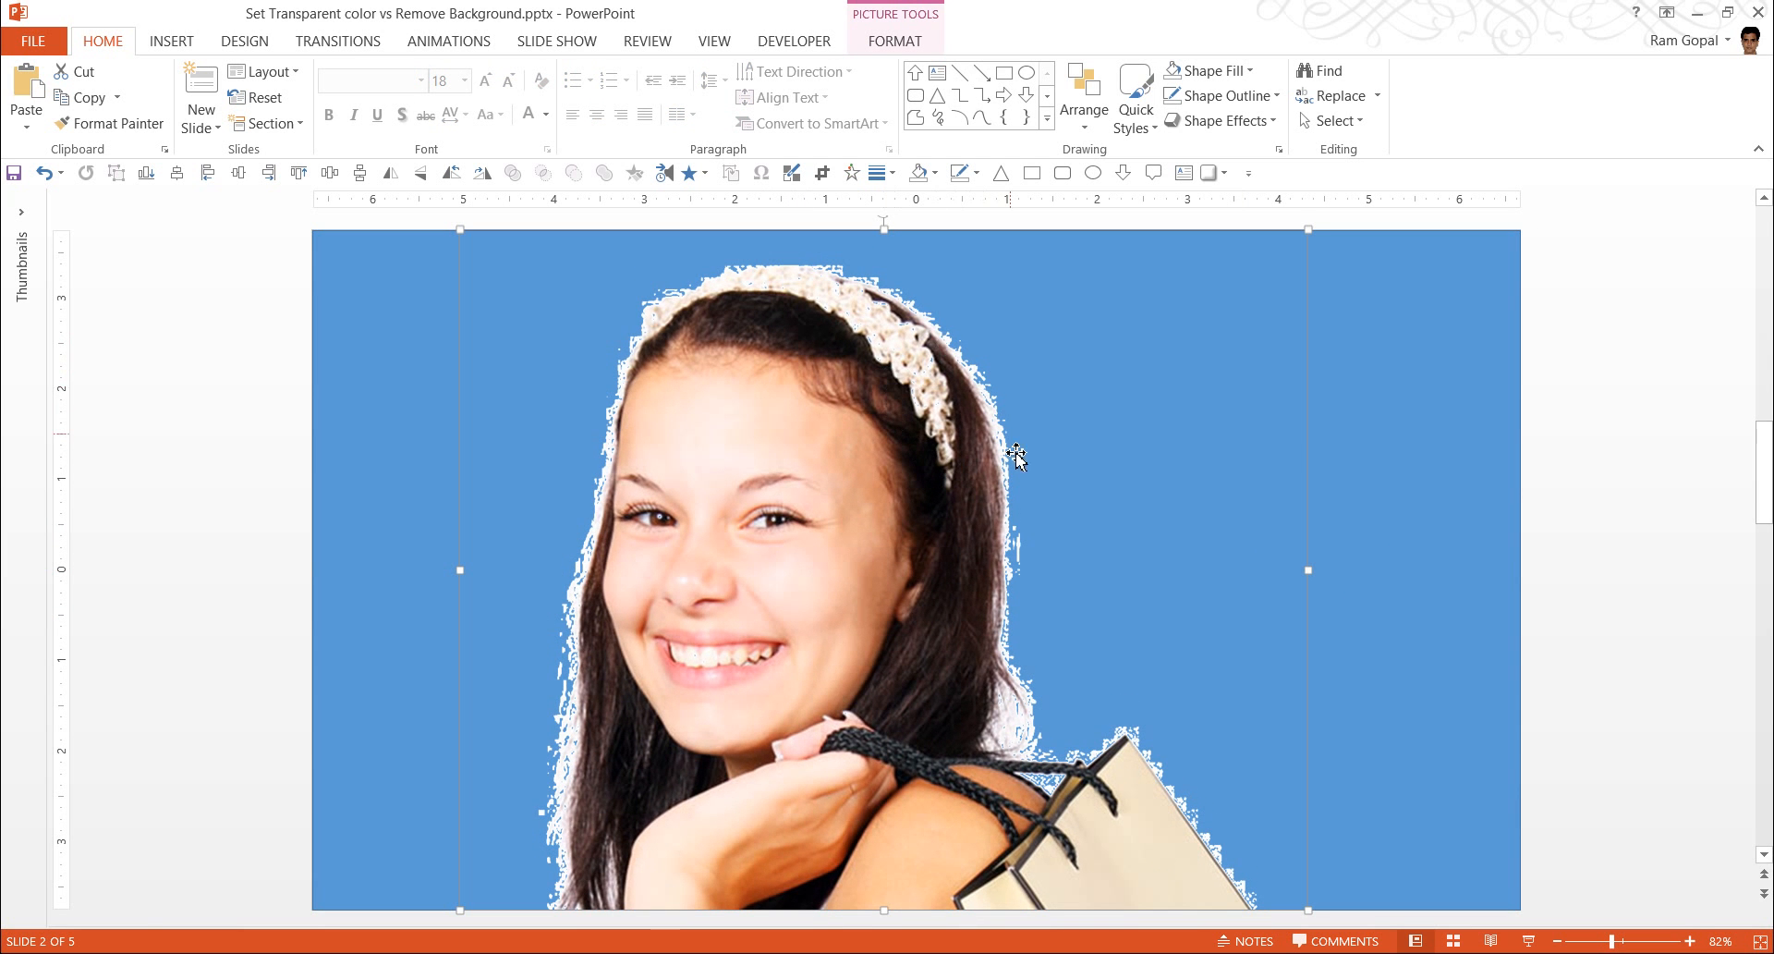
{"action": "mouse_move", "coordinate": [608, 504]}
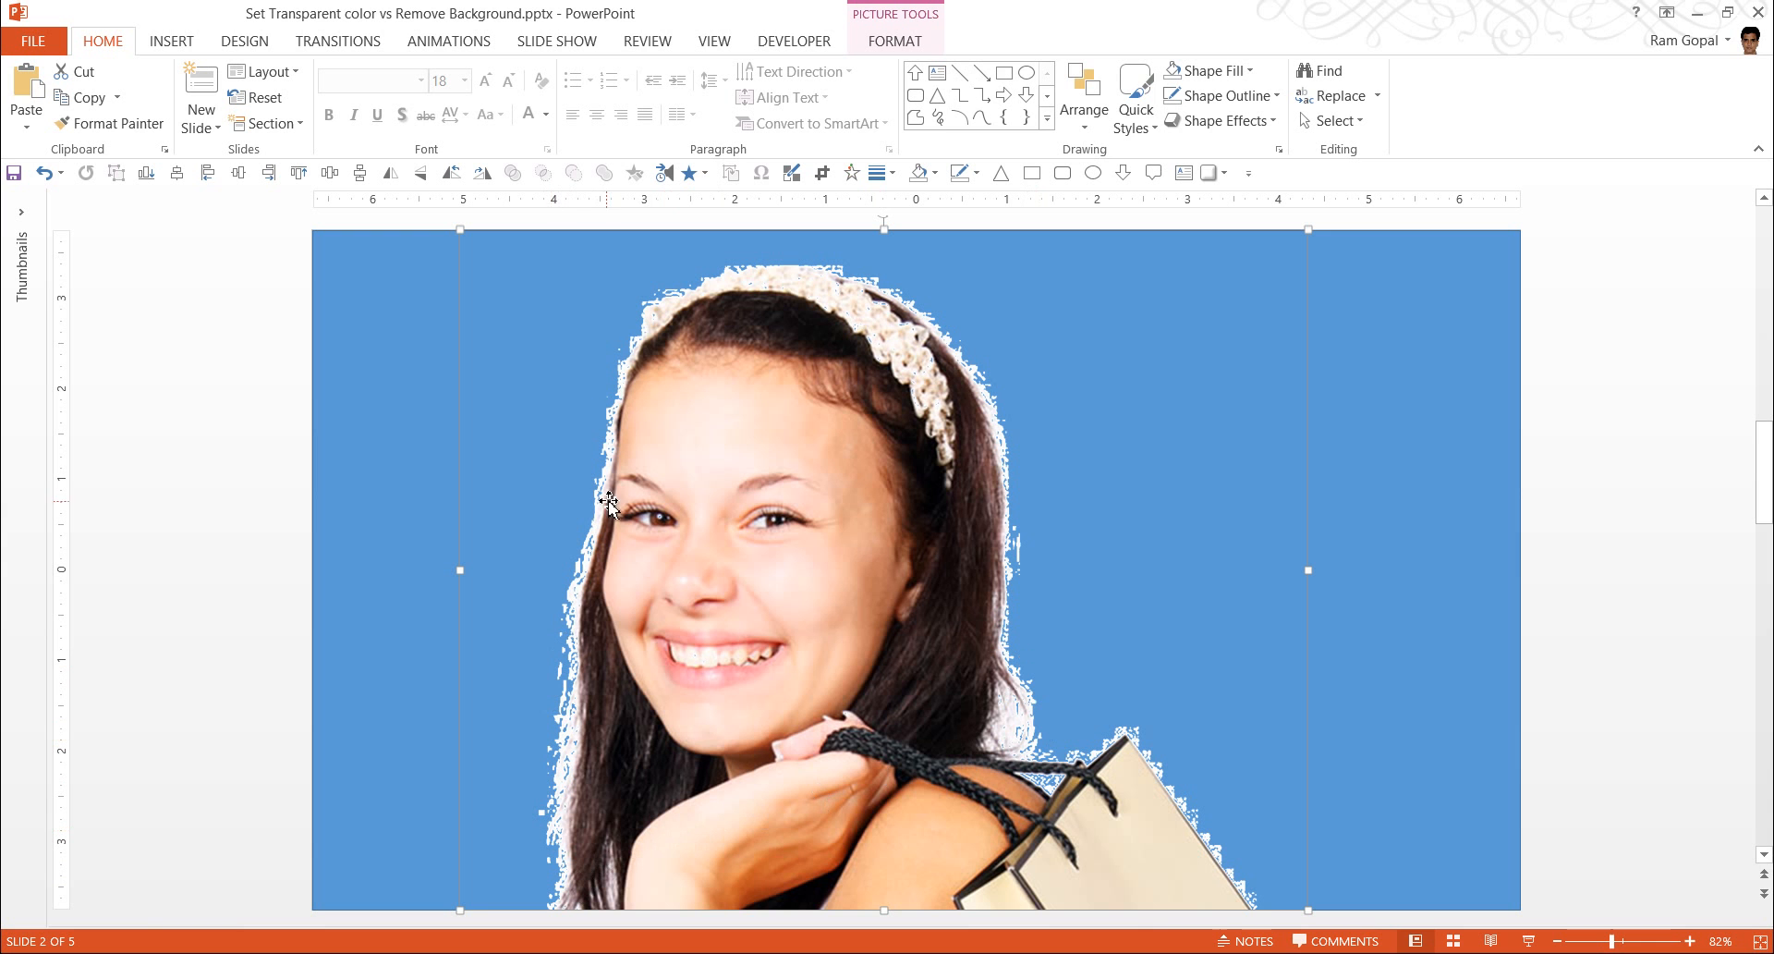
{"action": "mouse_move", "coordinate": [944, 444]}
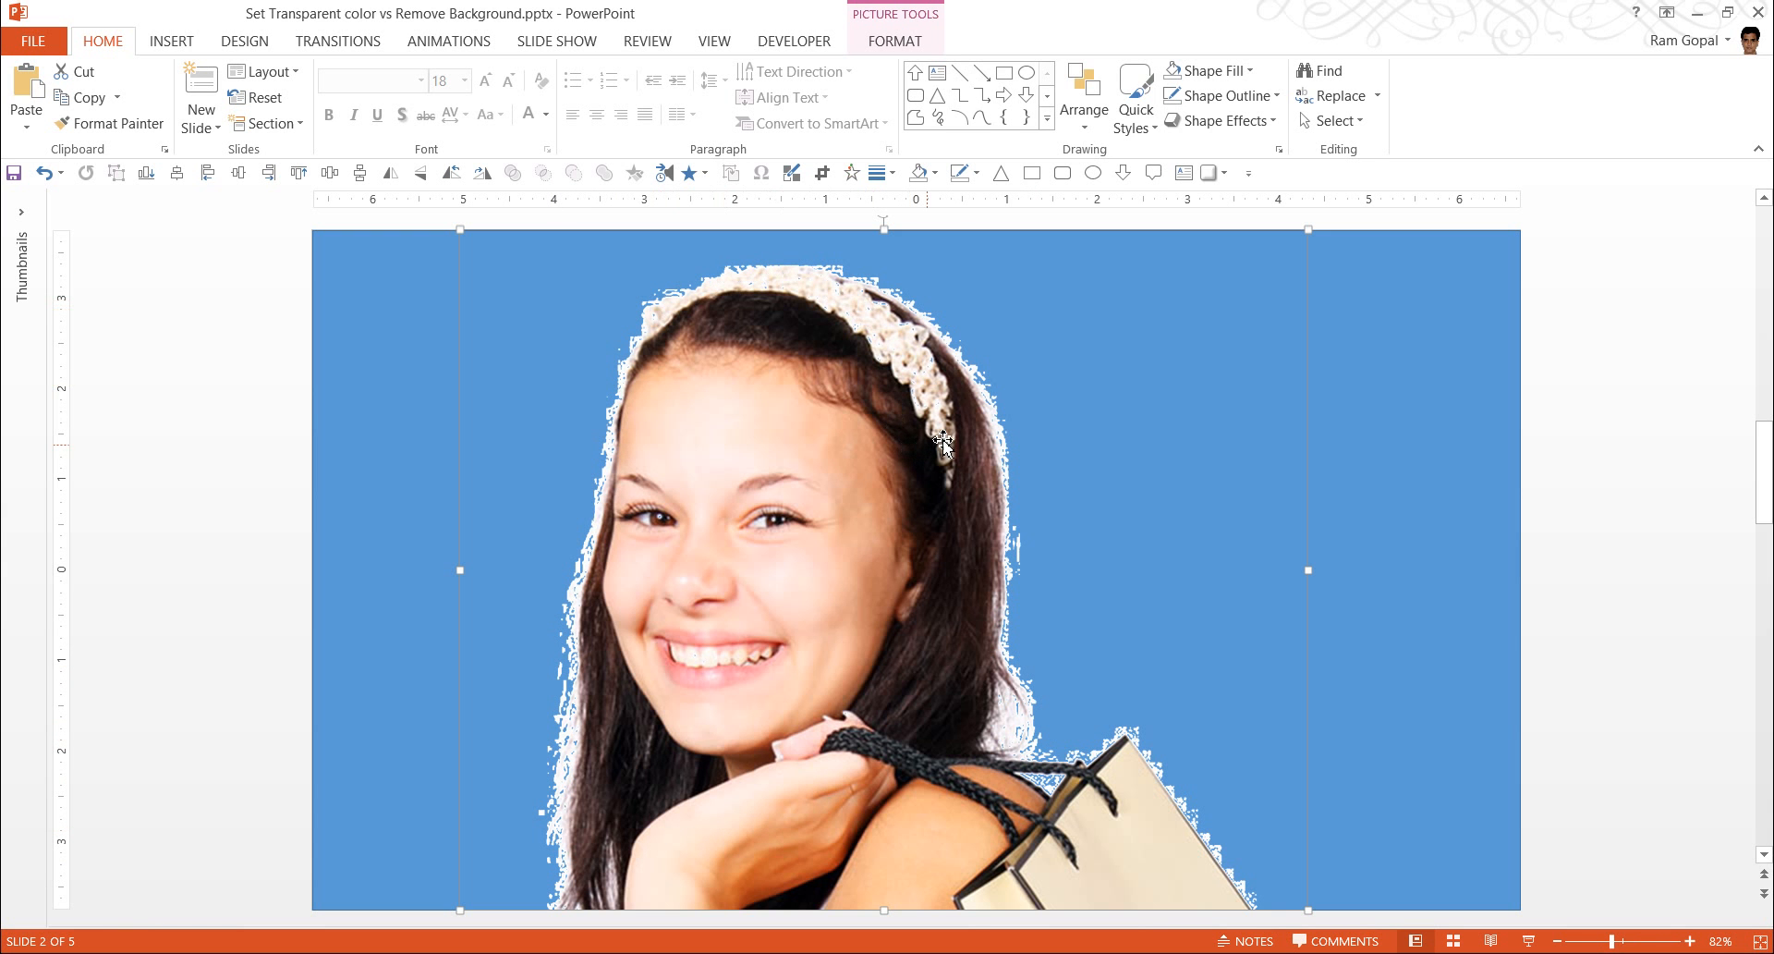
{"action": "mouse_move", "coordinate": [971, 394]}
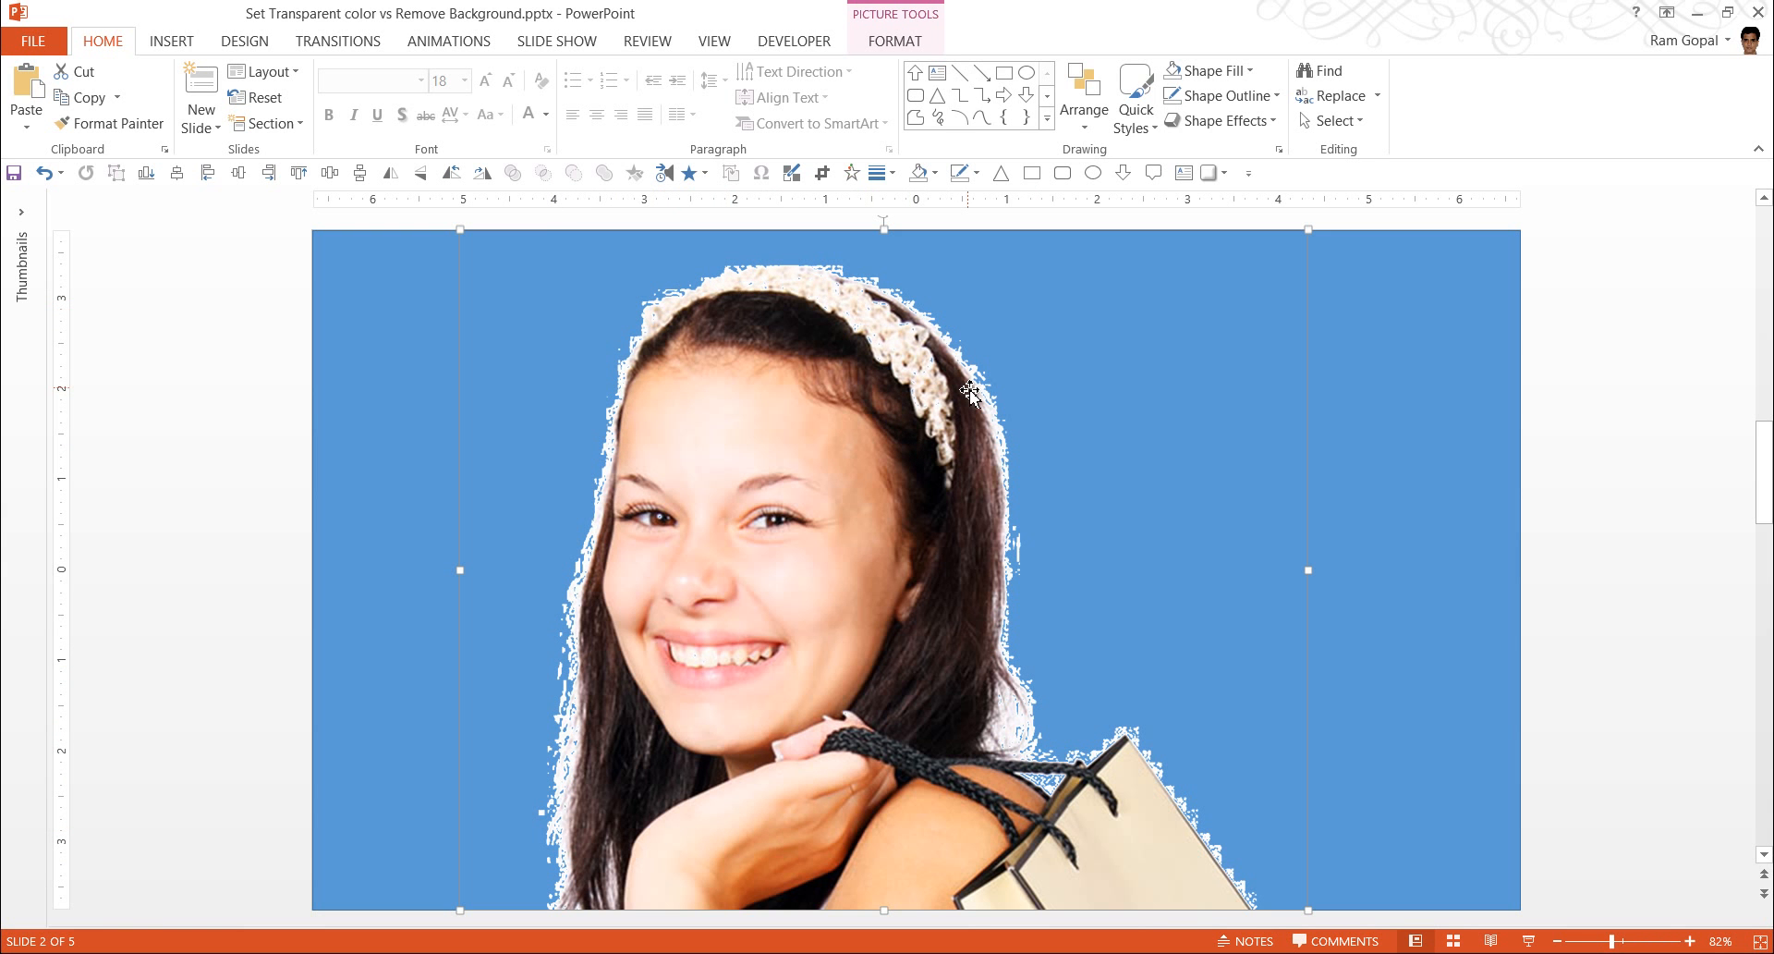
{"action": "mouse_move", "coordinate": [1162, 846]}
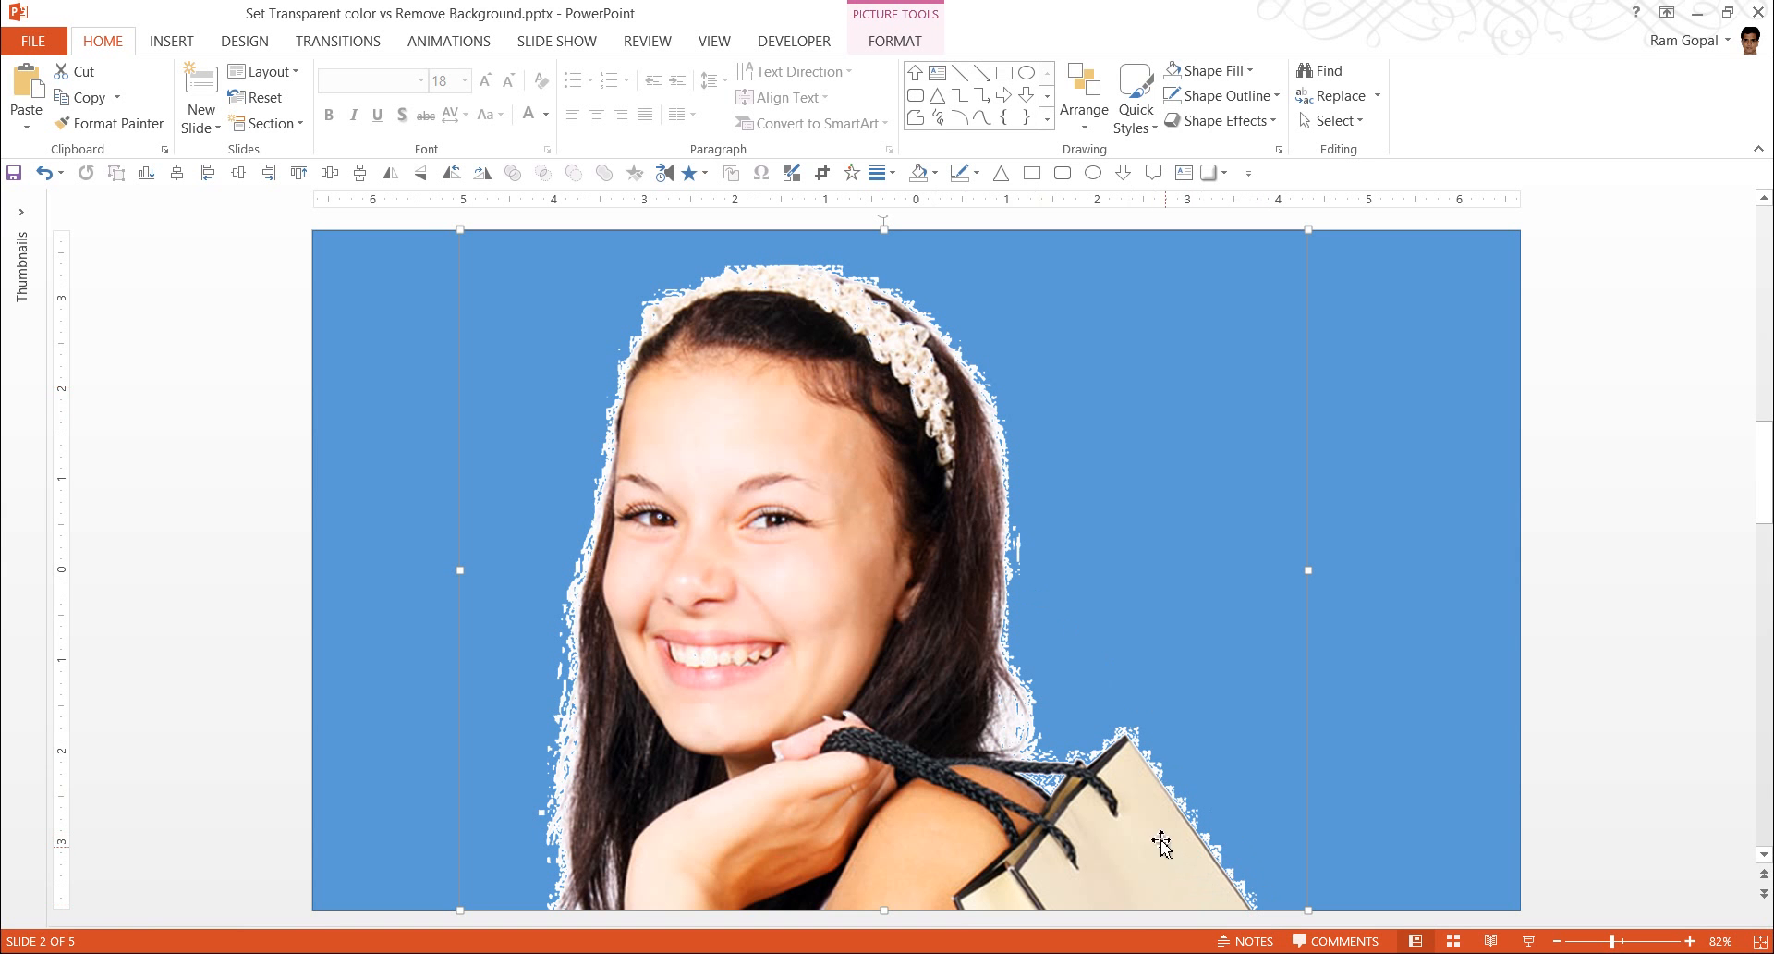
{"action": "mouse_move", "coordinate": [982, 781]}
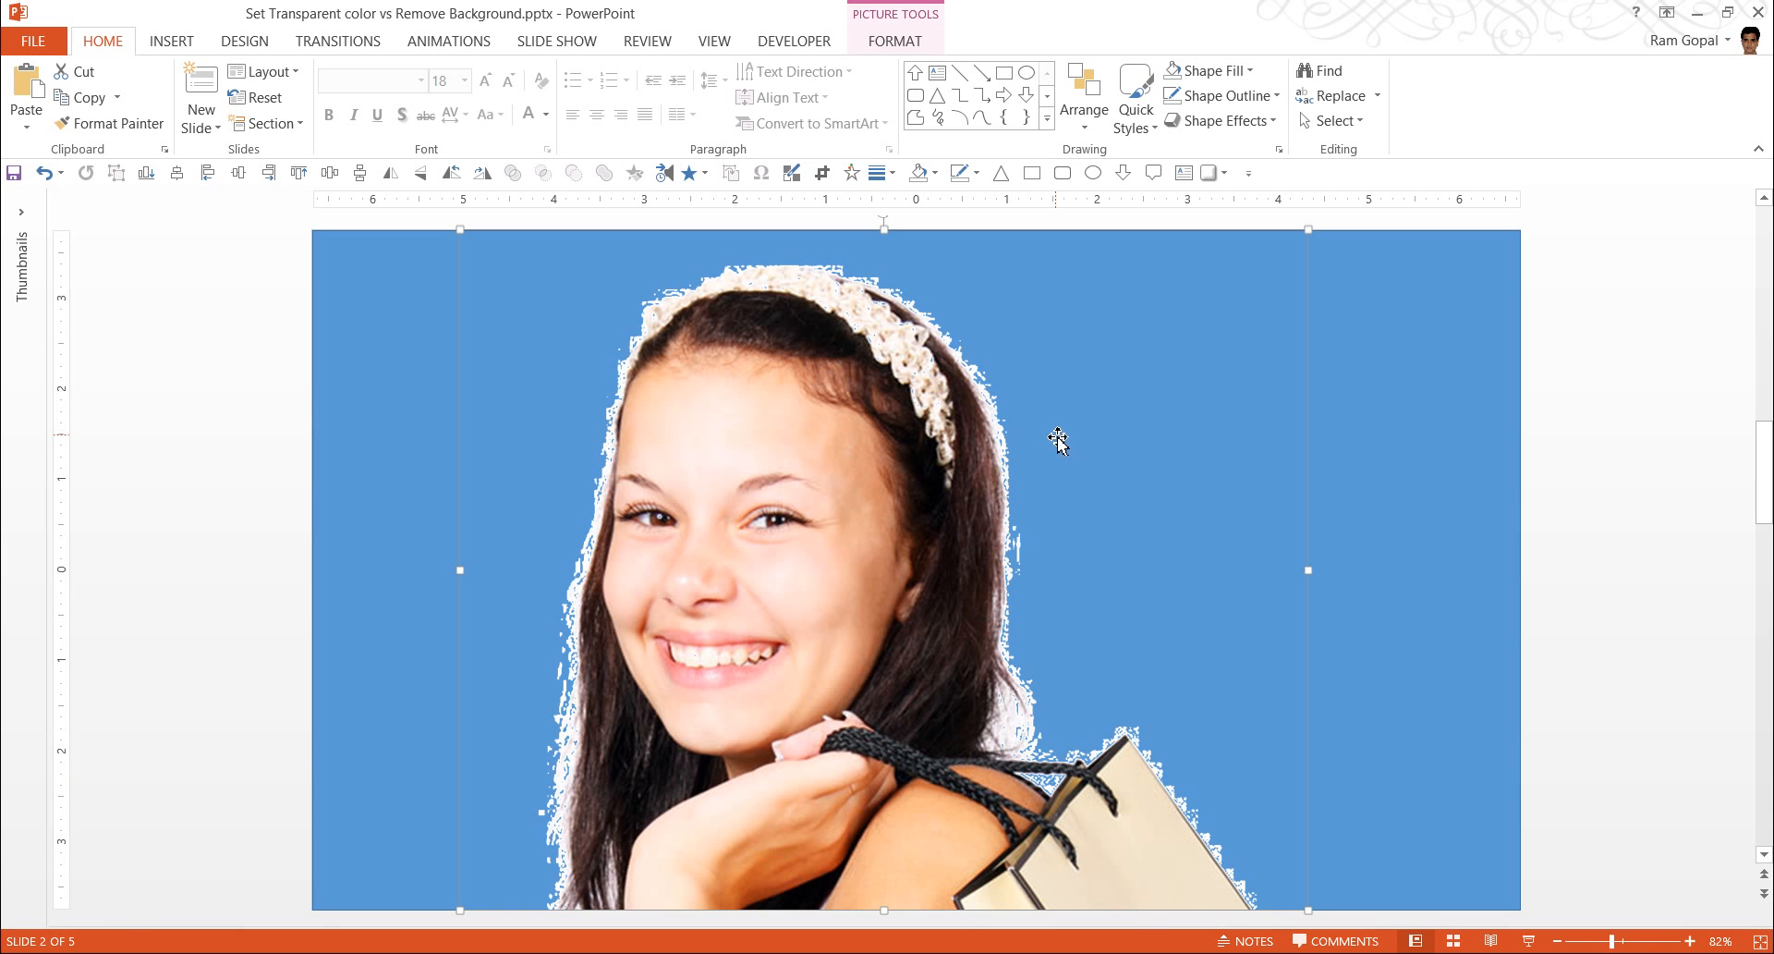
{"action": "mouse_move", "coordinate": [826, 543]}
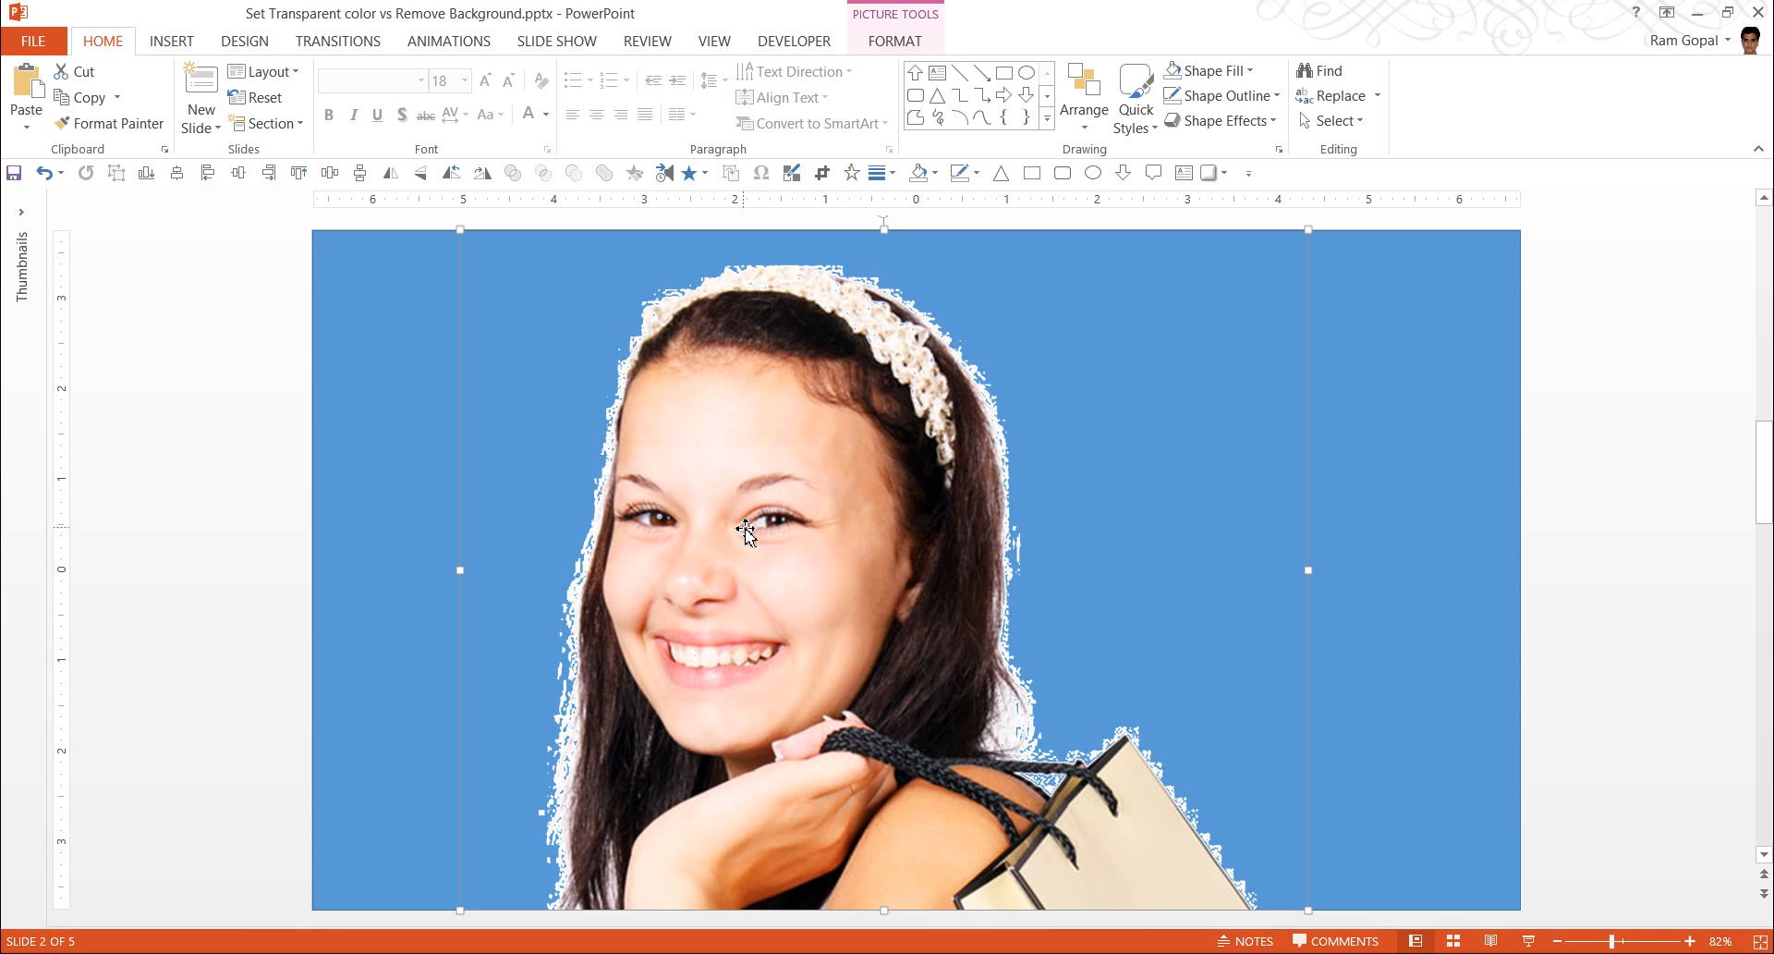
{"action": "mouse_move", "coordinate": [1554, 543]}
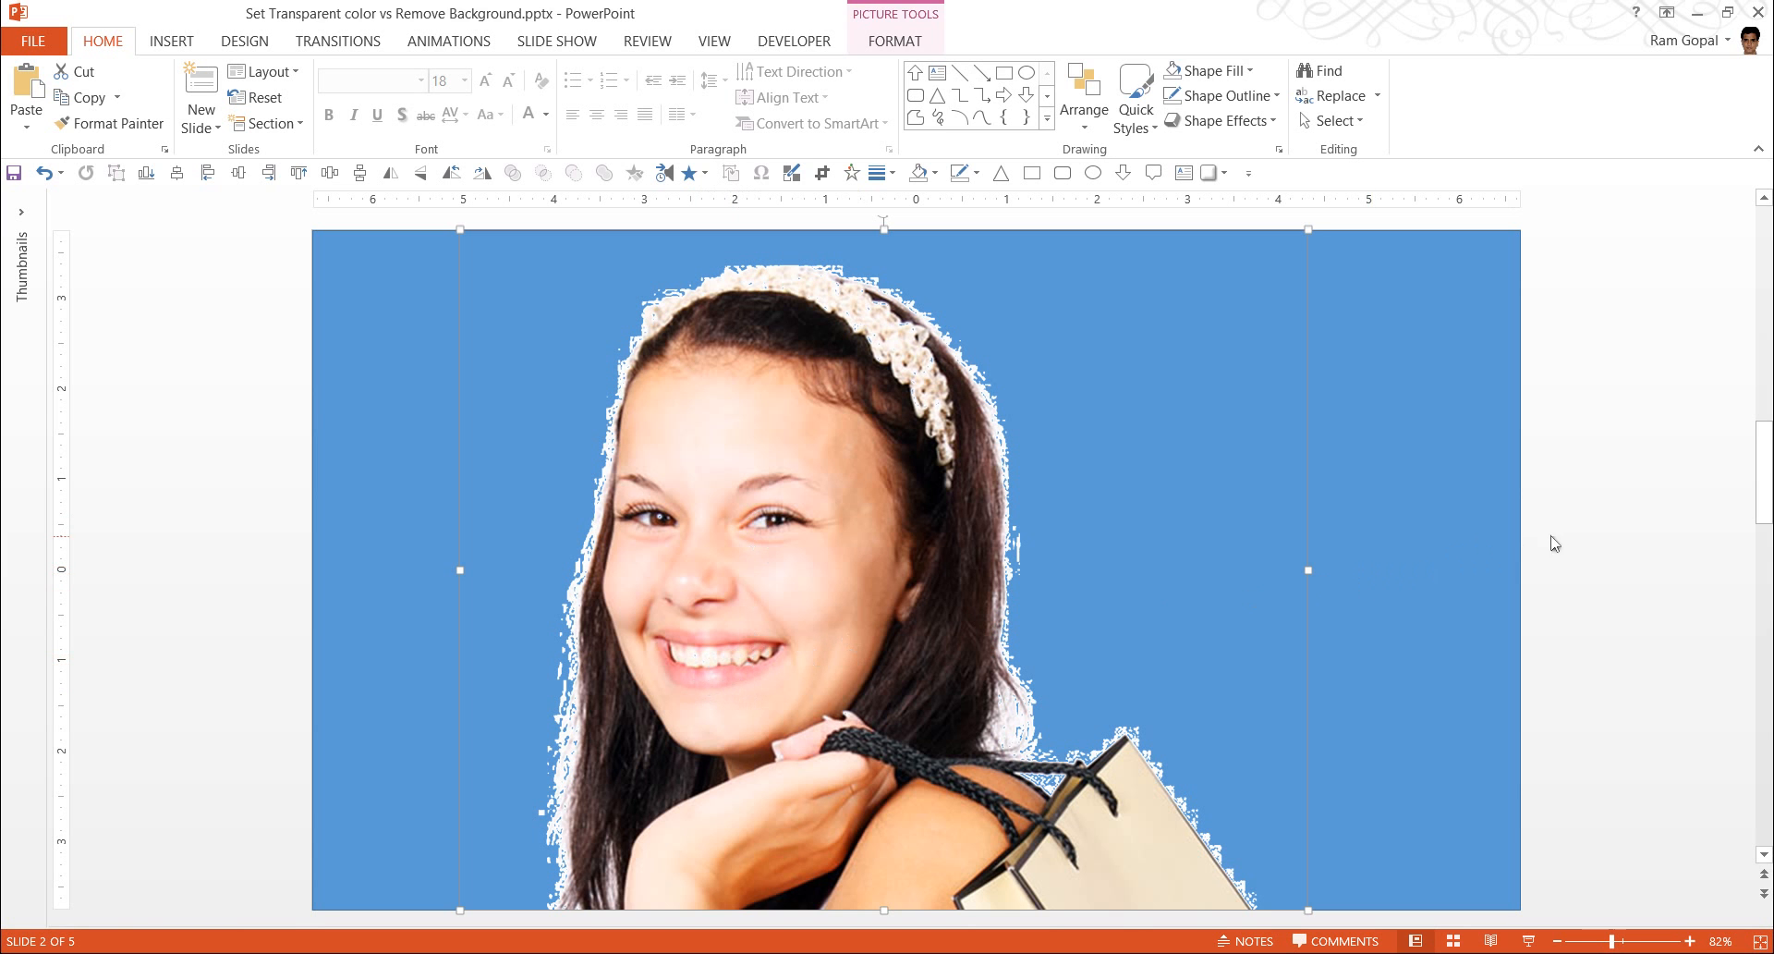
{"action": "left_click", "coordinate": [1554, 543]}
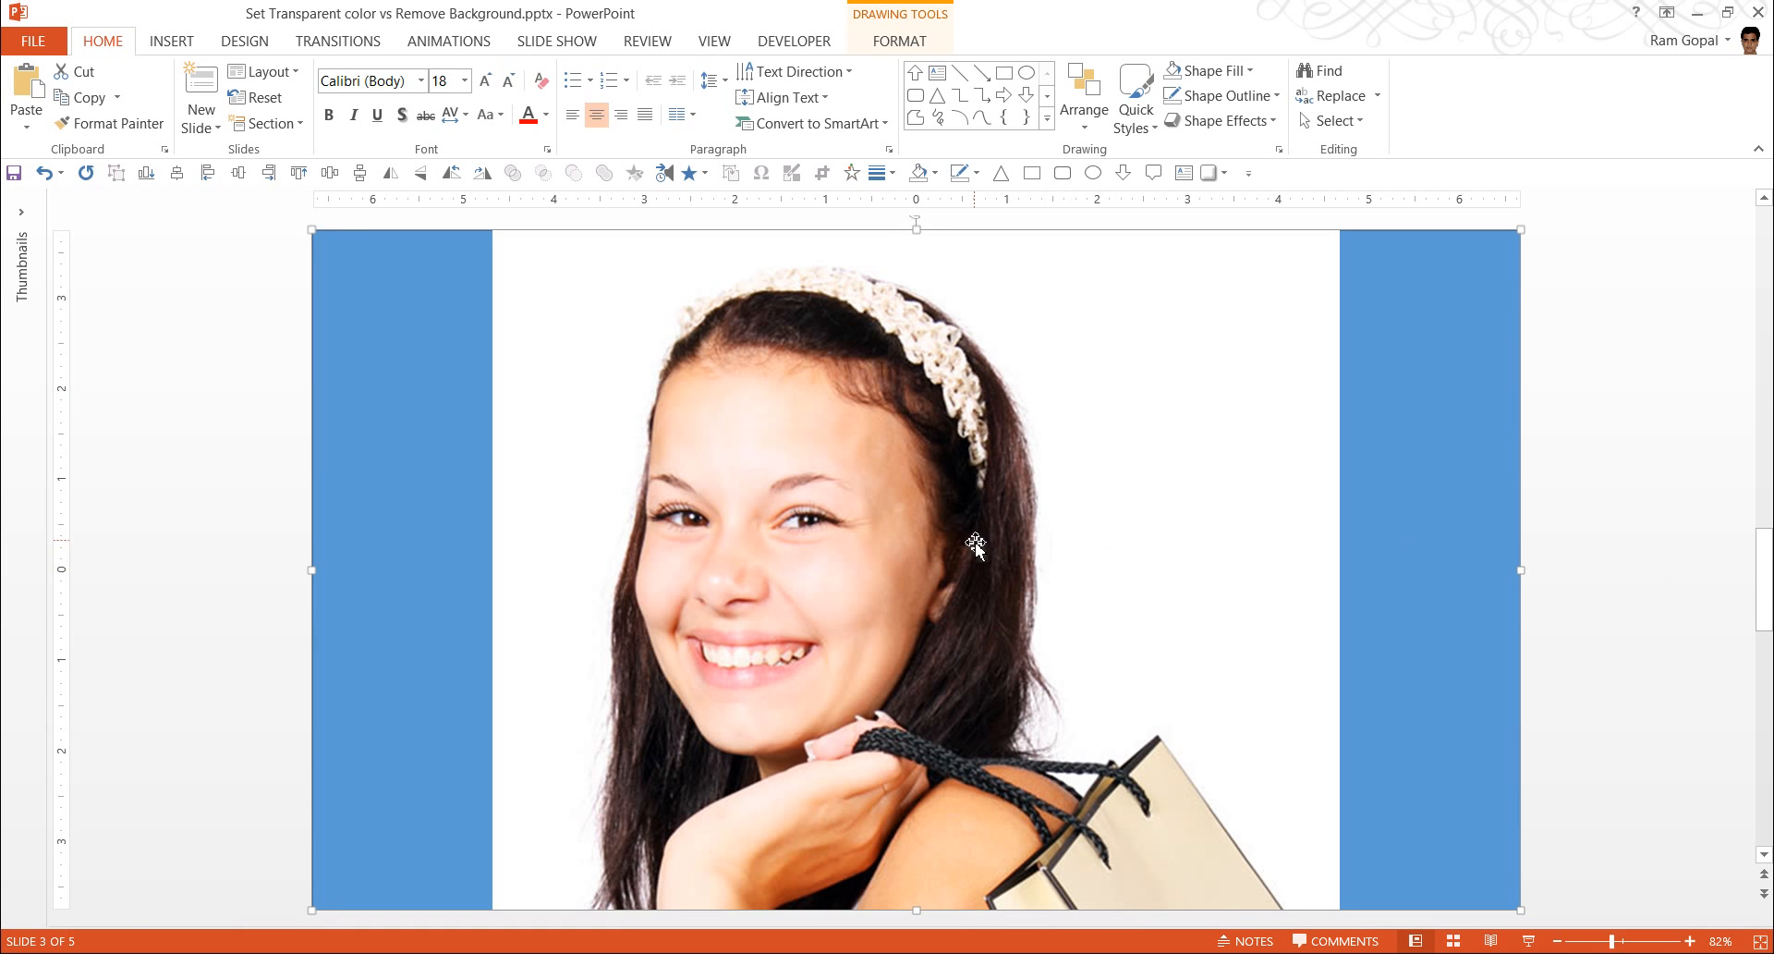
Step: Select the woman's photo on slide 3 and show the Picture Tools Format options
{"action": "left_click", "coordinate": [976, 546]}
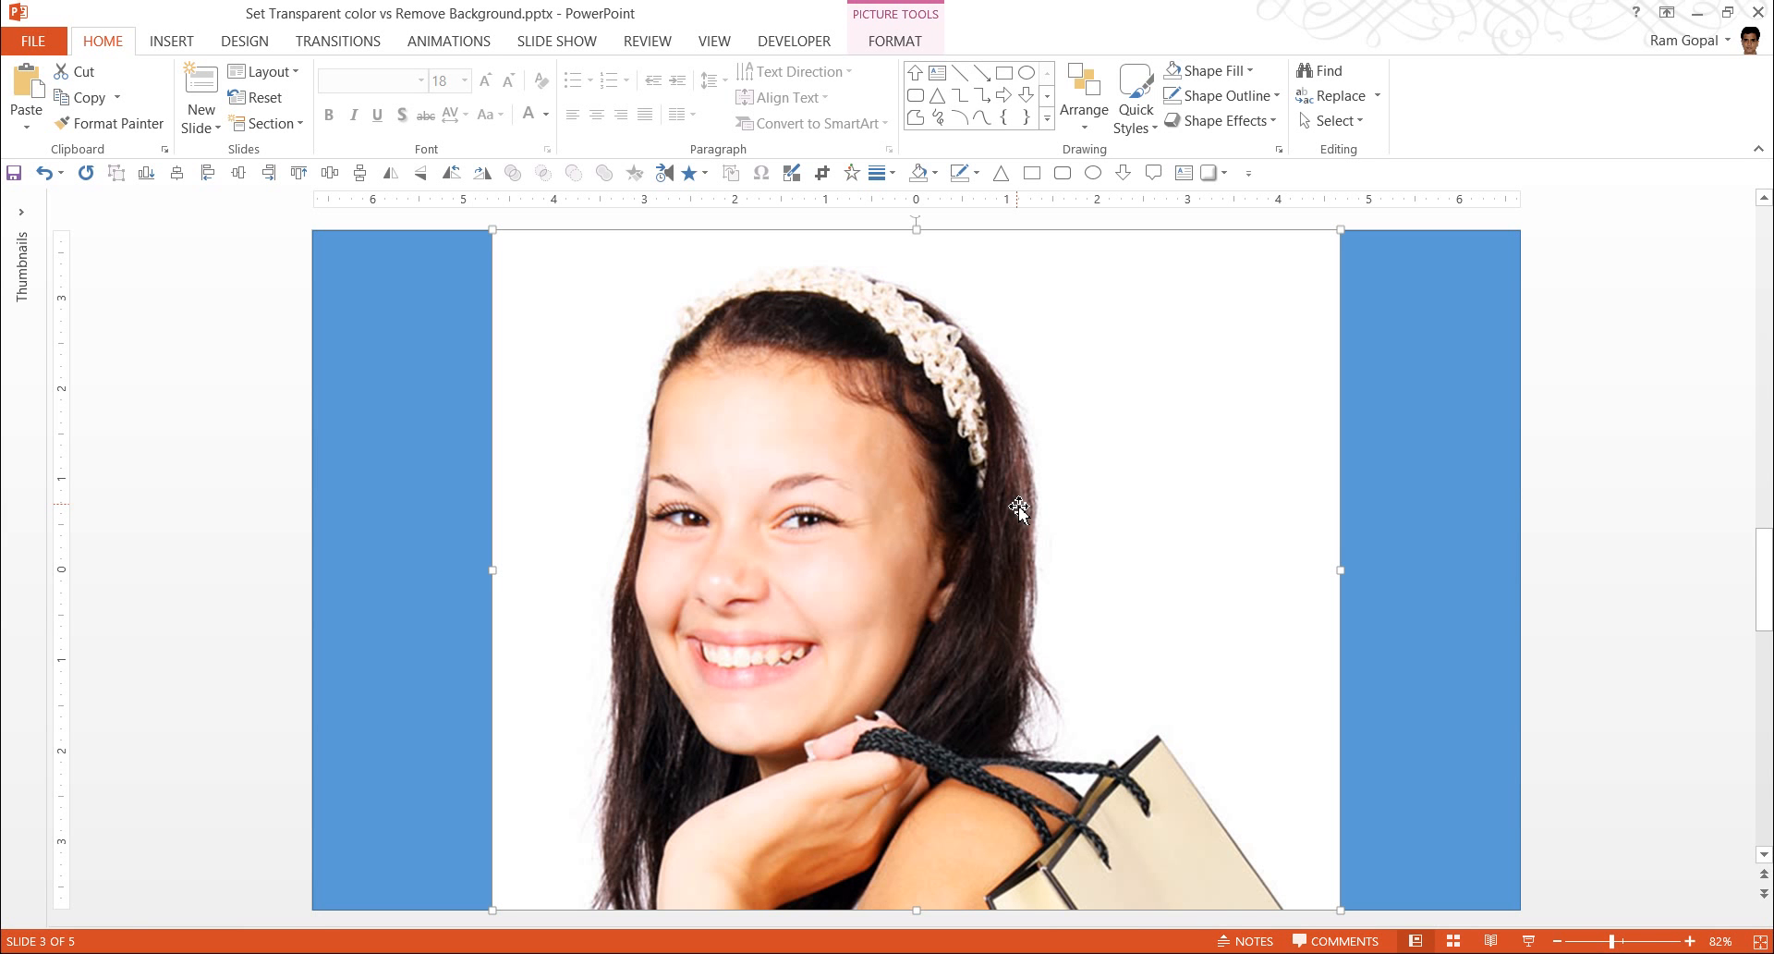
{"action": "mouse_move", "coordinate": [863, 247]}
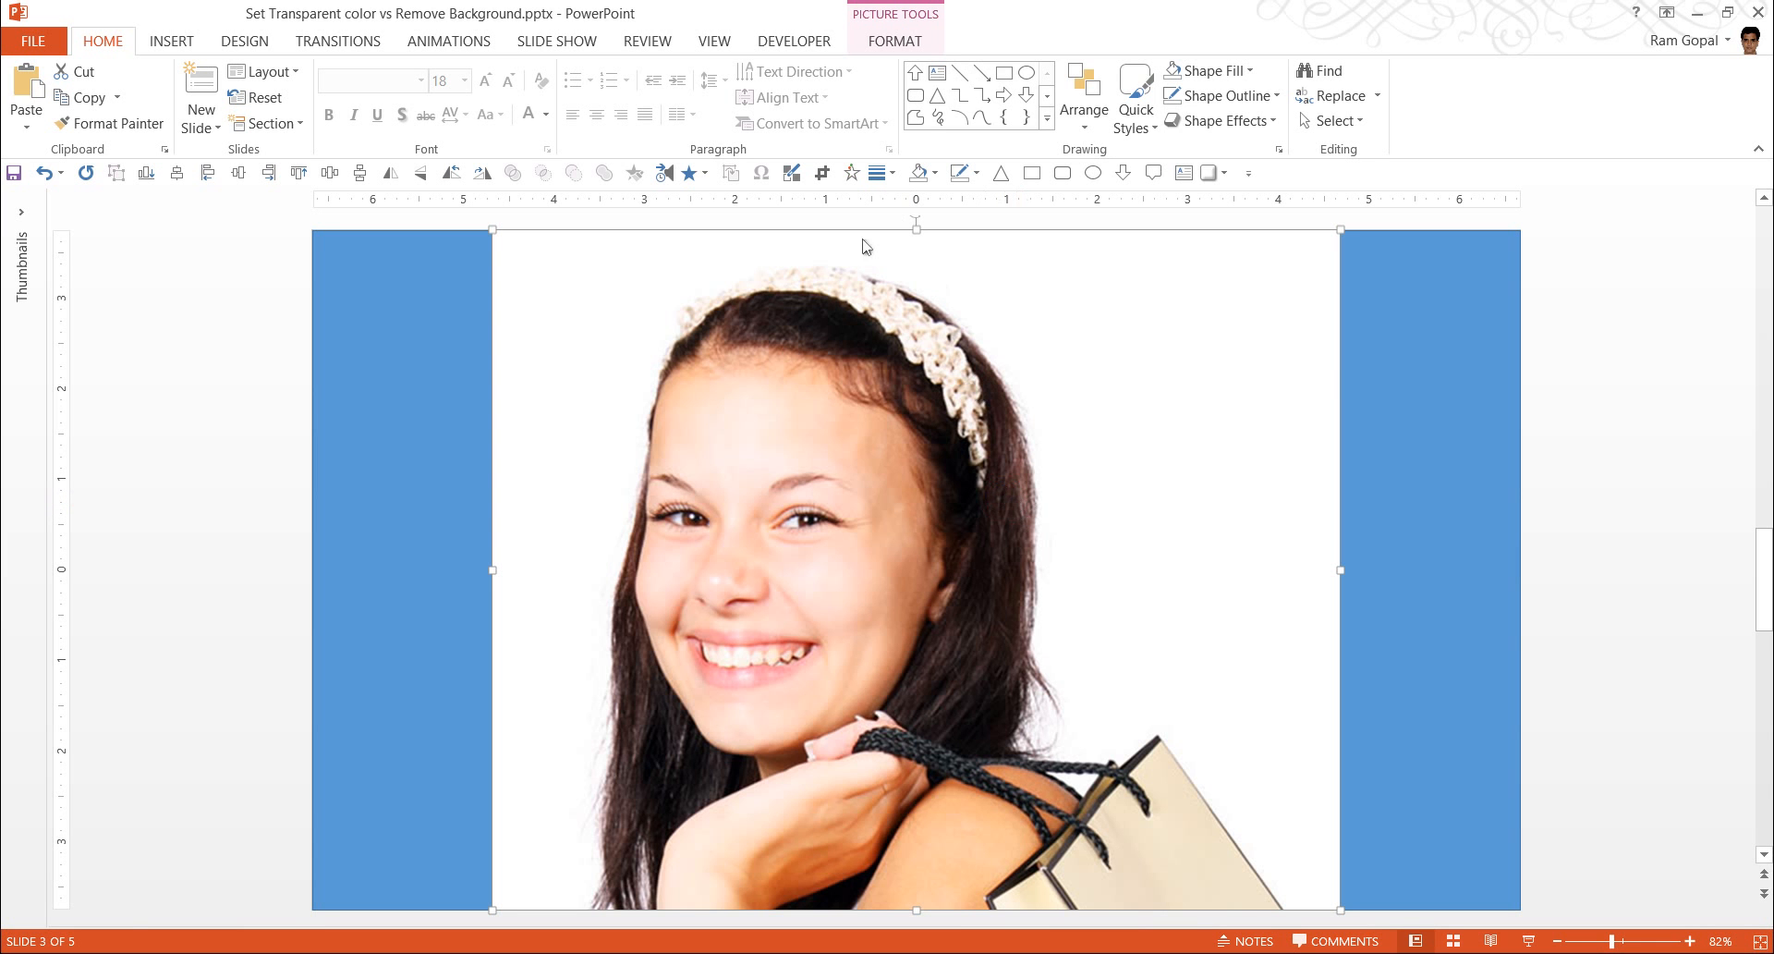
{"action": "mouse_move", "coordinate": [831, 359]}
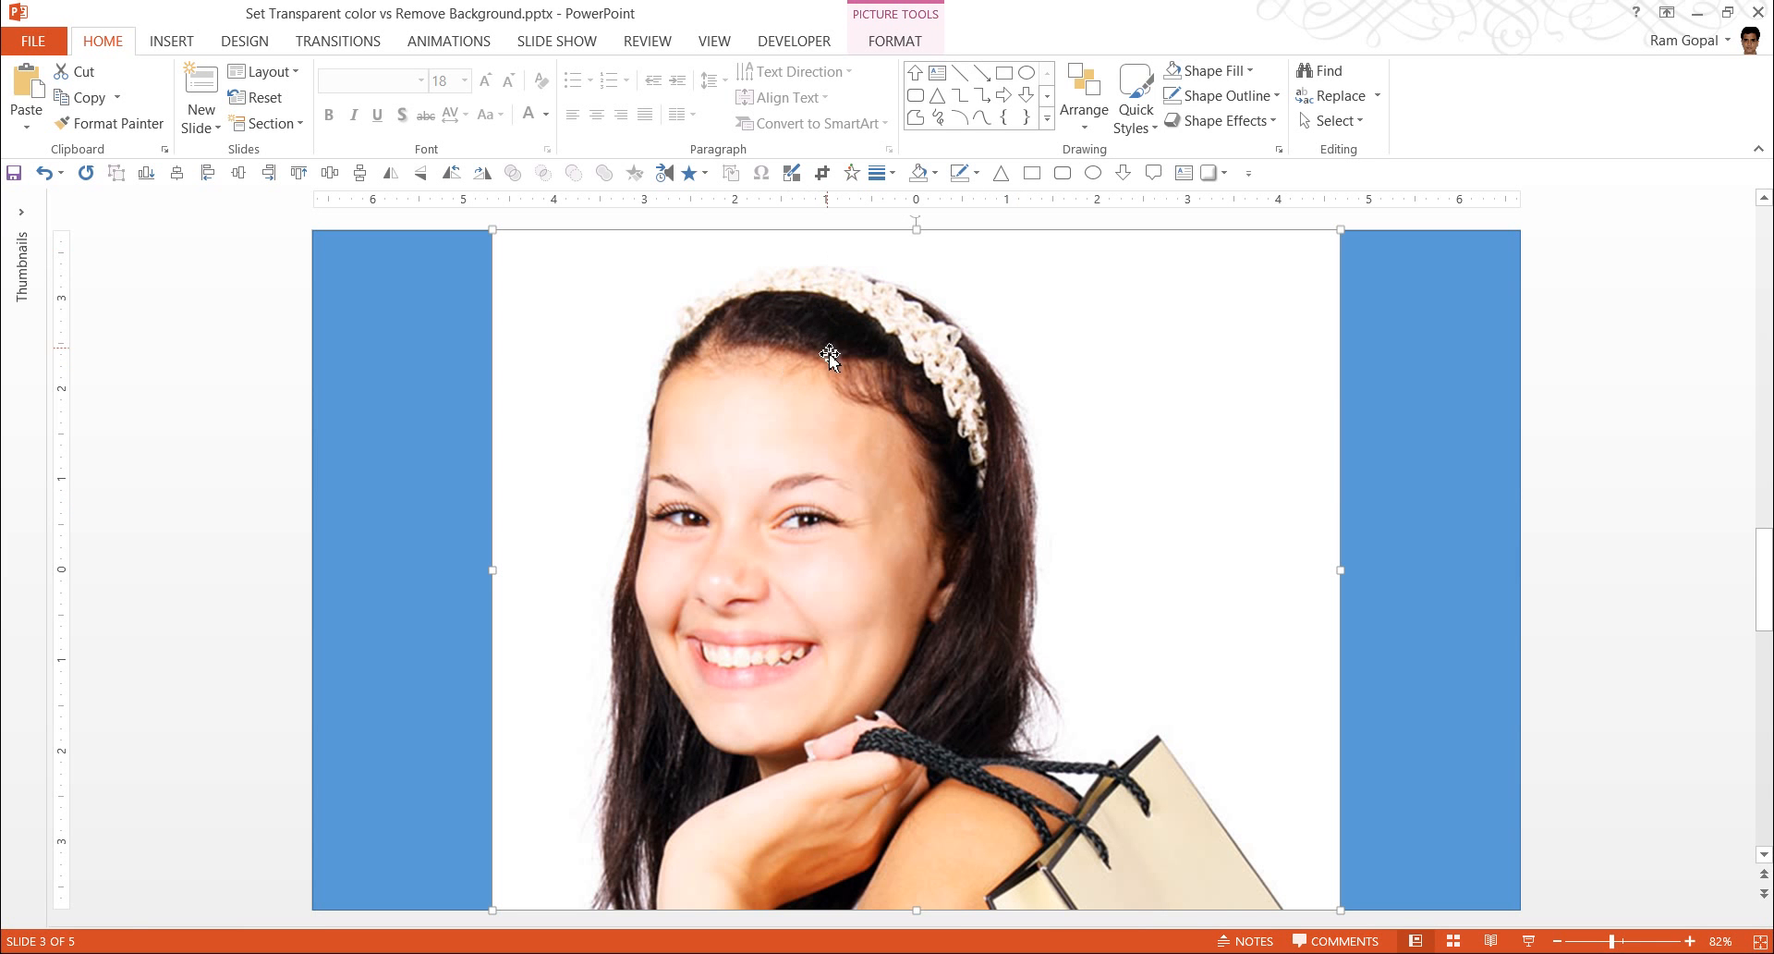
{"action": "mouse_move", "coordinate": [898, 40]}
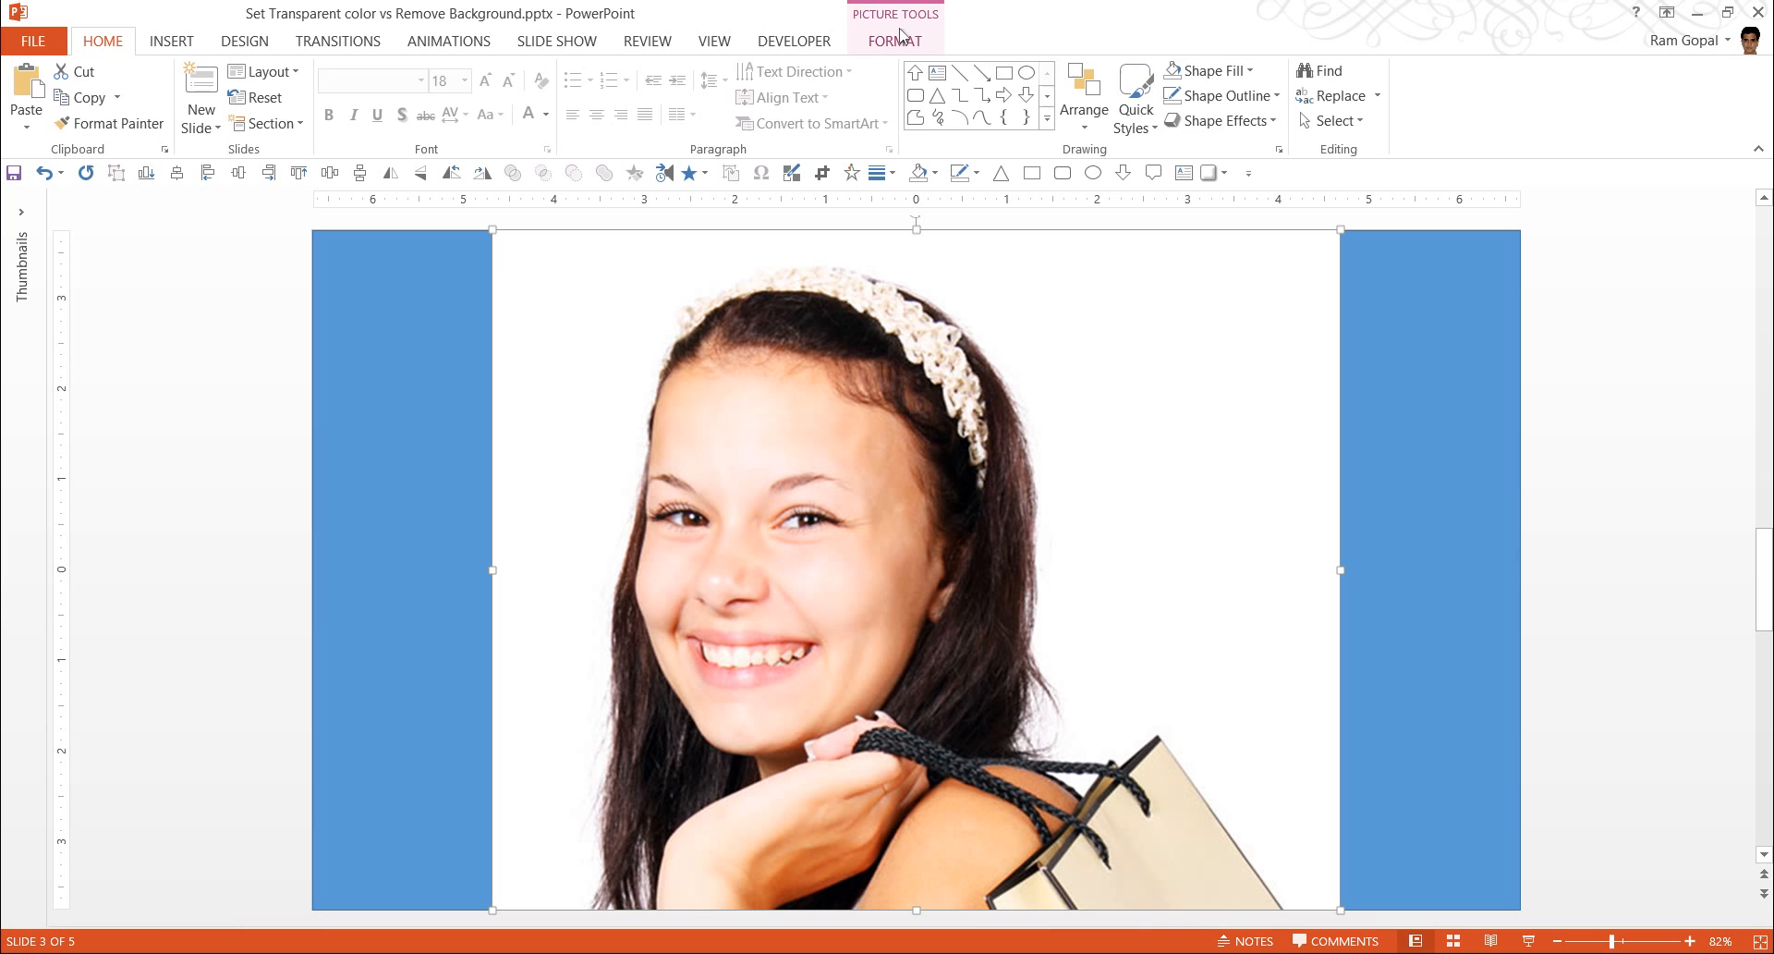
{"action": "left_click", "coordinate": [893, 41]}
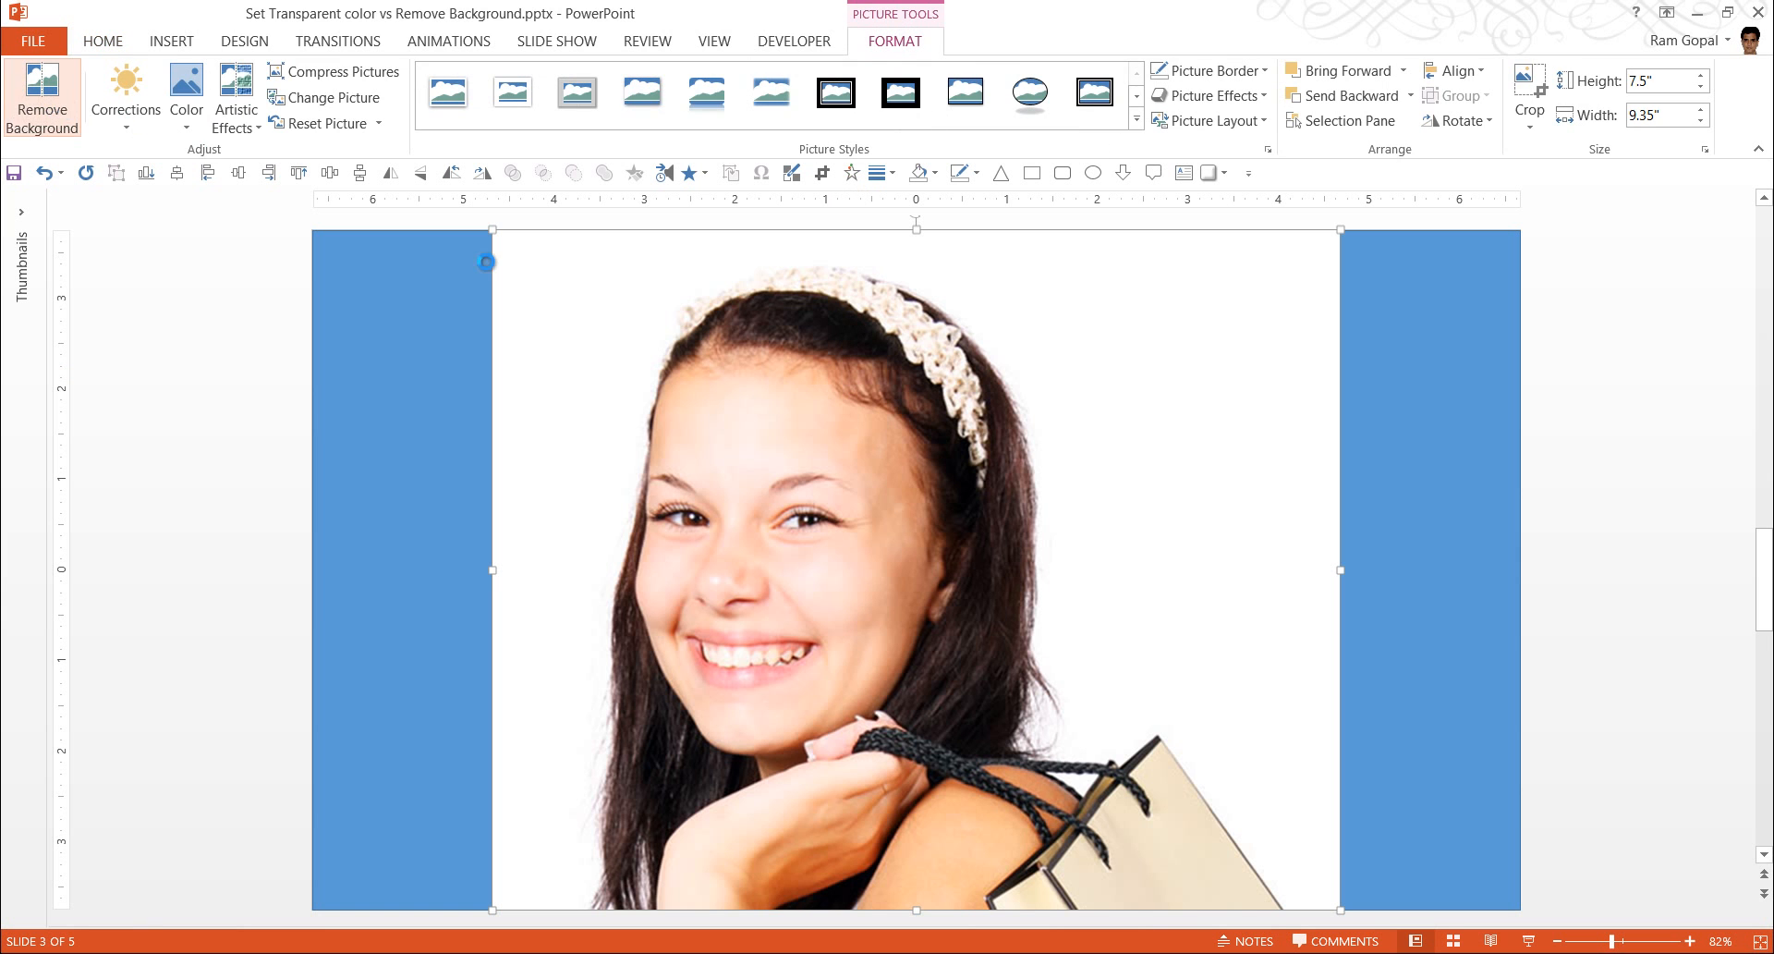
Step: Run Remove Background on the slide 3 photo and keep the changes
{"action": "left_click", "coordinate": [41, 97]}
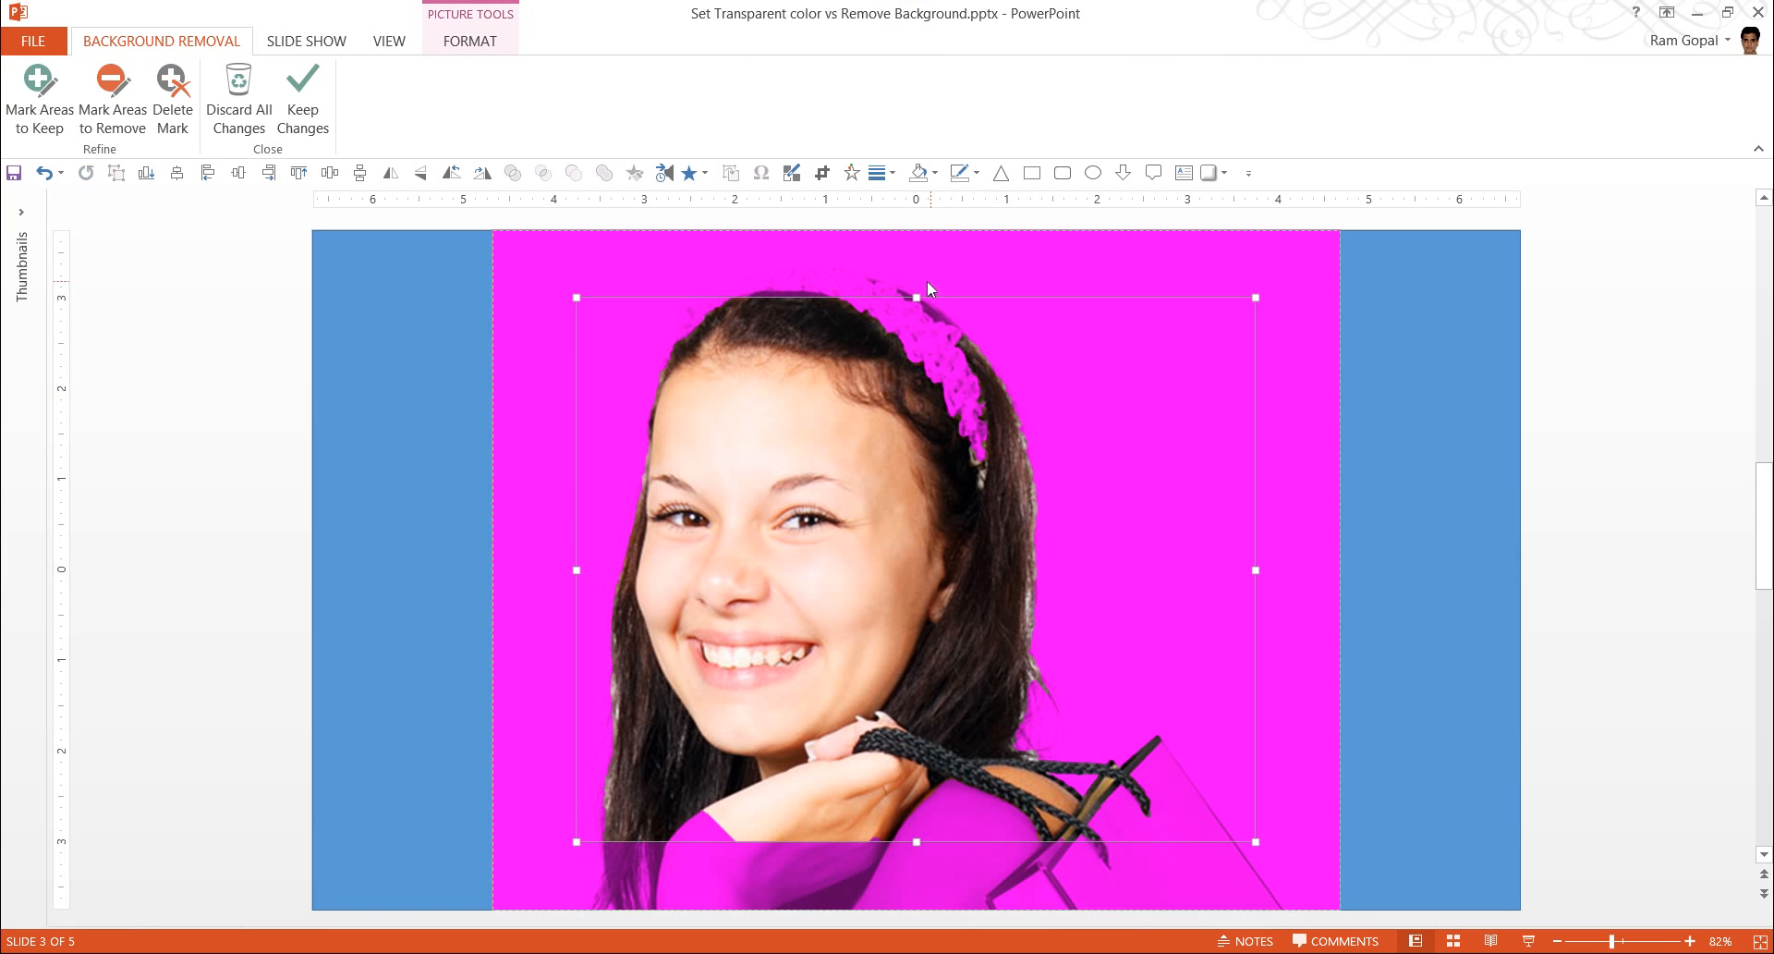
{"action": "mouse_move", "coordinate": [634, 717]}
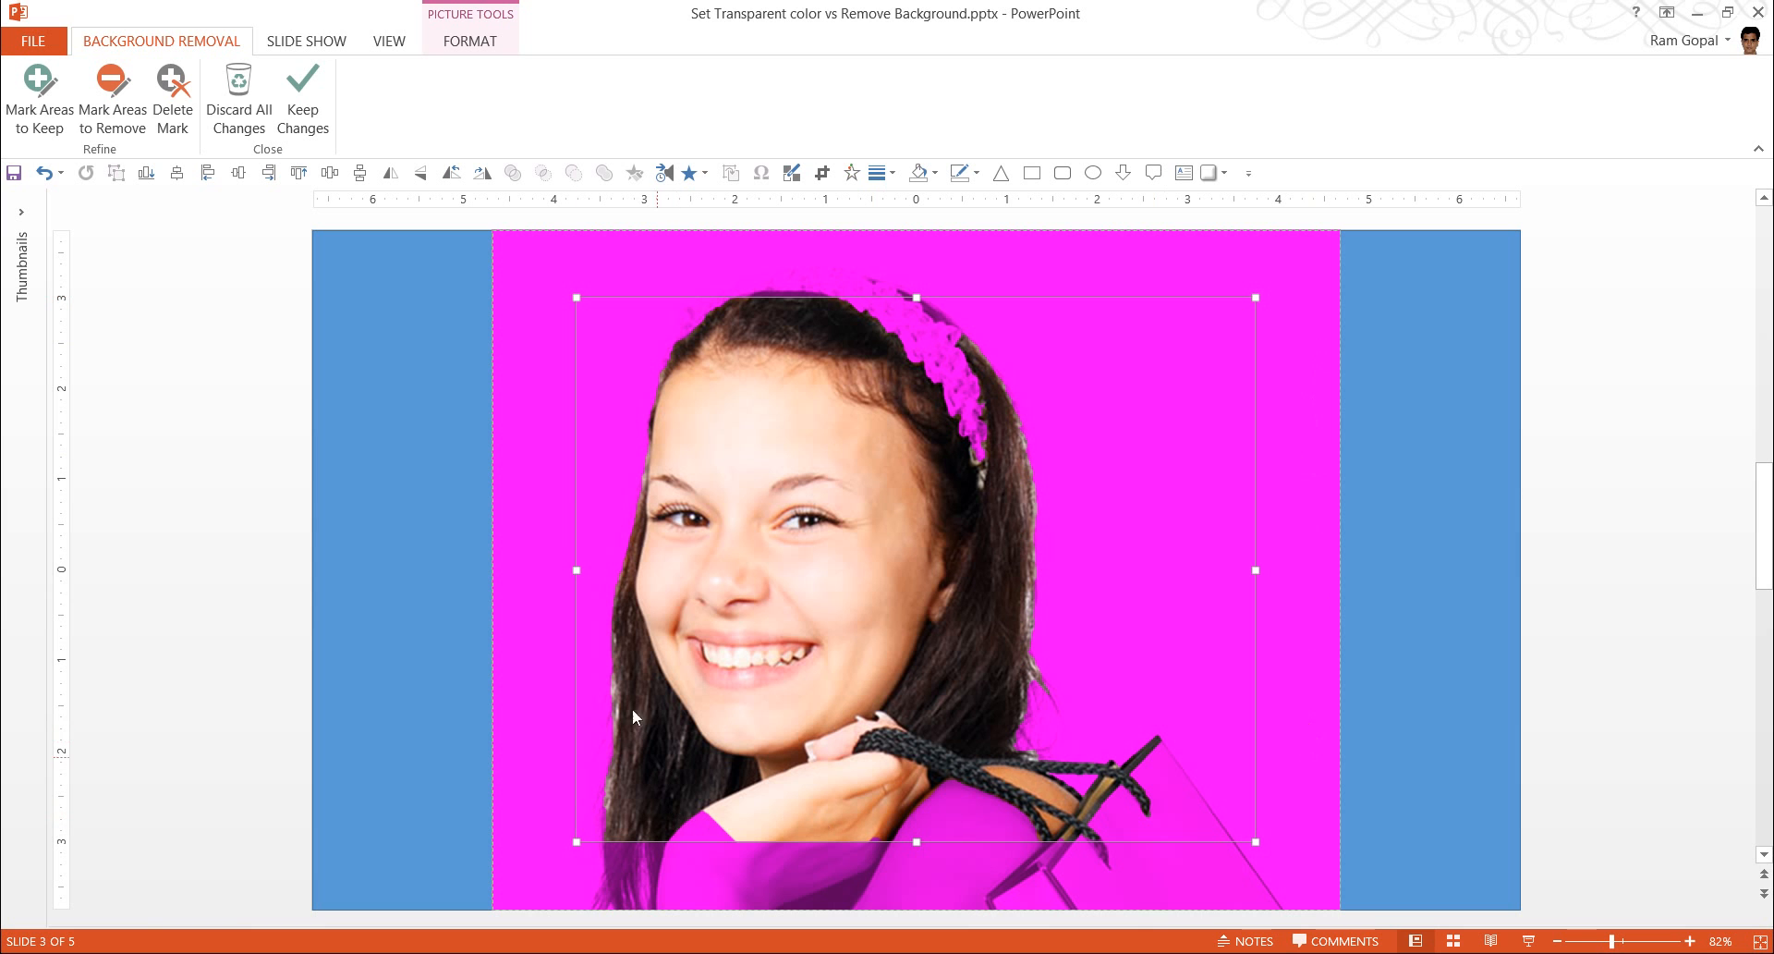
{"action": "mouse_move", "coordinate": [1279, 551]}
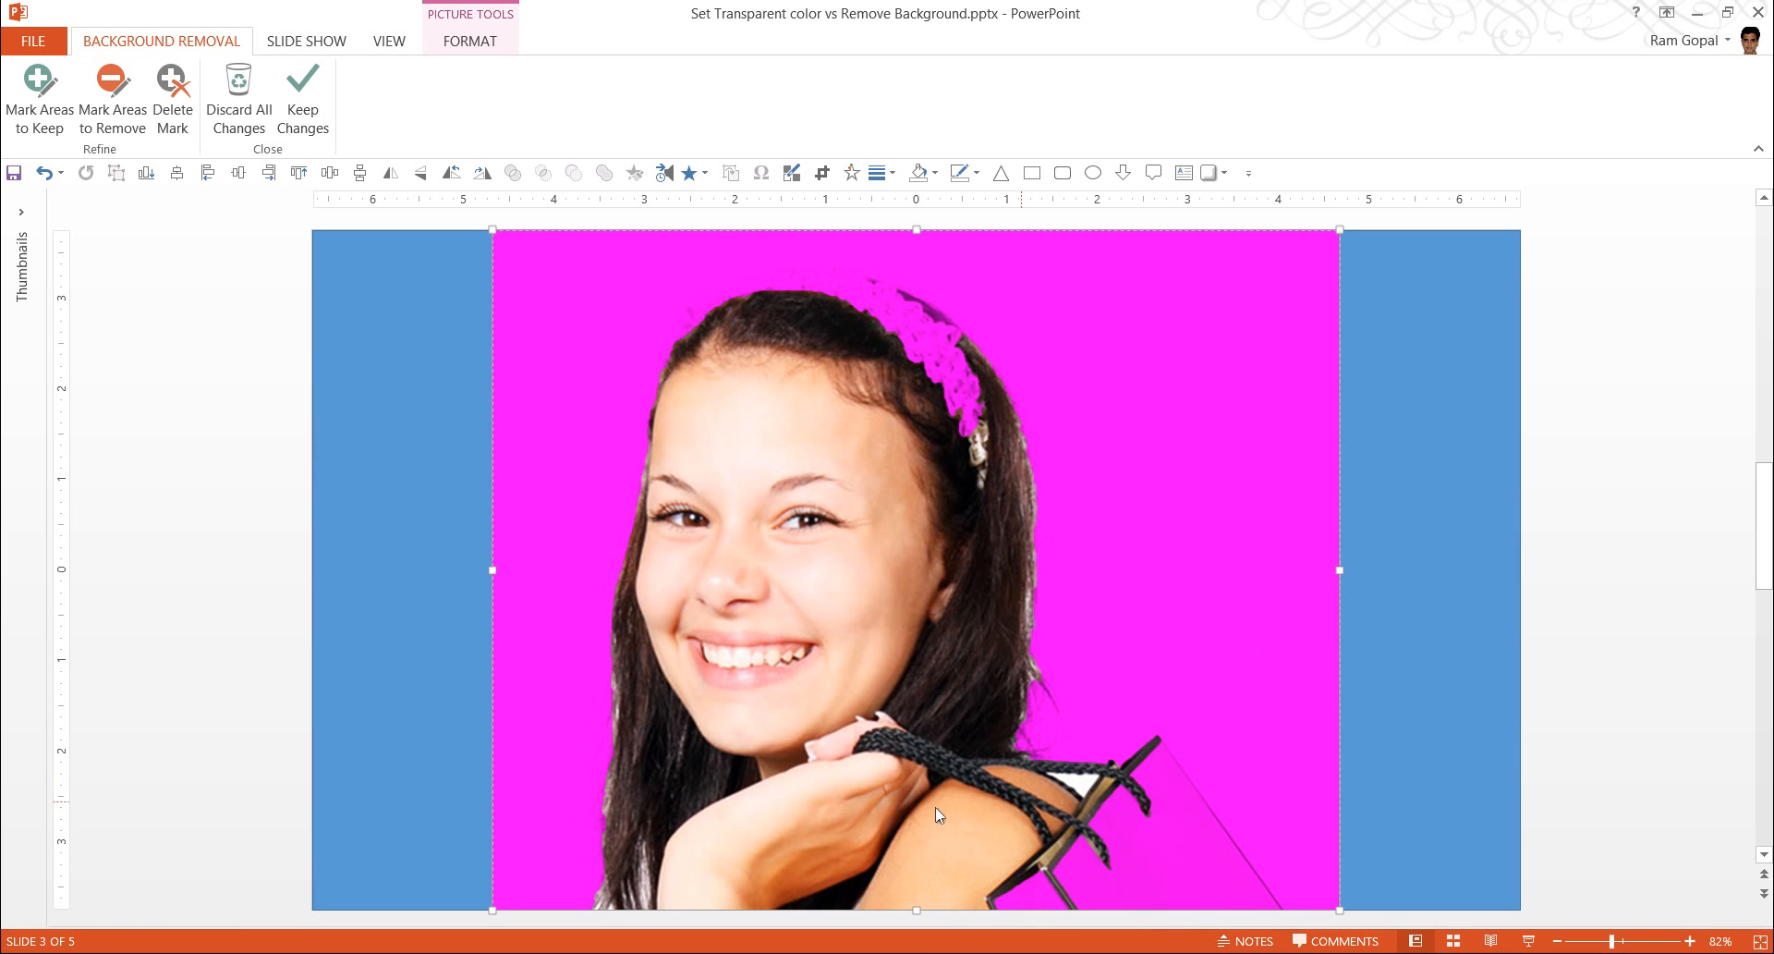
{"action": "mouse_move", "coordinate": [759, 725]}
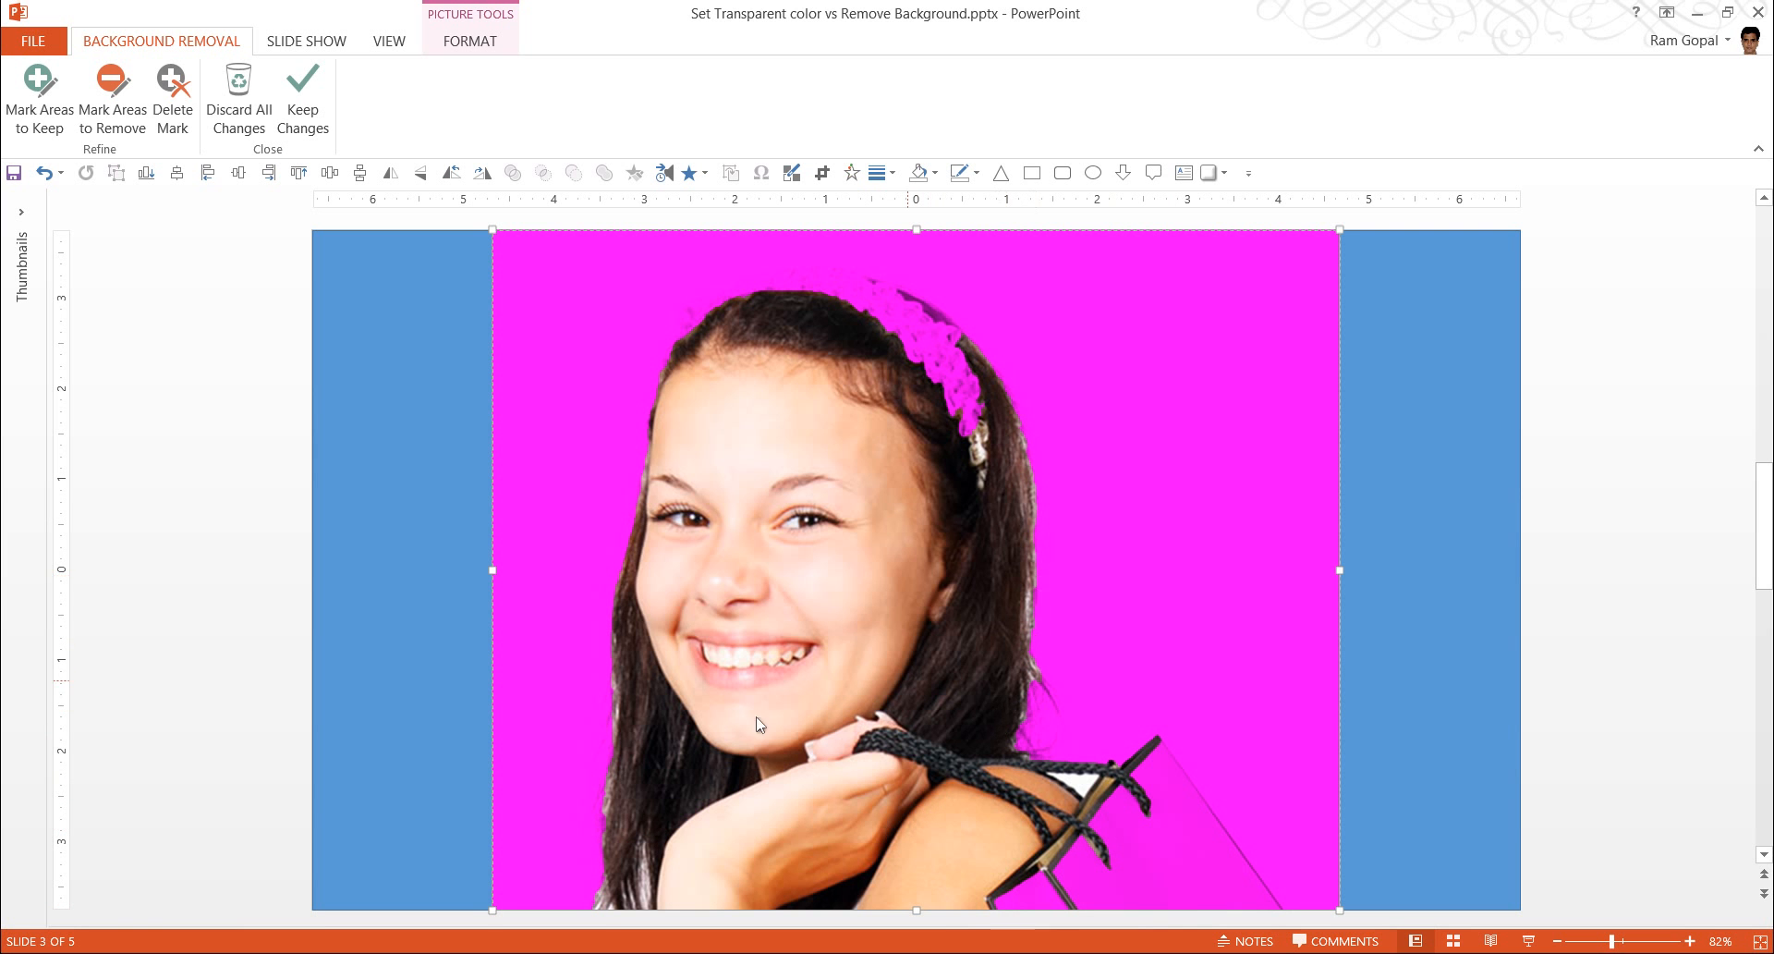
{"action": "mouse_move", "coordinate": [694, 691]}
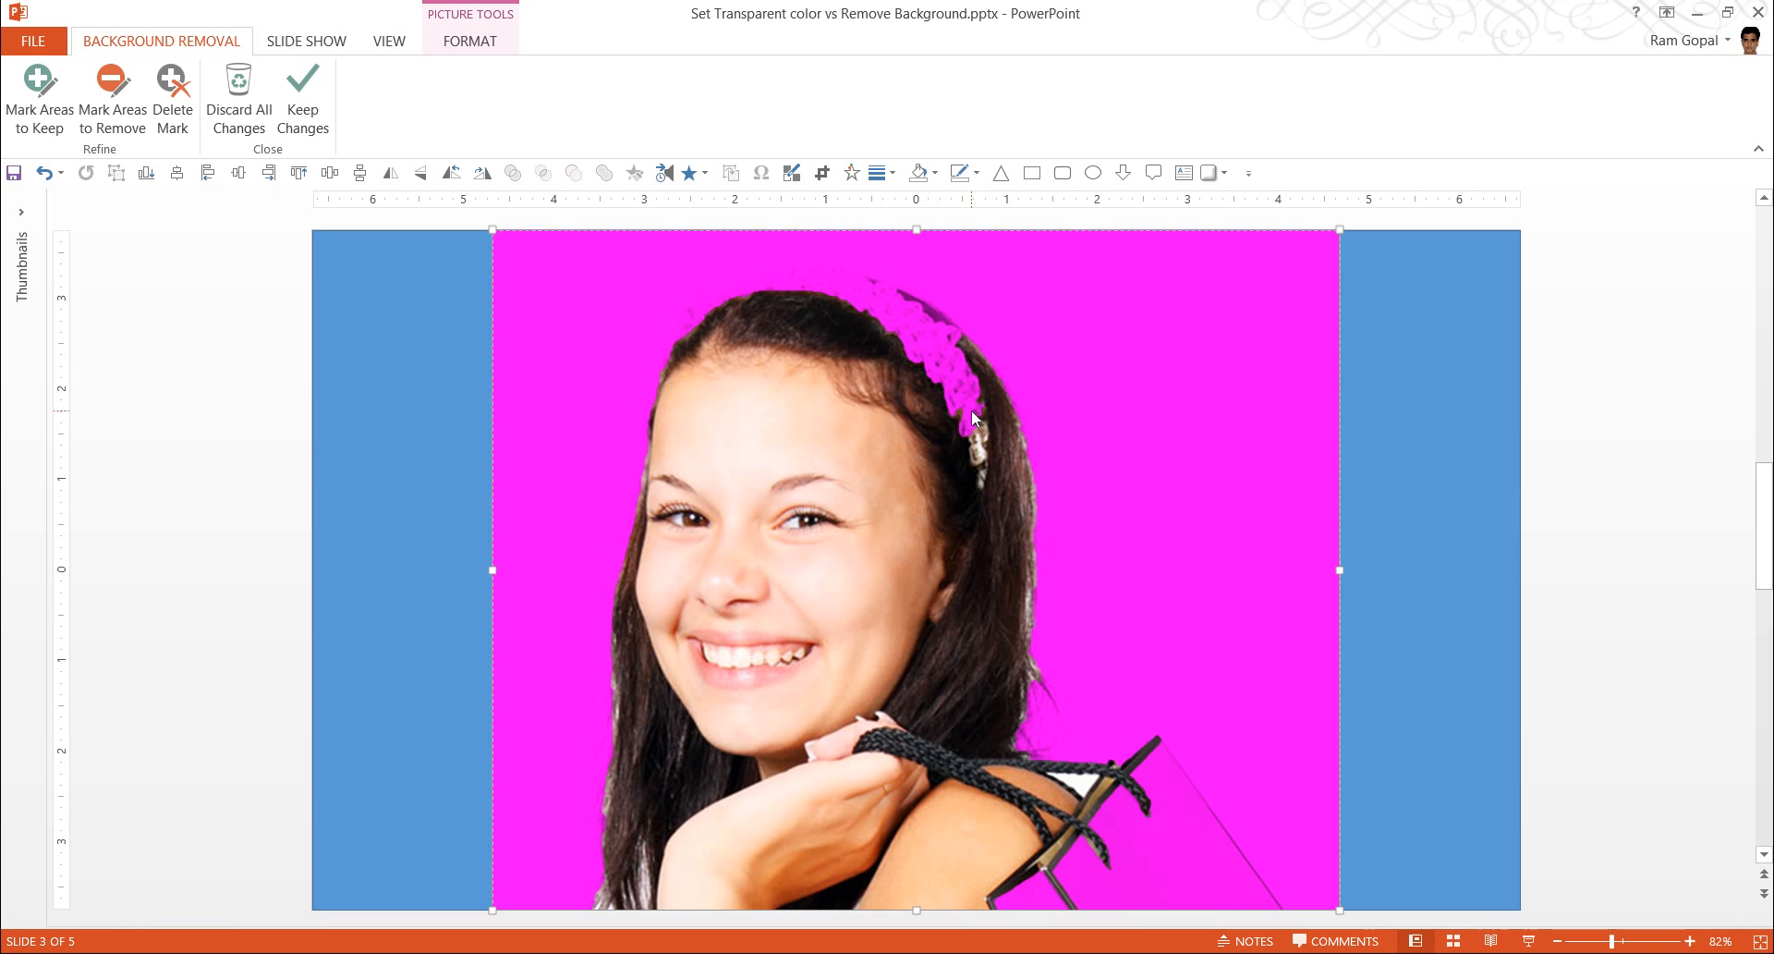
{"action": "mouse_move", "coordinate": [1144, 827]}
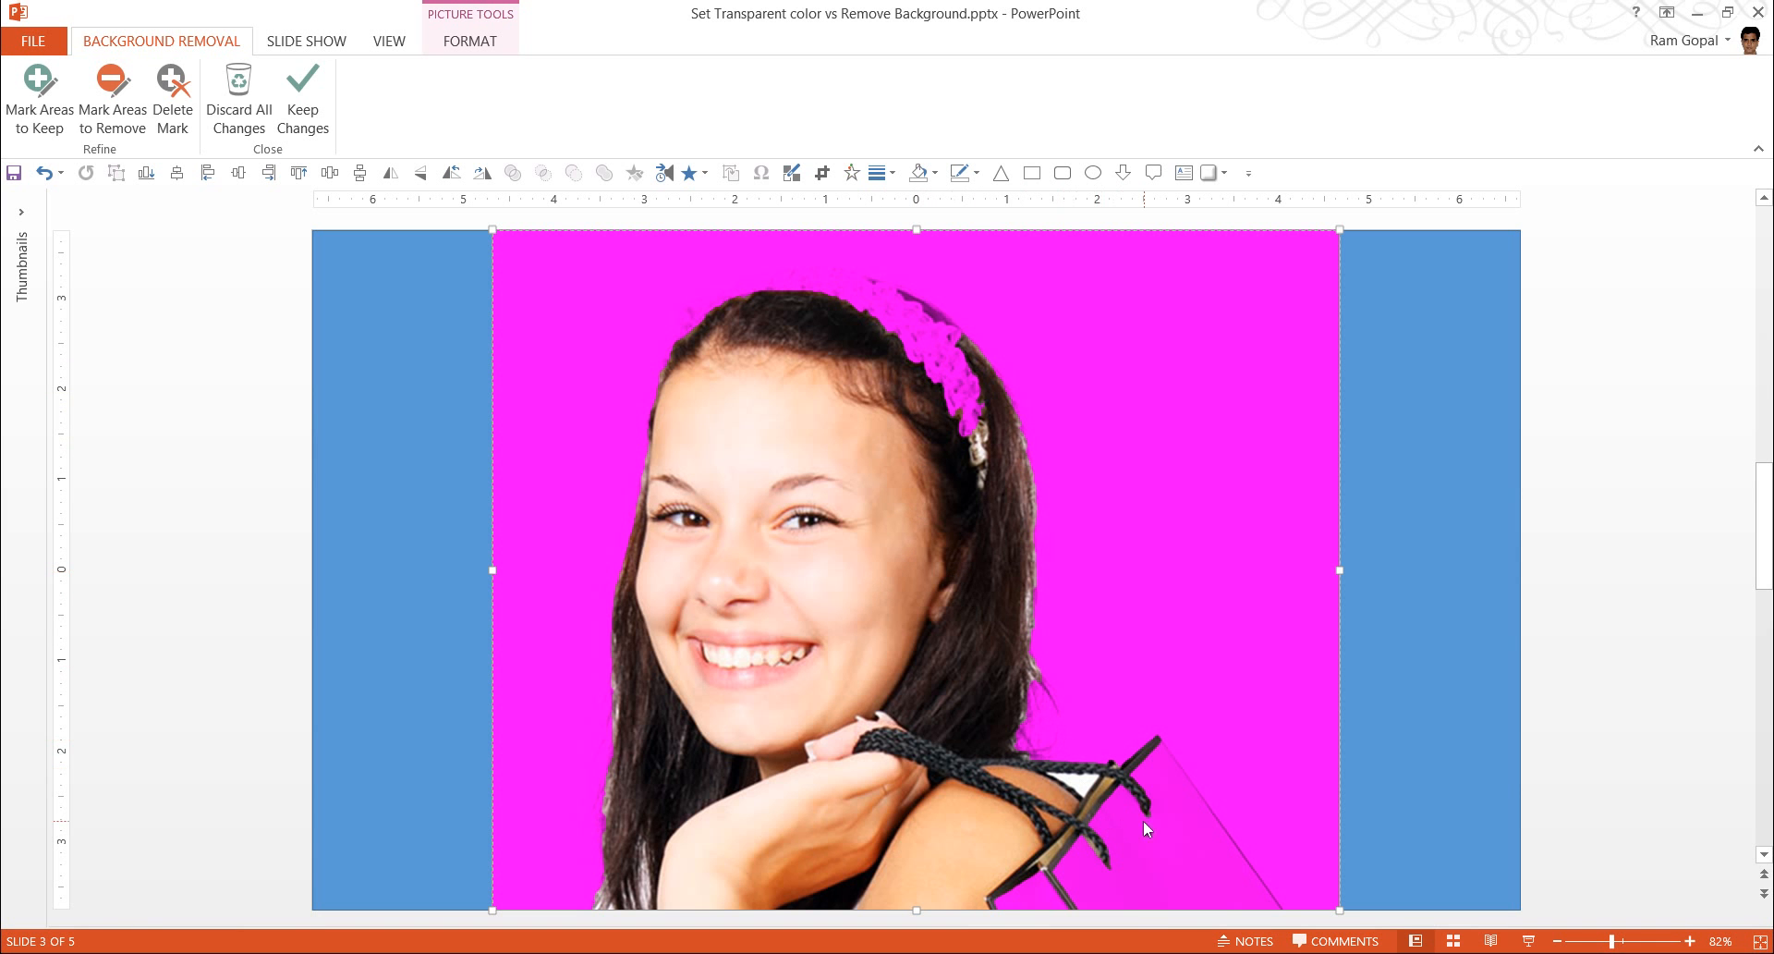
{"action": "mouse_move", "coordinate": [965, 433]}
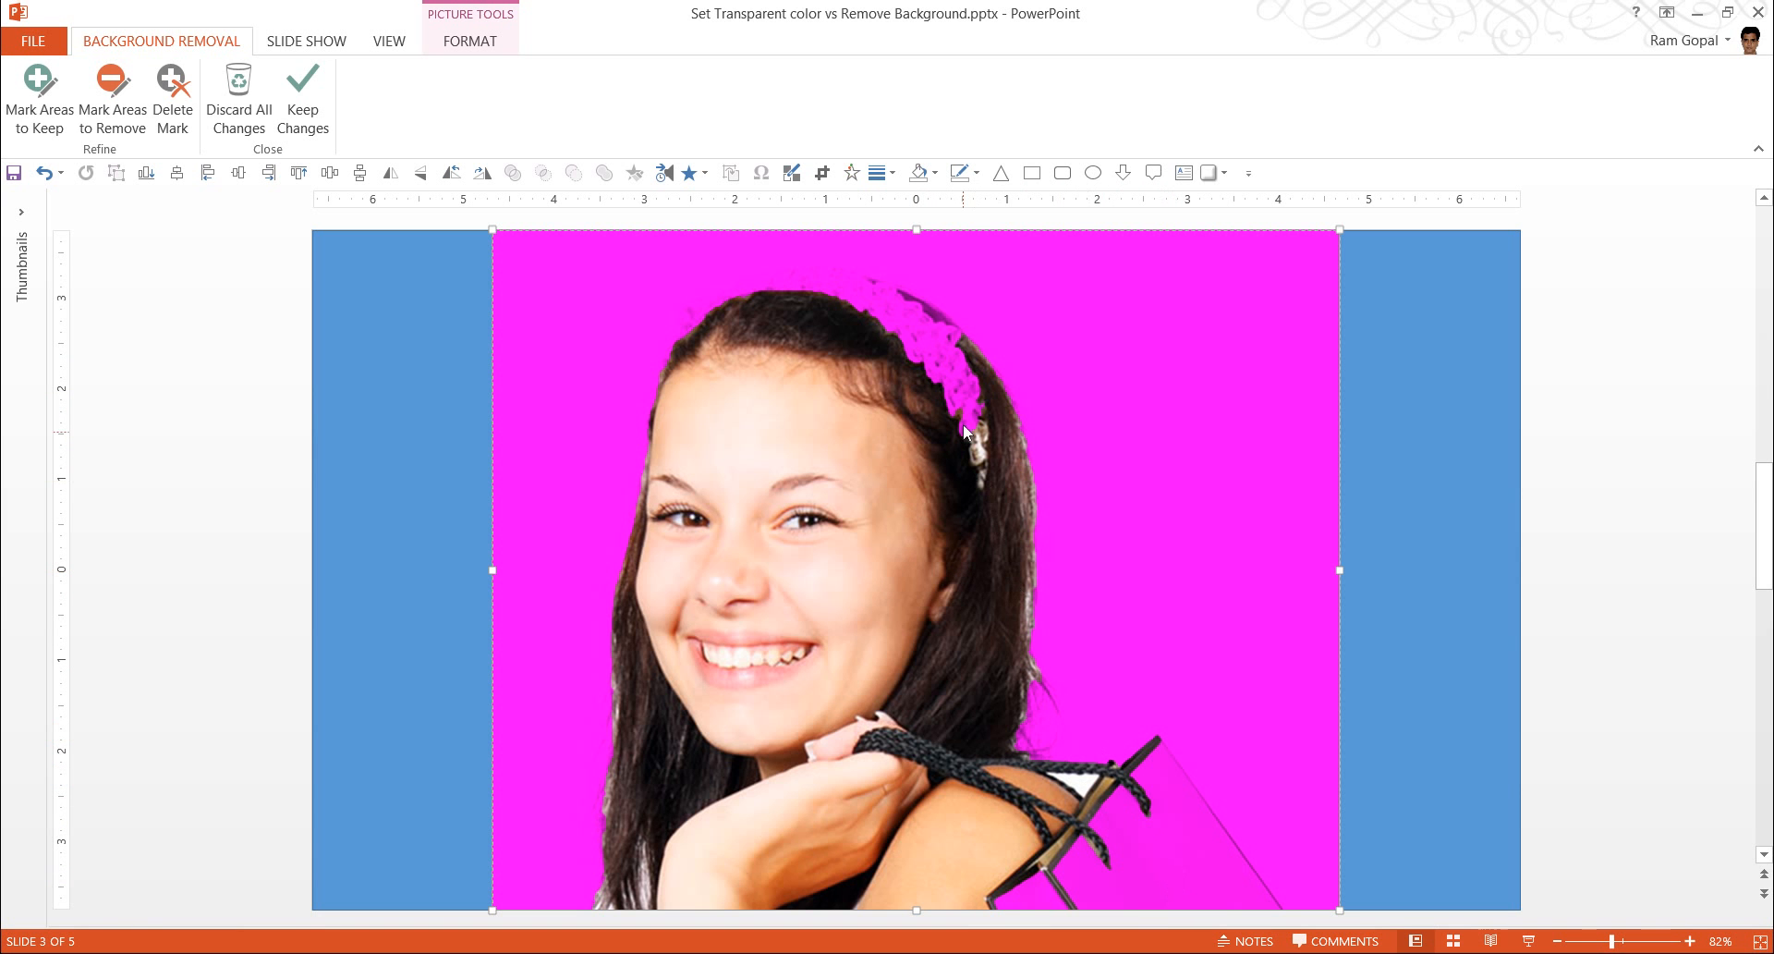
{"action": "mouse_move", "coordinate": [967, 413]}
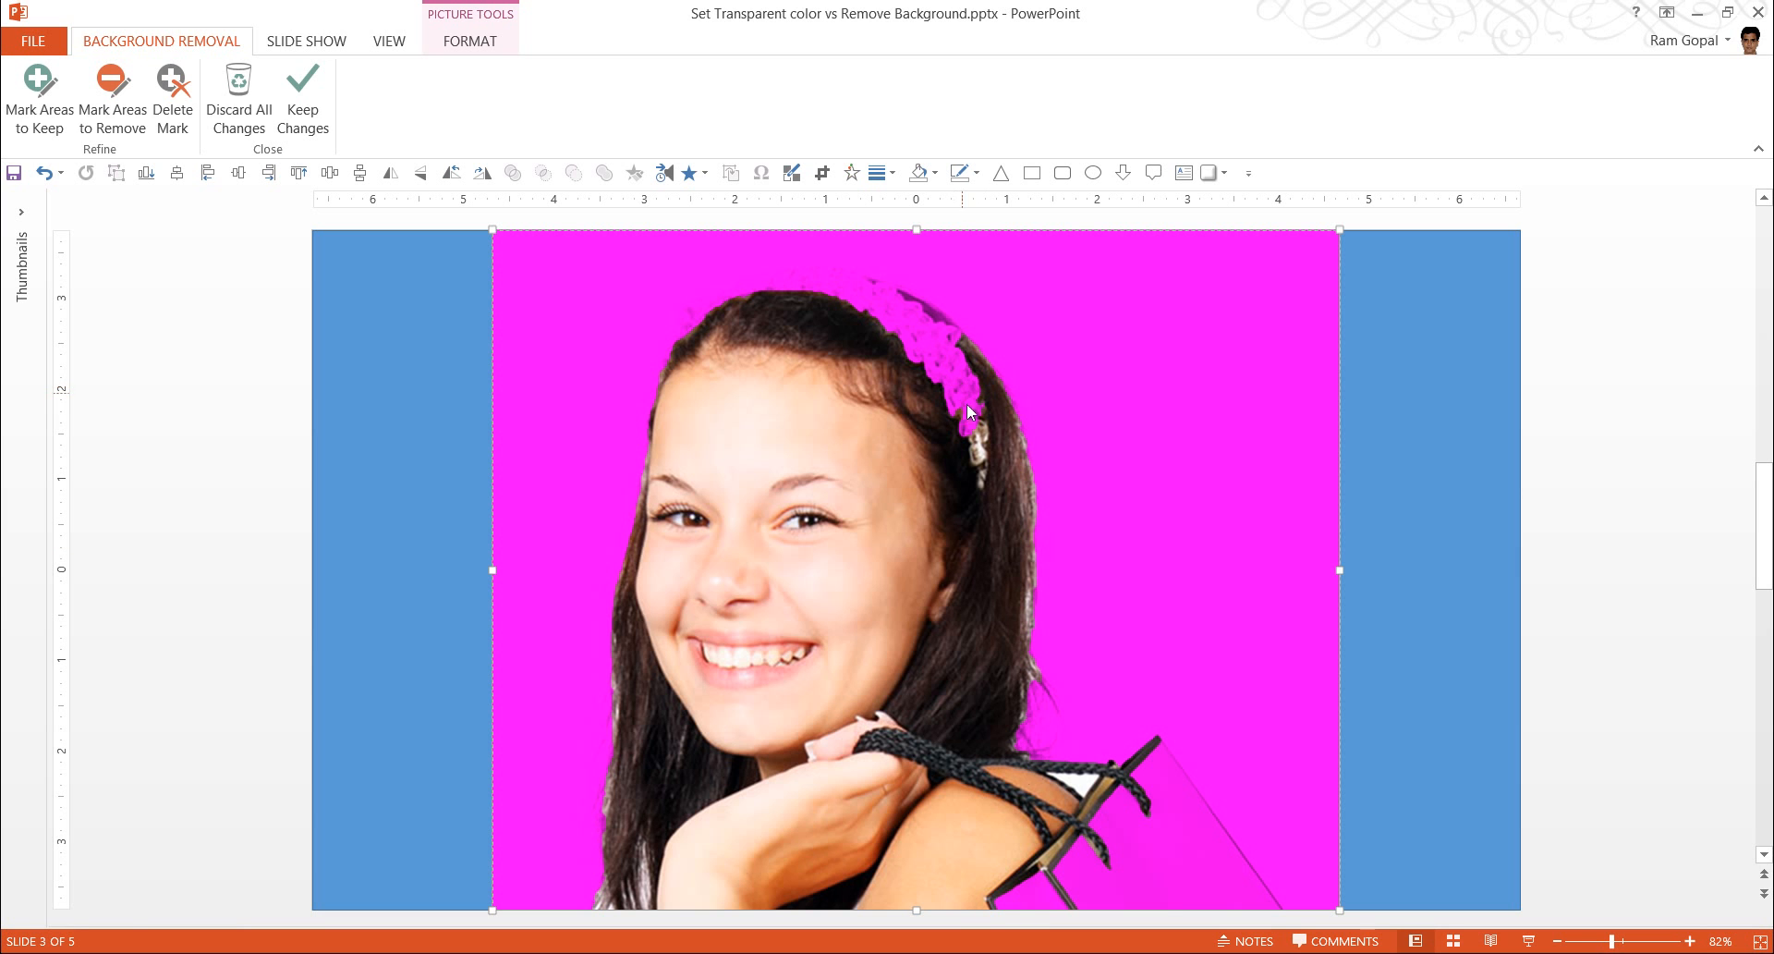
{"action": "mouse_move", "coordinate": [1163, 878]}
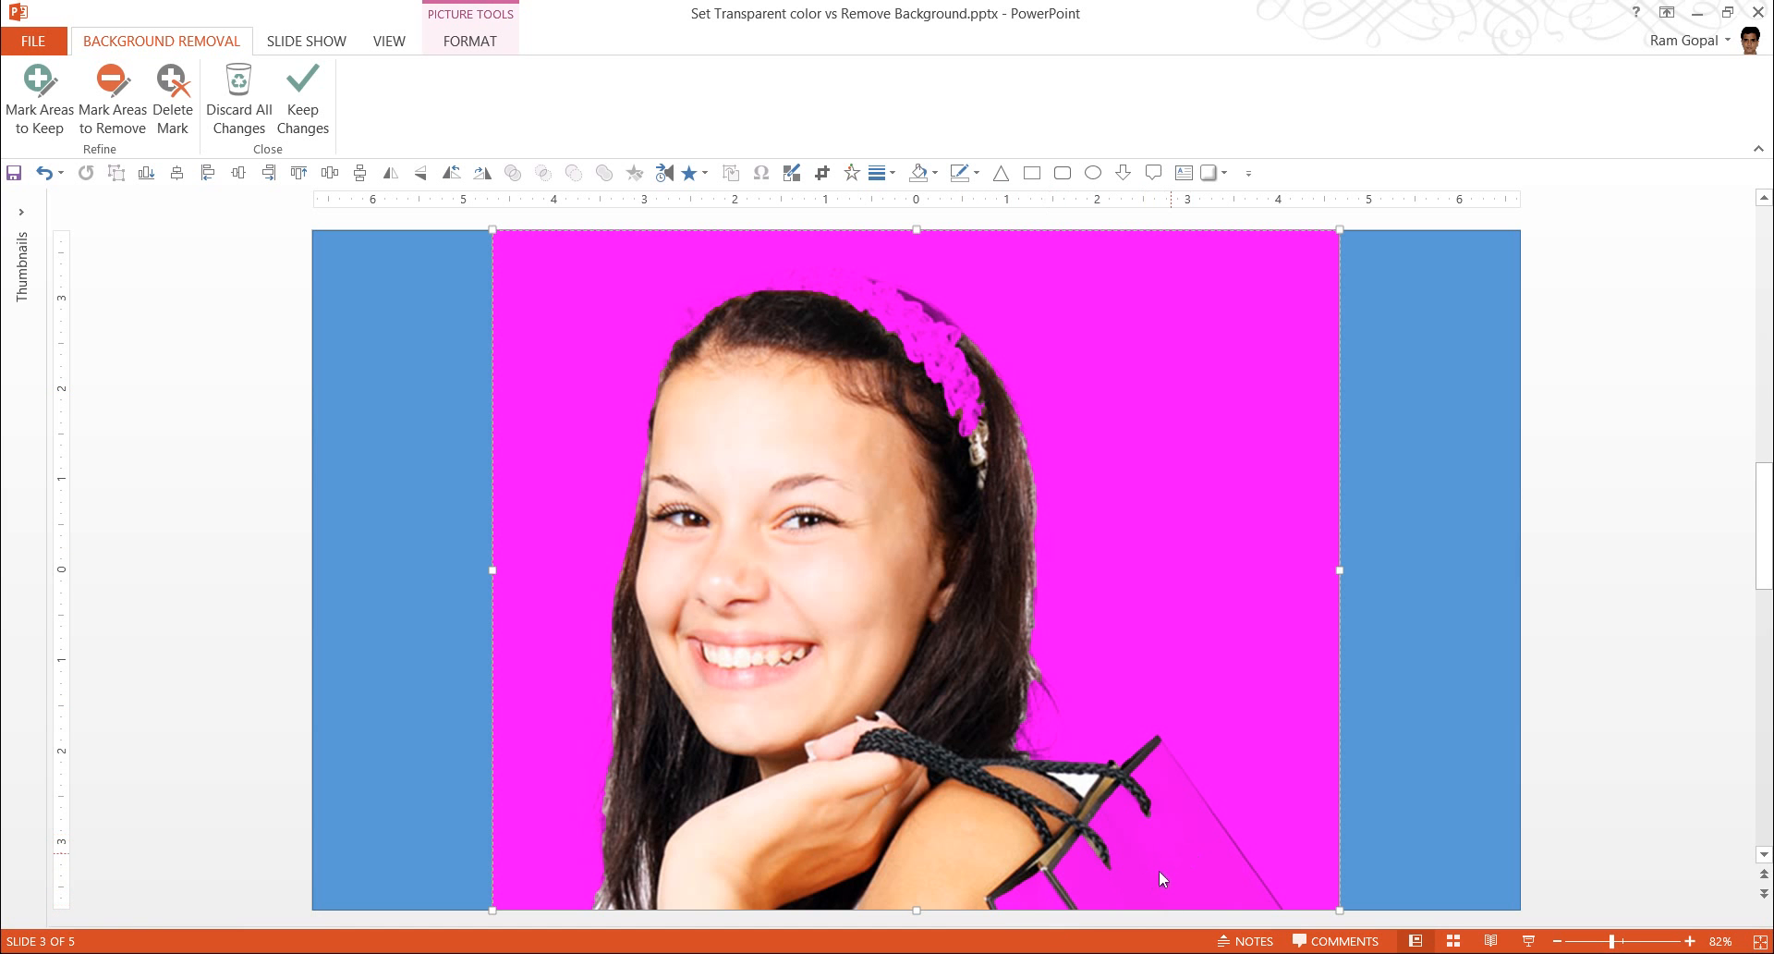
{"action": "mouse_move", "coordinate": [1579, 612]}
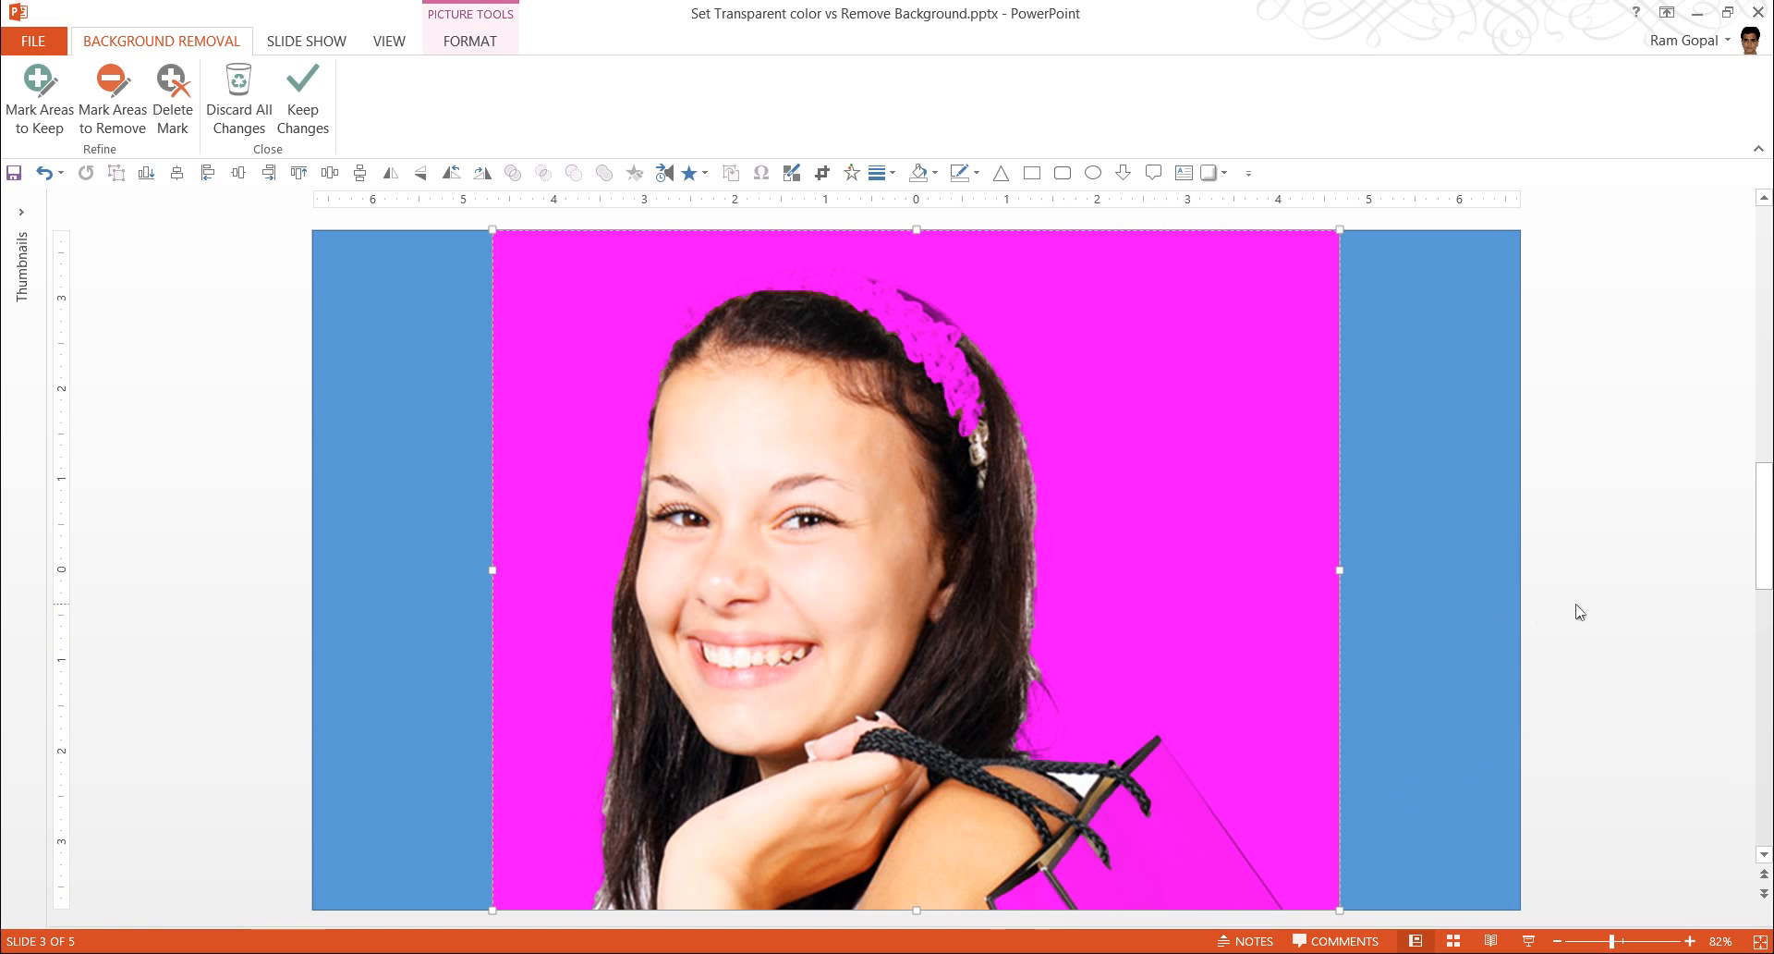
{"action": "left_click", "coordinate": [303, 101]}
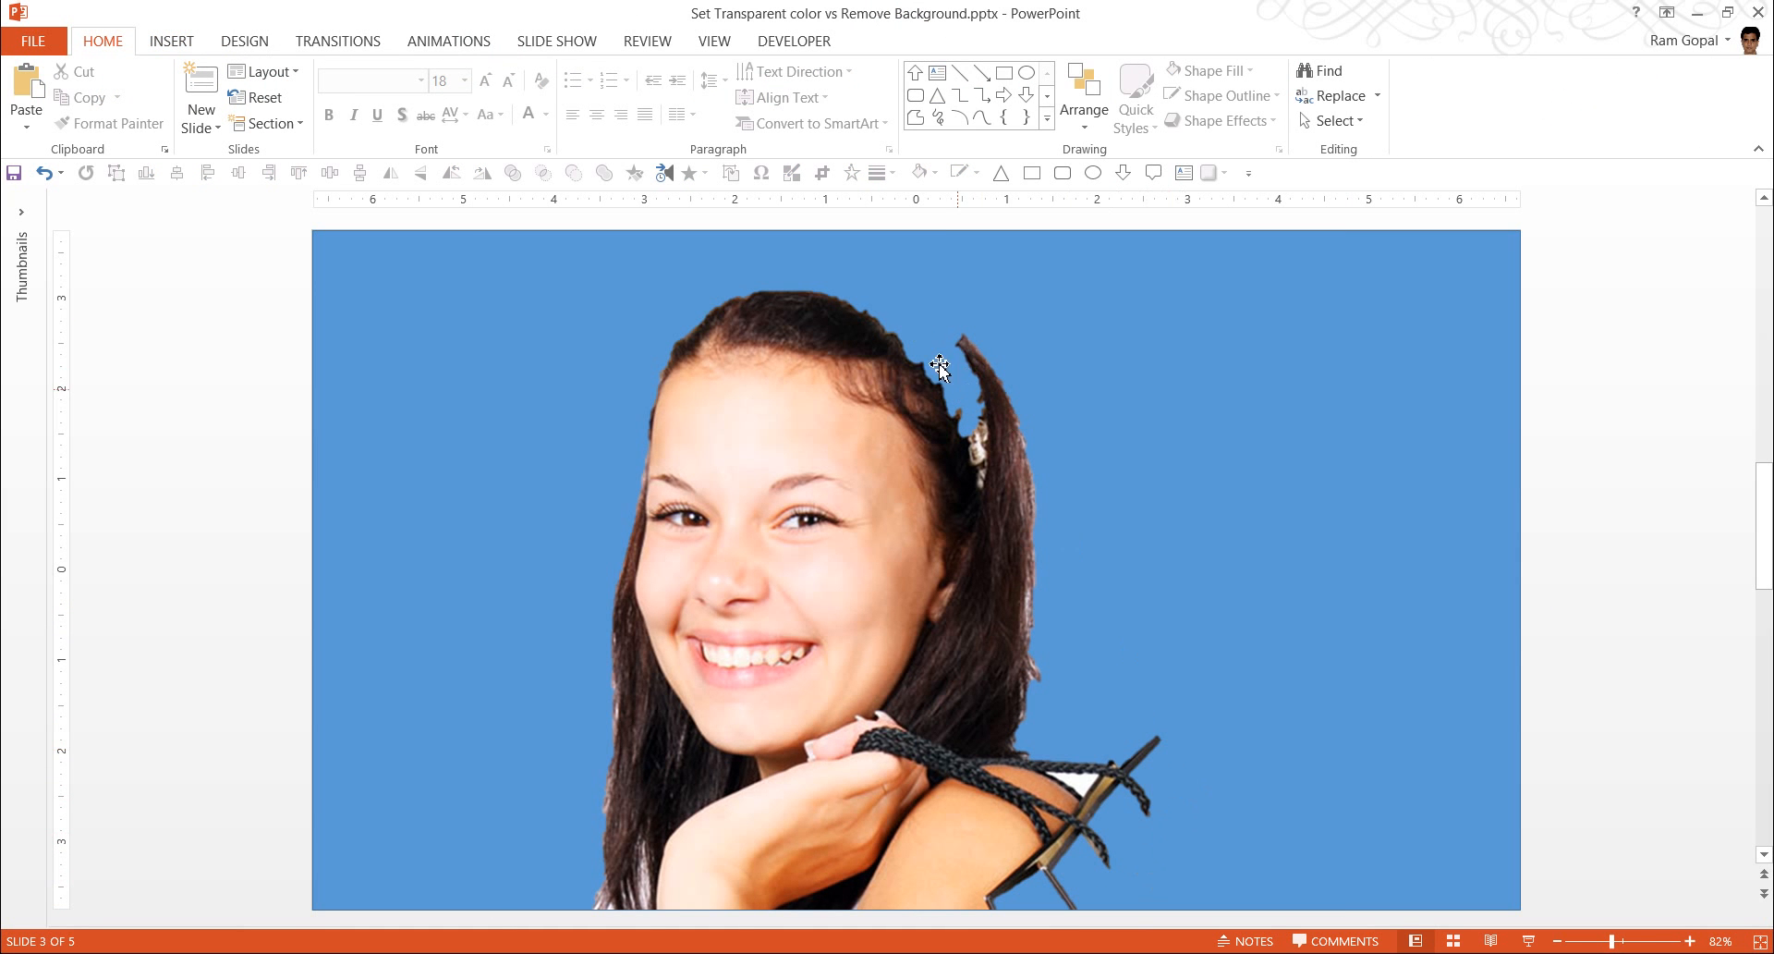
{"action": "mouse_move", "coordinate": [1576, 602]}
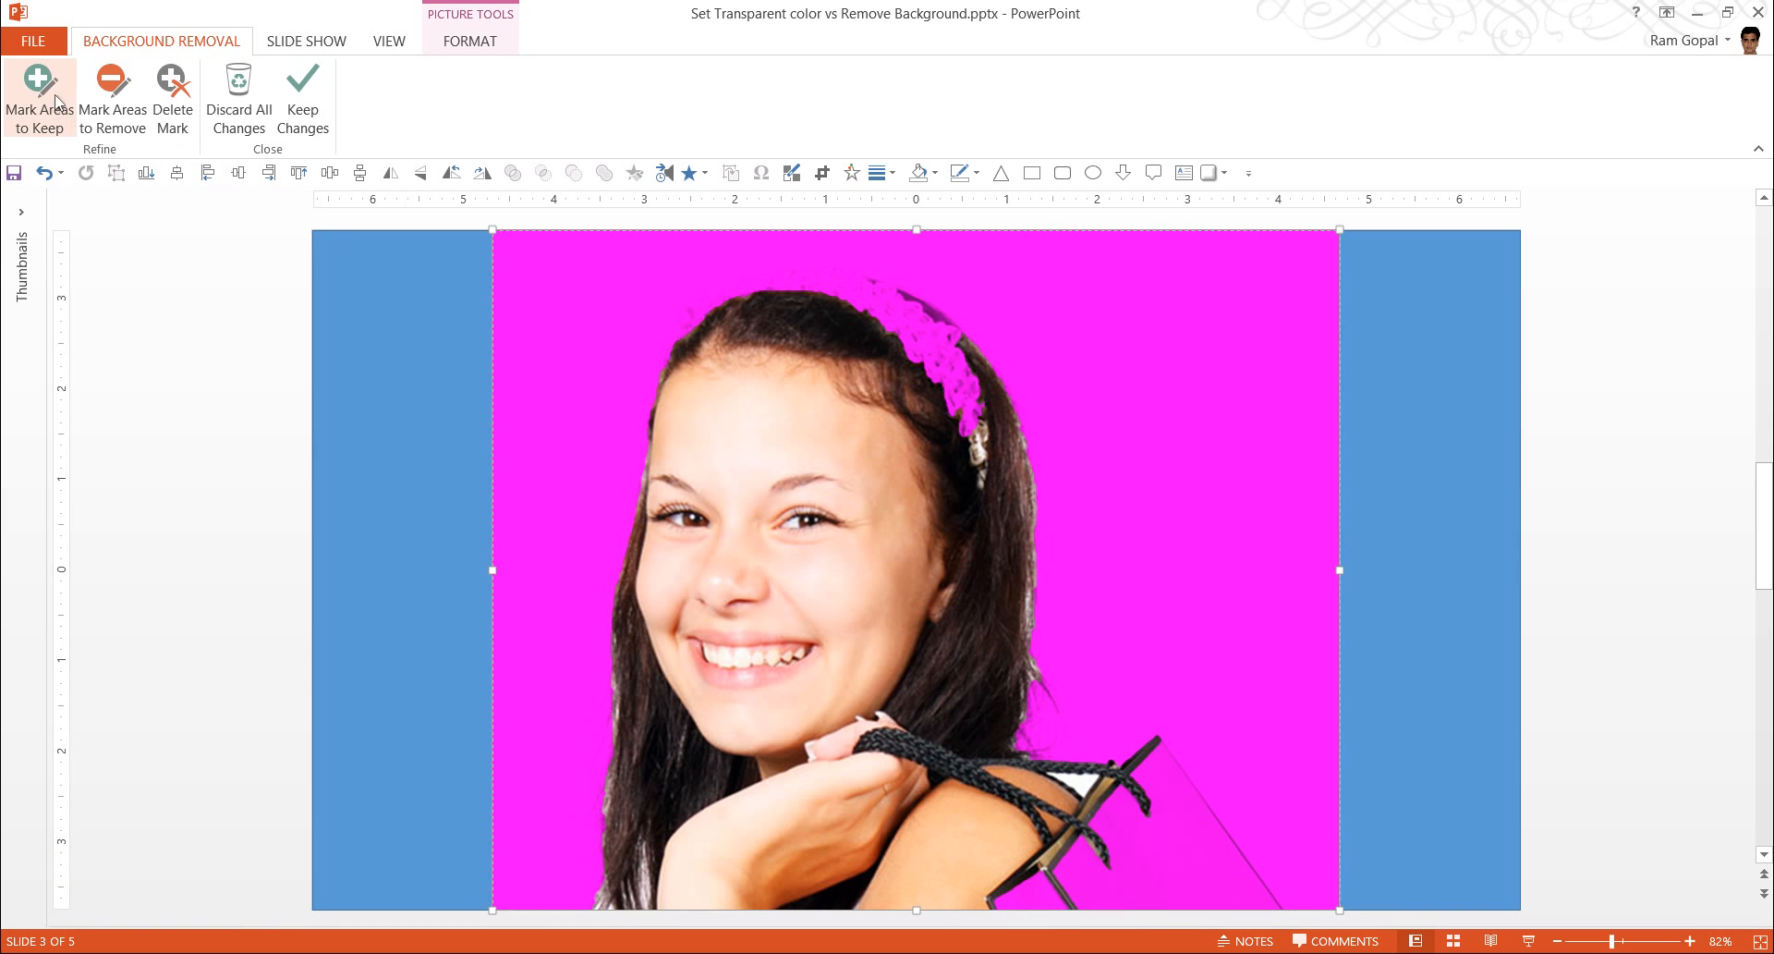
{"action": "mouse_move", "coordinate": [40, 102]}
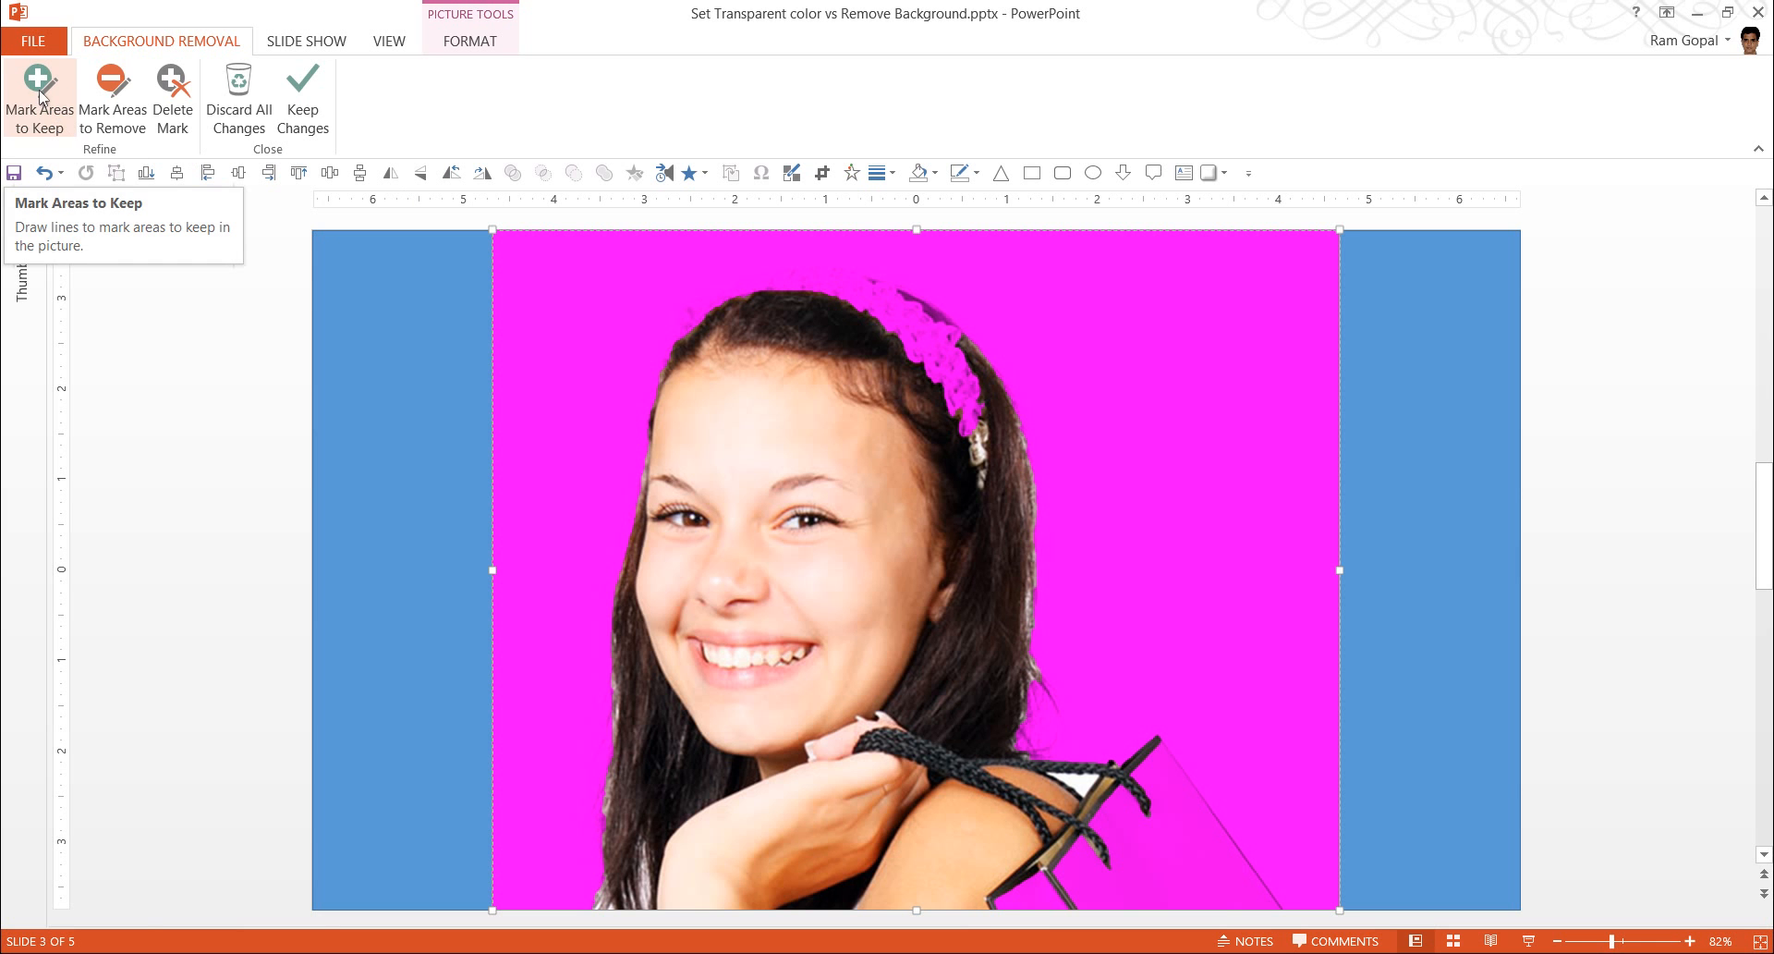
{"action": "mouse_move", "coordinate": [73, 102]}
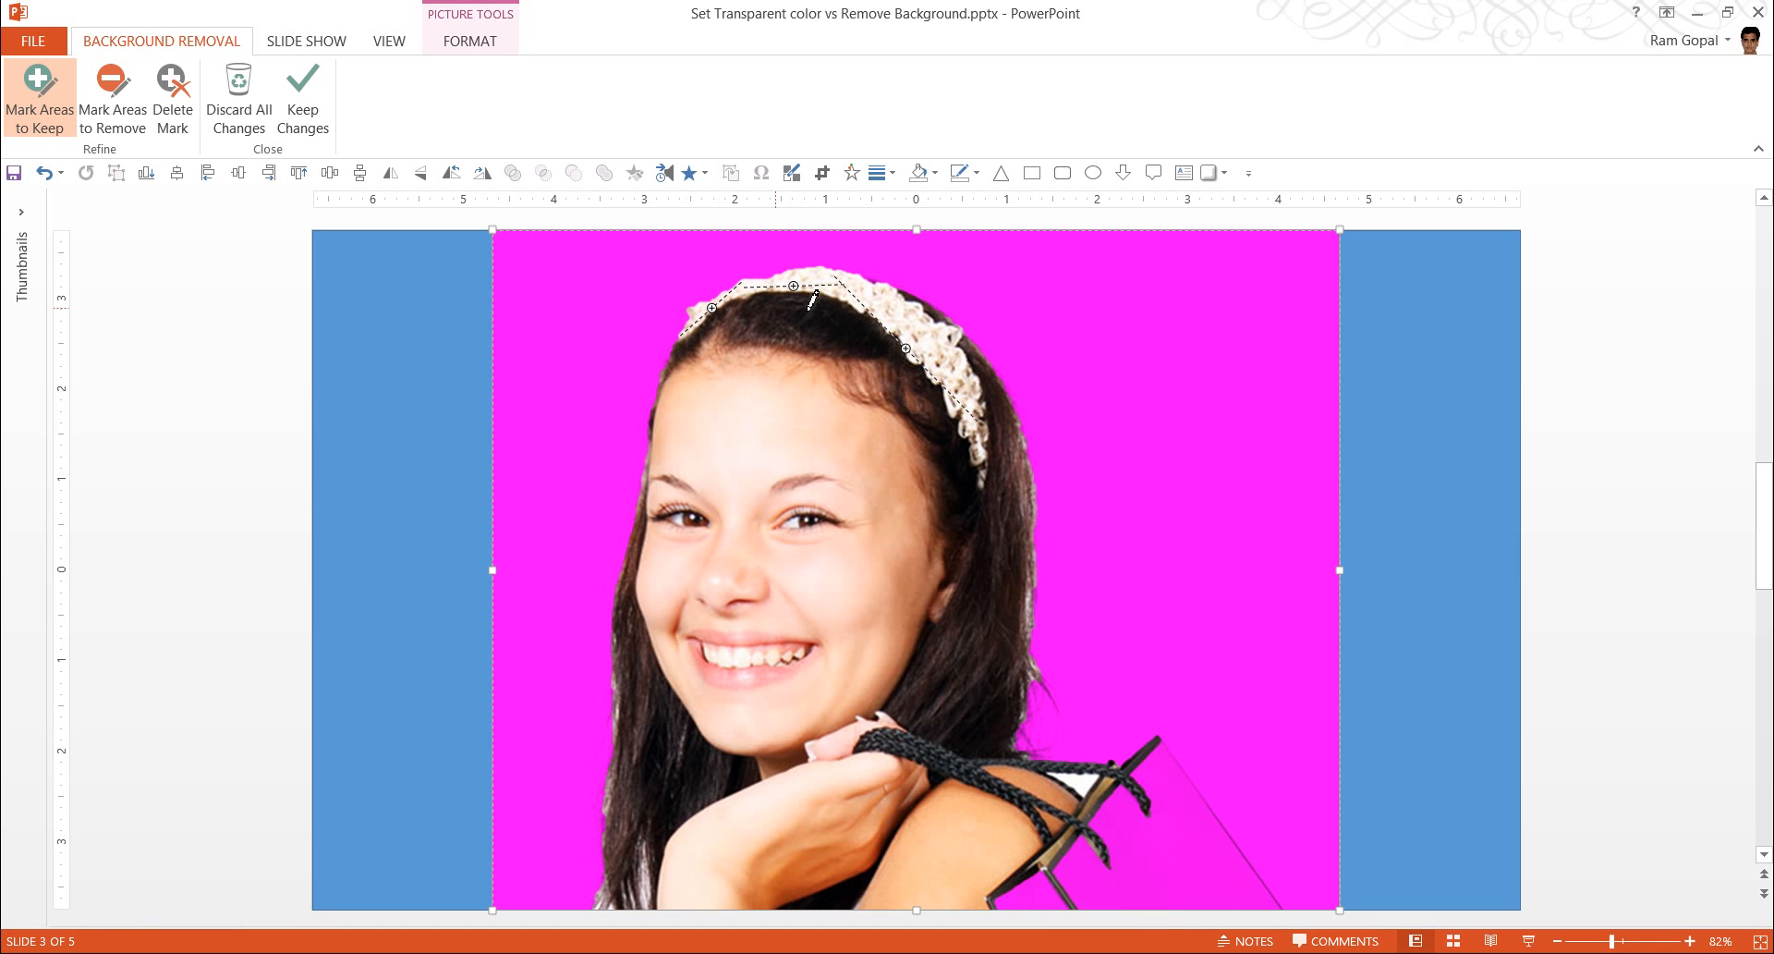
{"action": "mouse_move", "coordinate": [996, 627]}
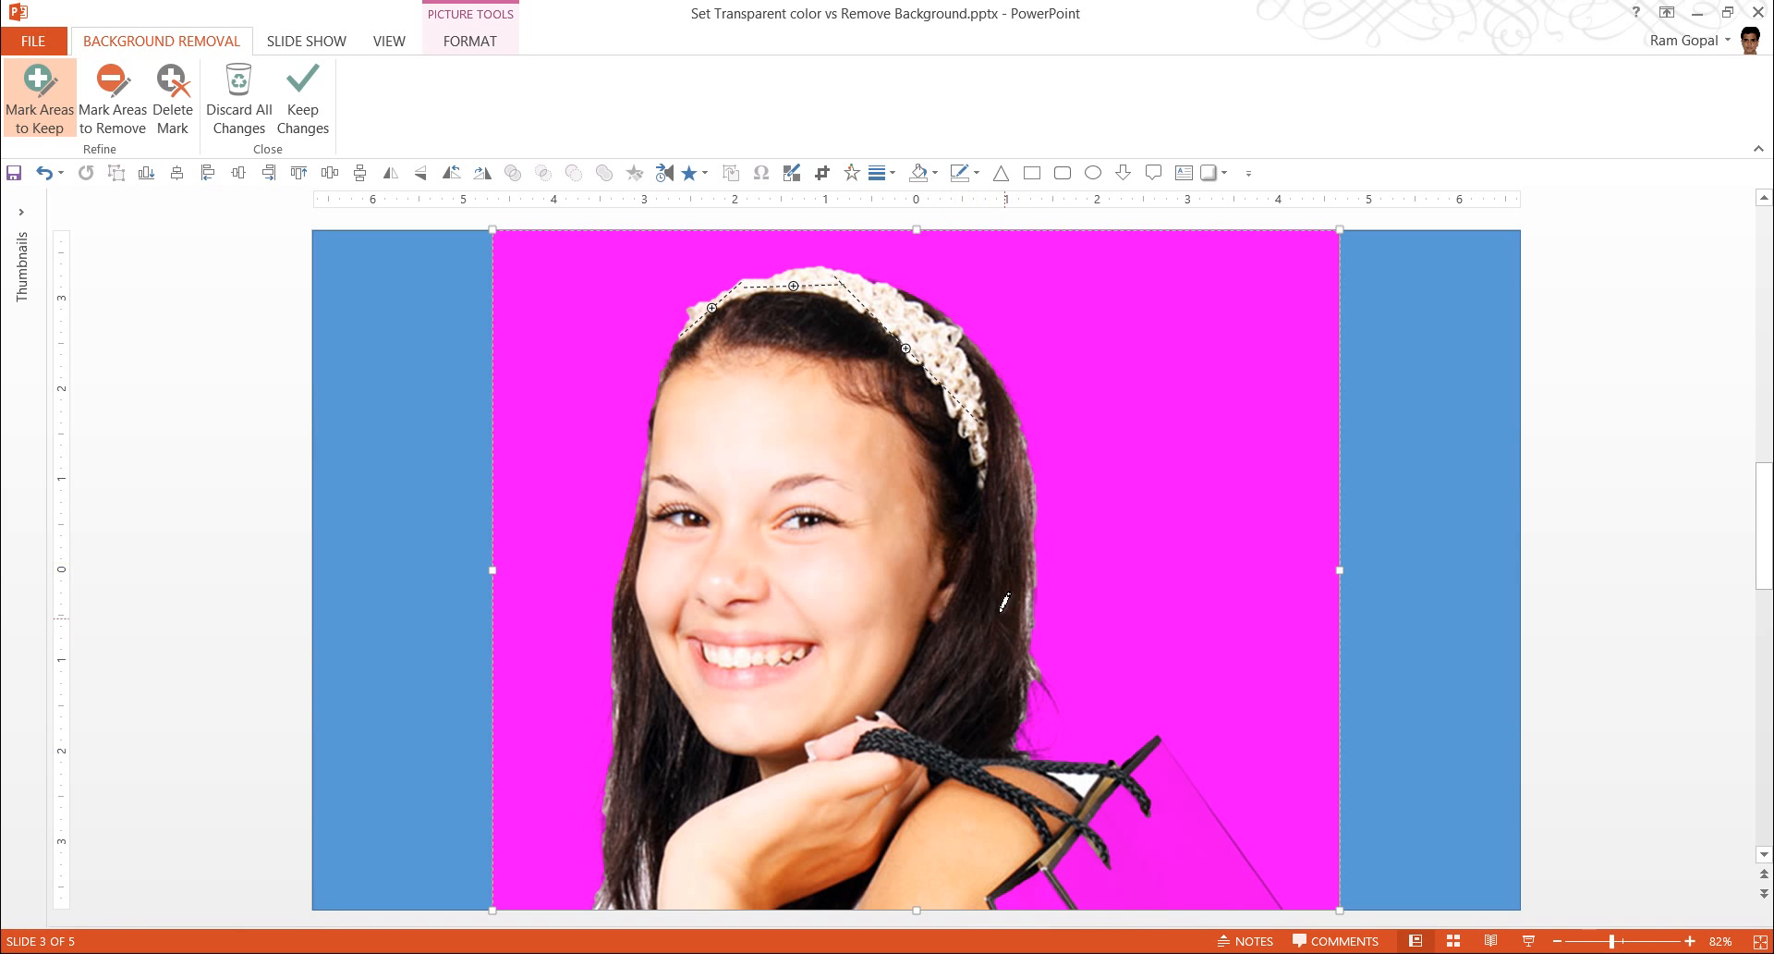
Step: Mark the headband and shopping bag as areas to keep, then apply
{"action": "left_click", "coordinate": [1160, 886]}
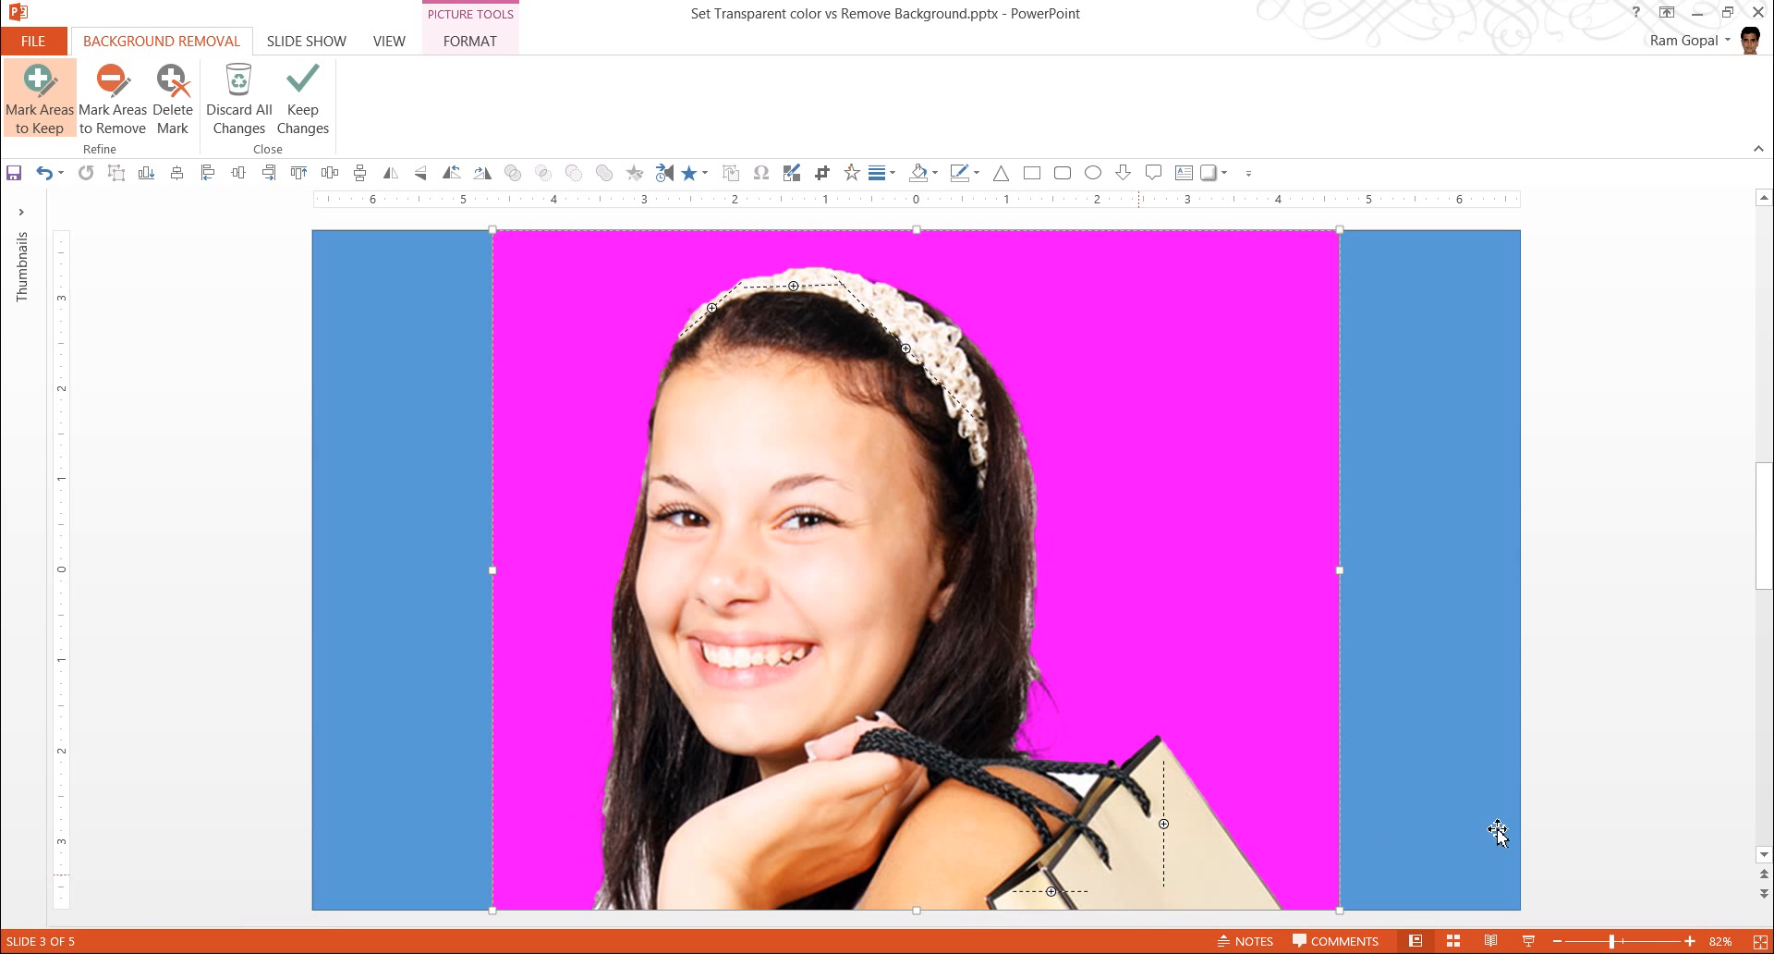
{"action": "mouse_move", "coordinate": [858, 723]}
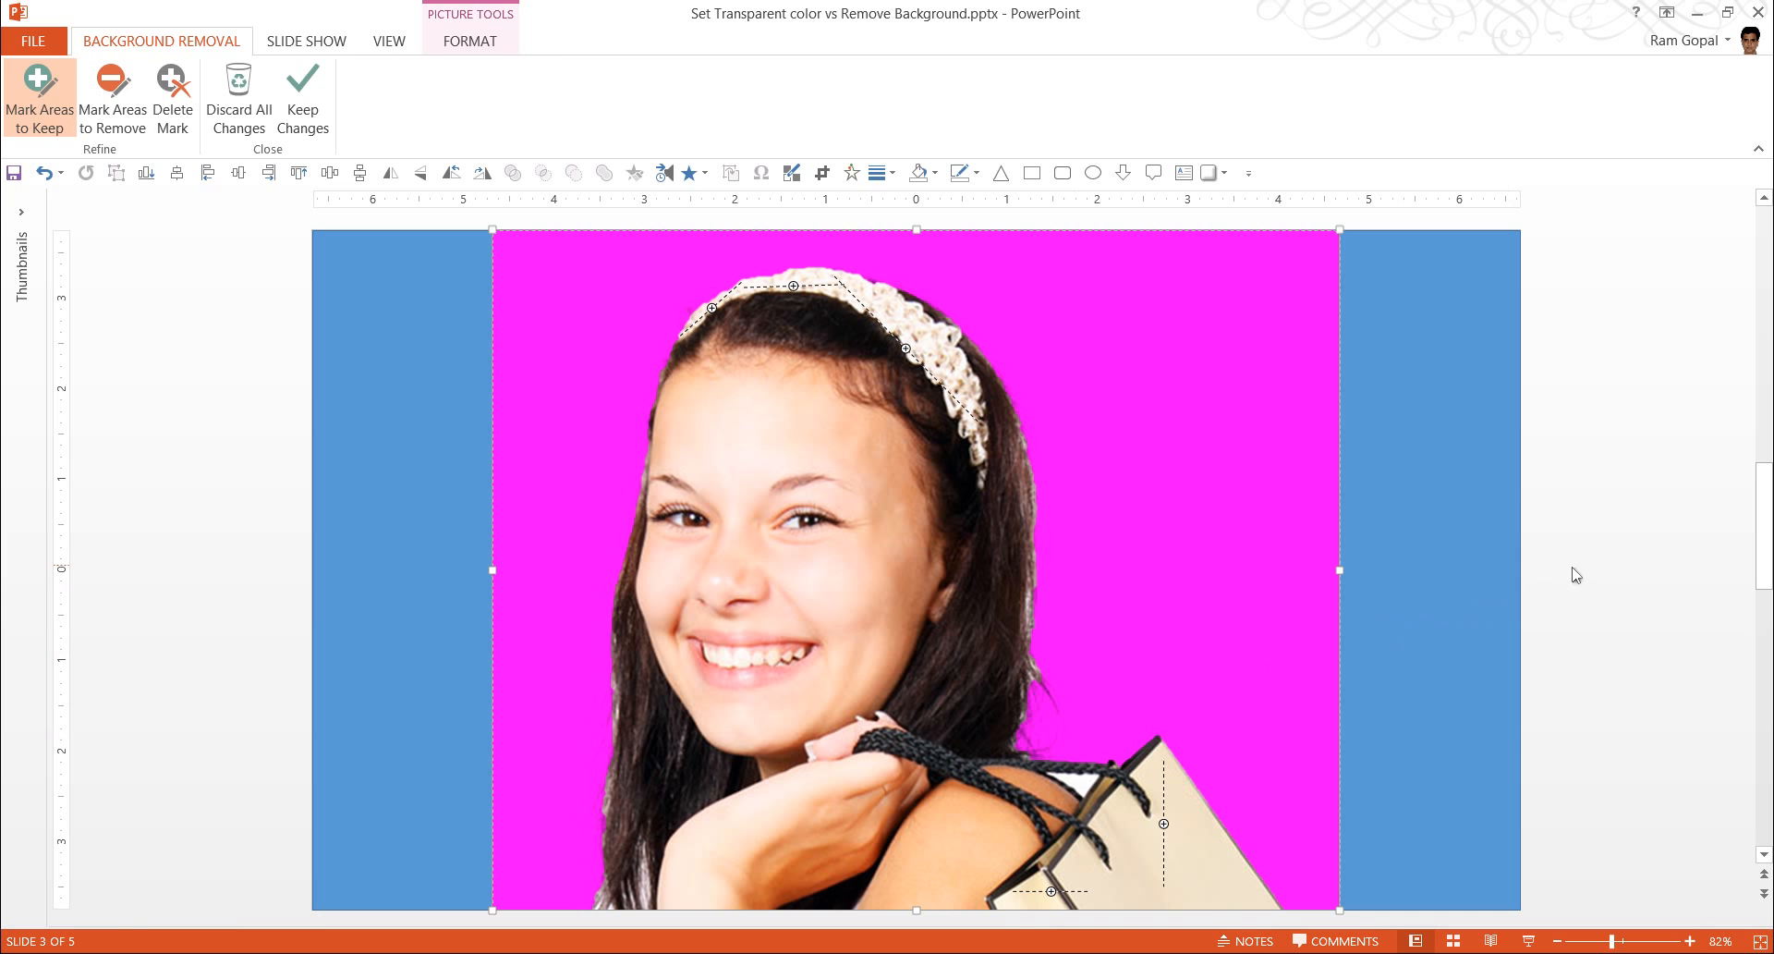
{"action": "left_click", "coordinate": [302, 96]}
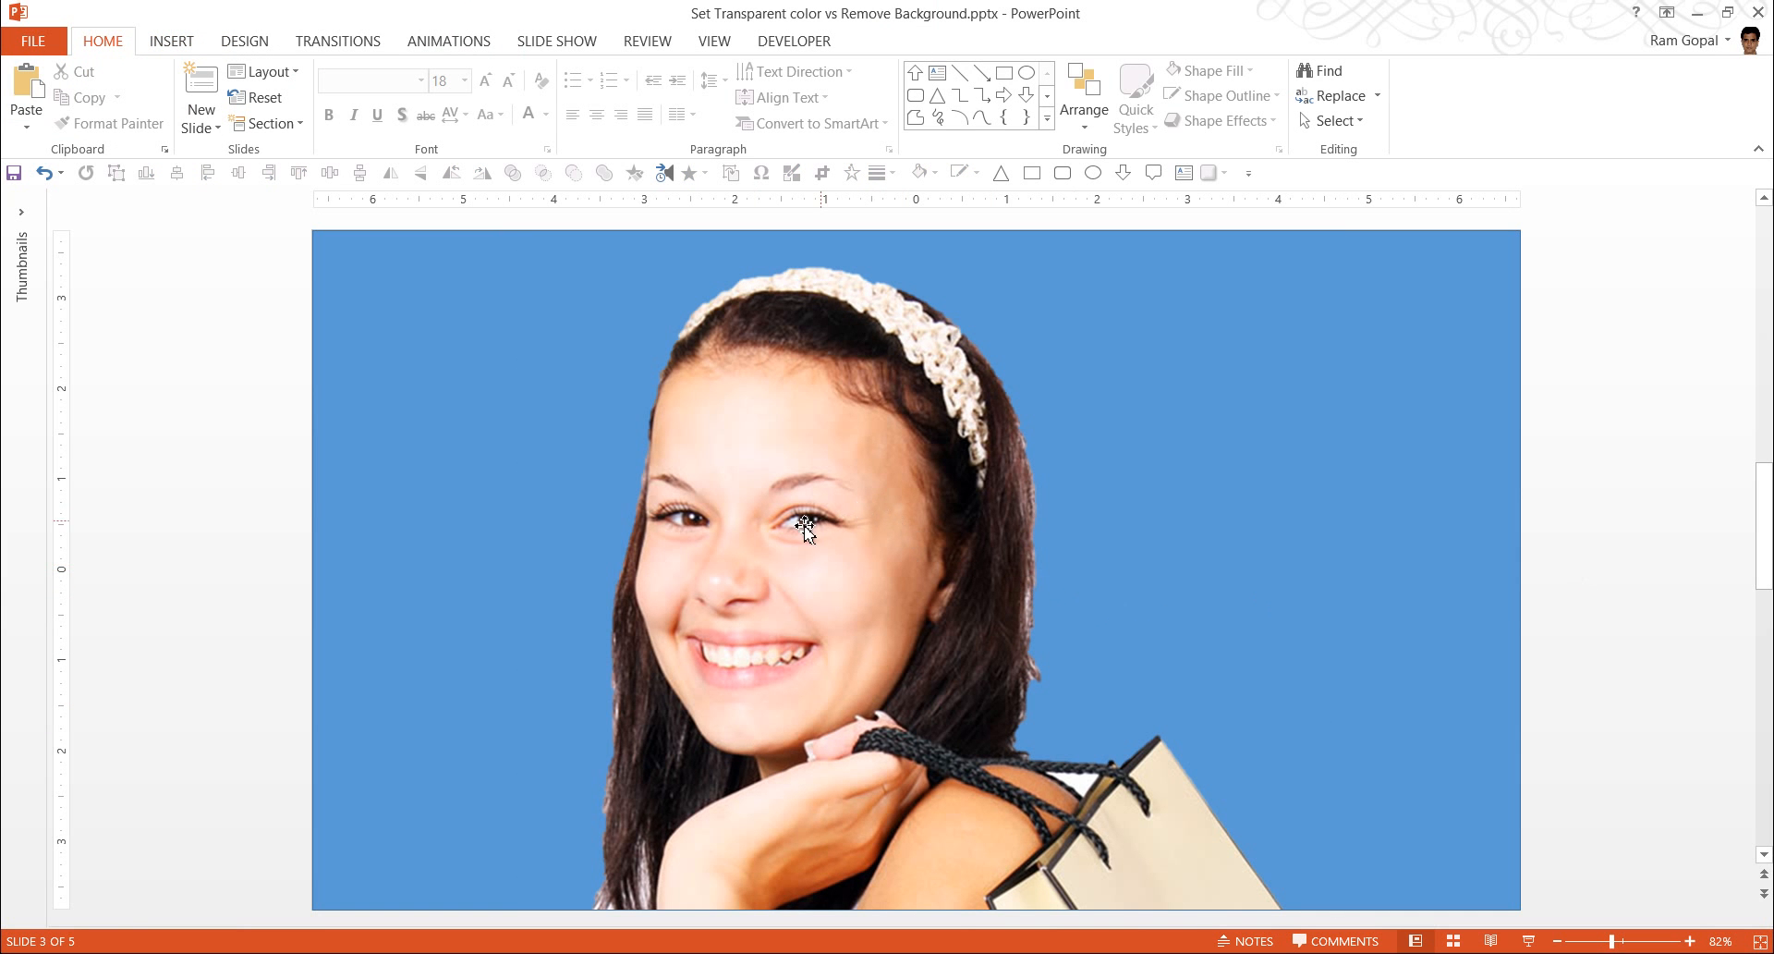
{"action": "mouse_move", "coordinate": [891, 739]}
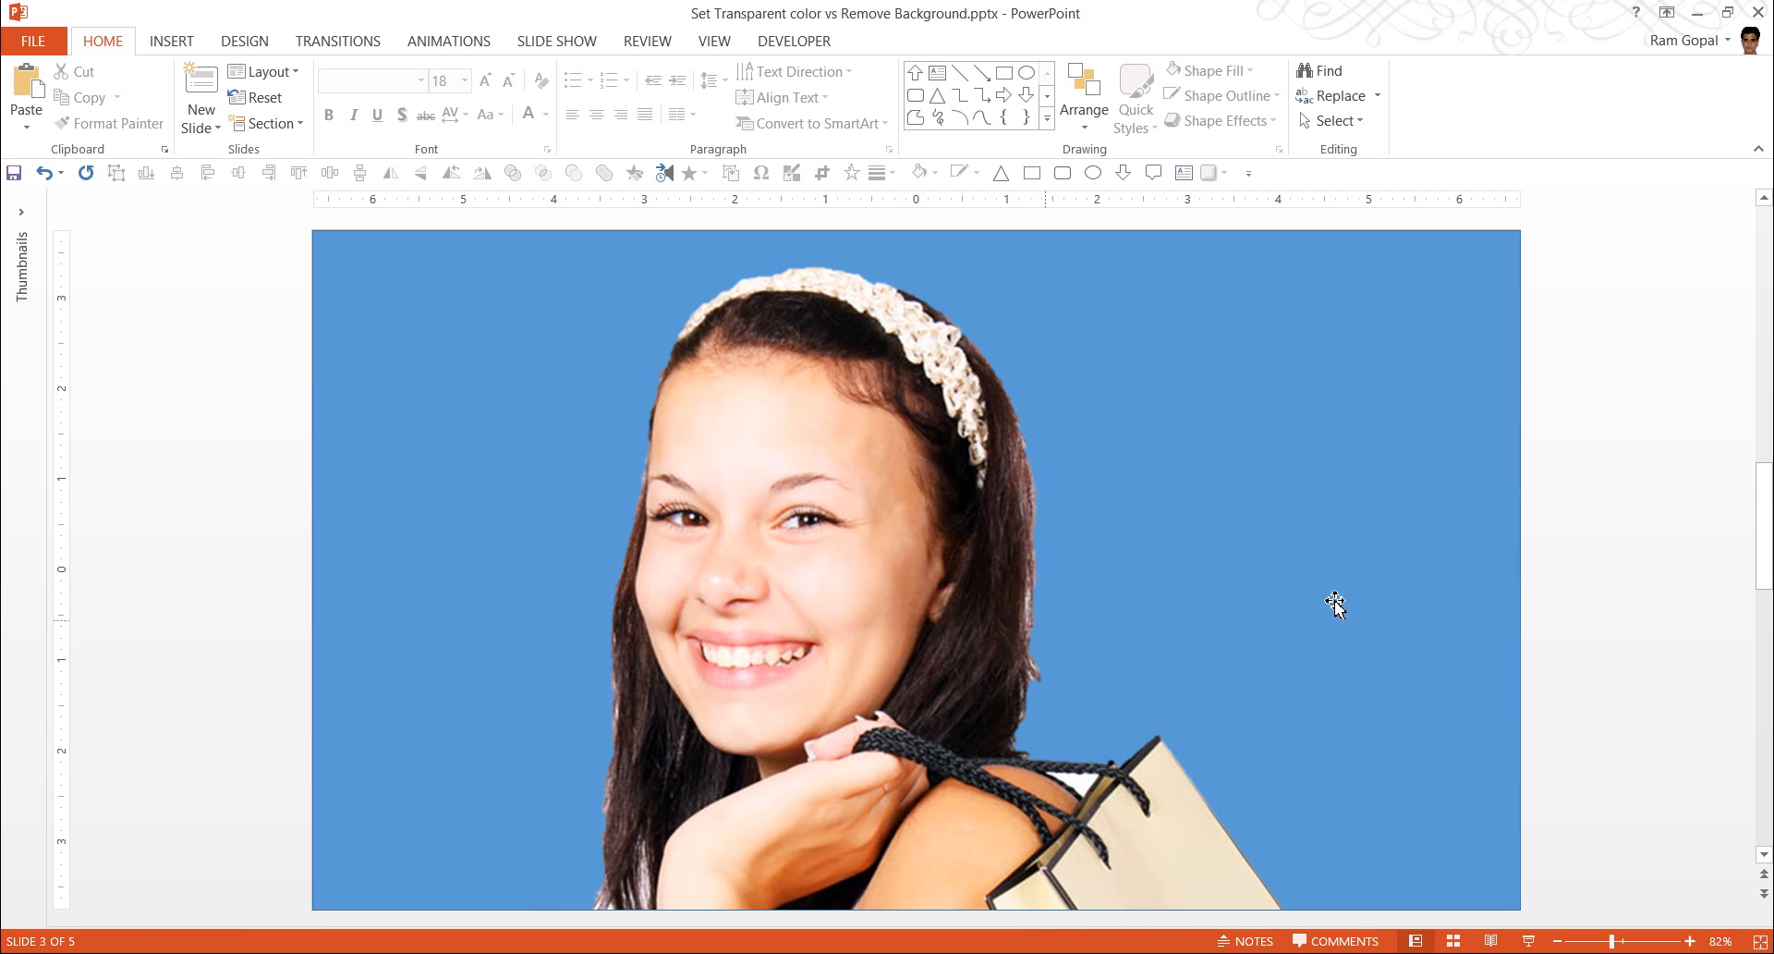
{"action": "mouse_move", "coordinate": [1578, 591]}
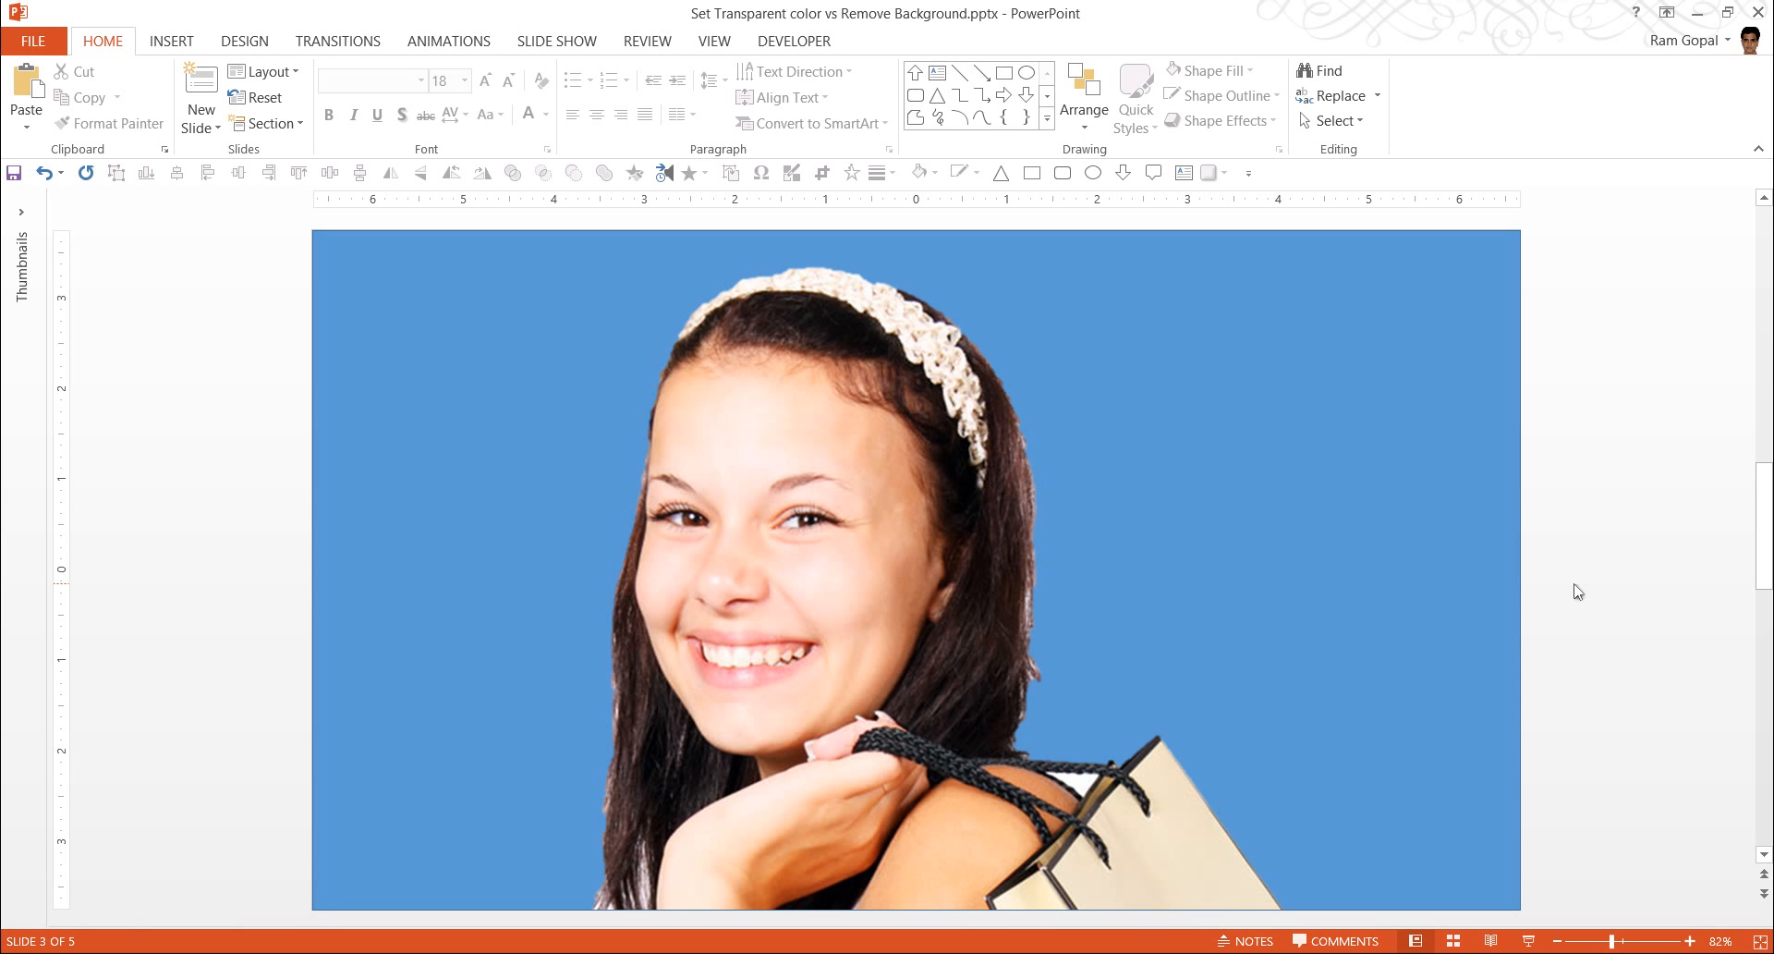
{"action": "mouse_move", "coordinate": [1488, 571]}
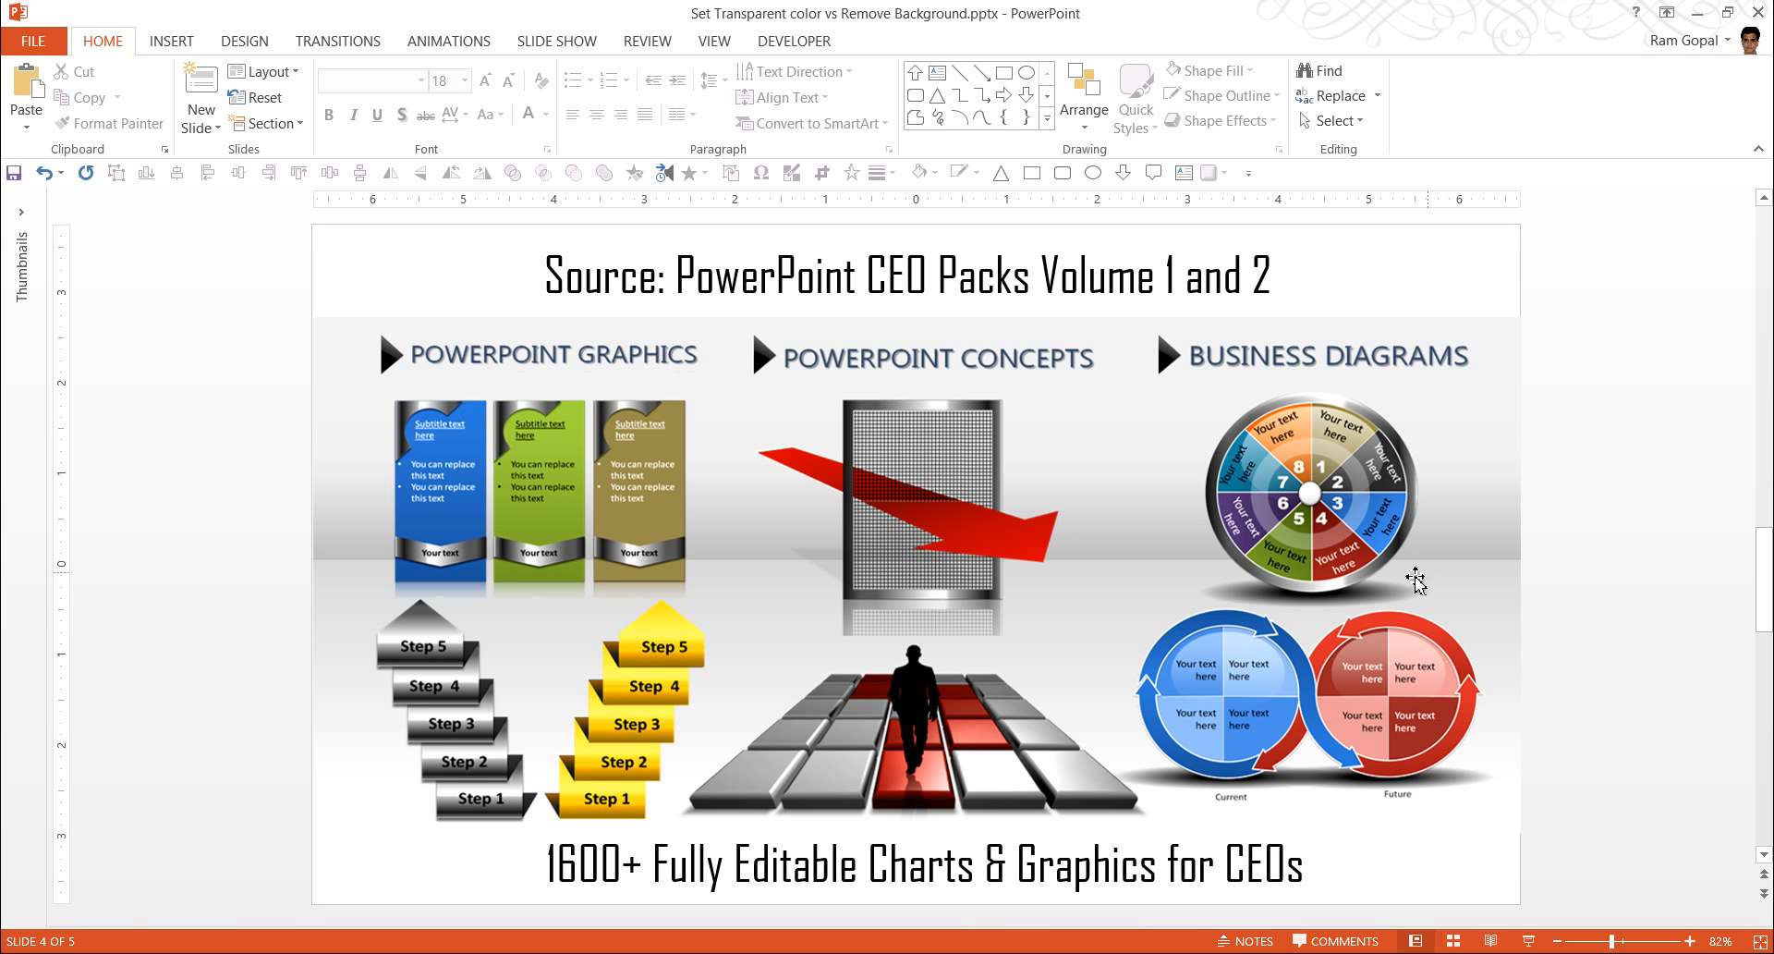
{"action": "mouse_move", "coordinate": [878, 764]}
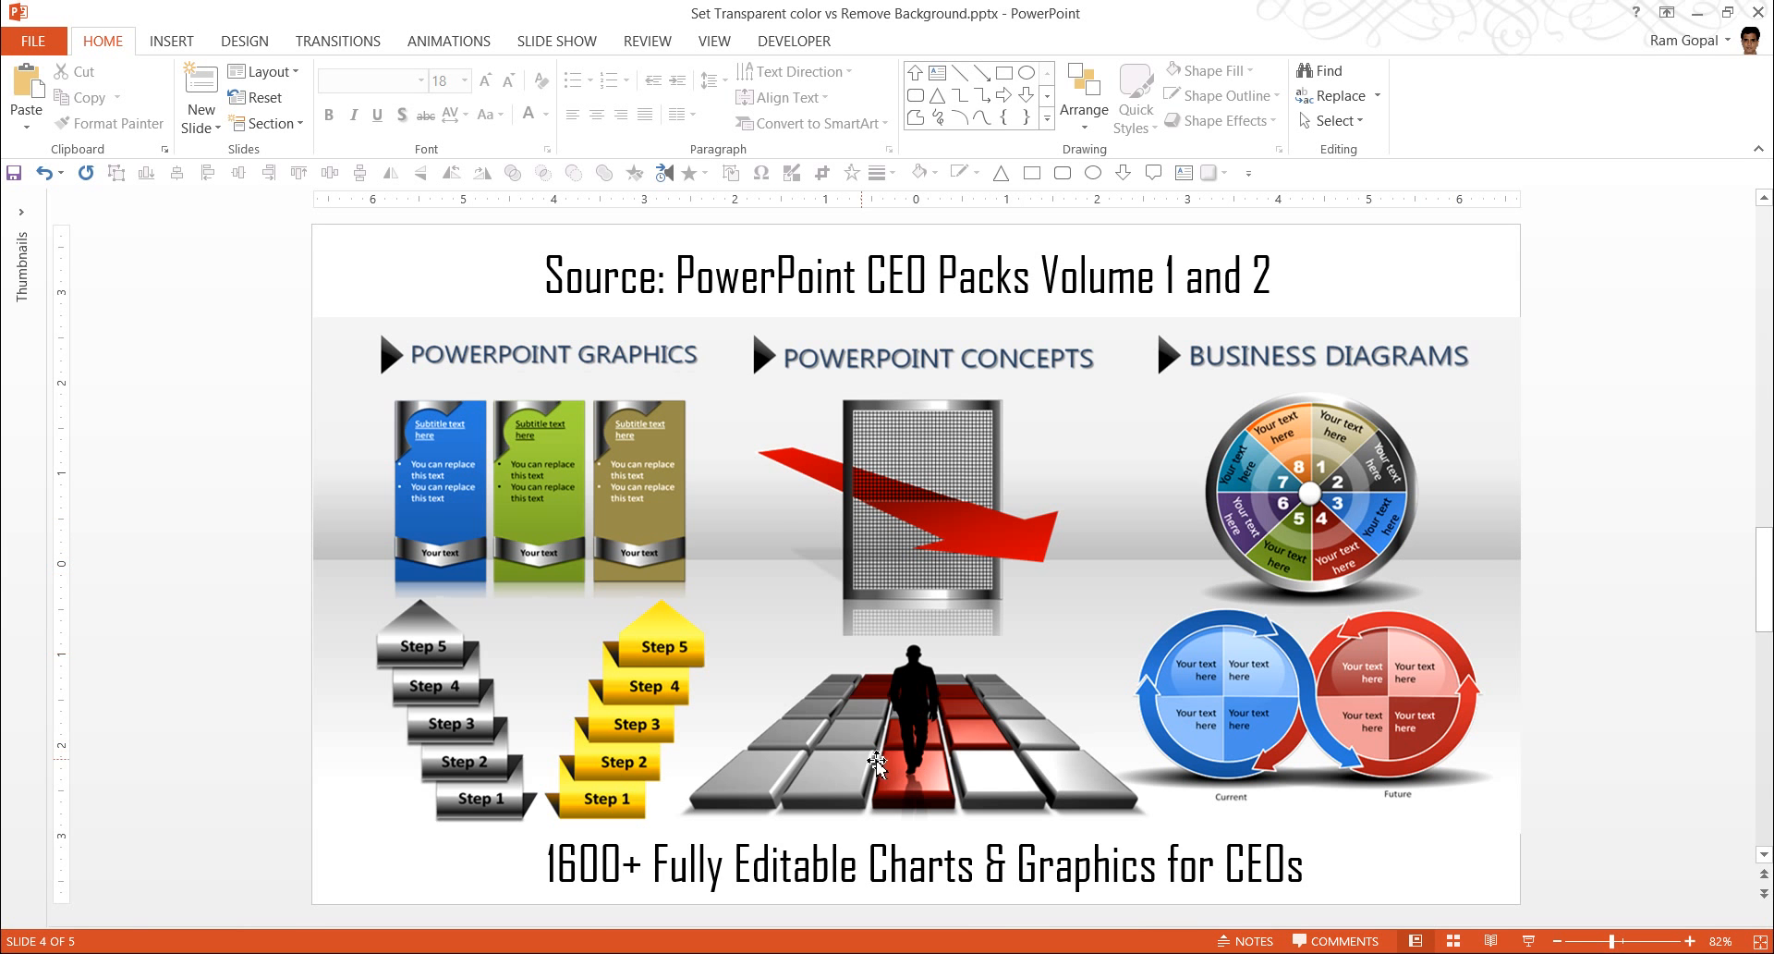
{"action": "mouse_move", "coordinate": [850, 912]}
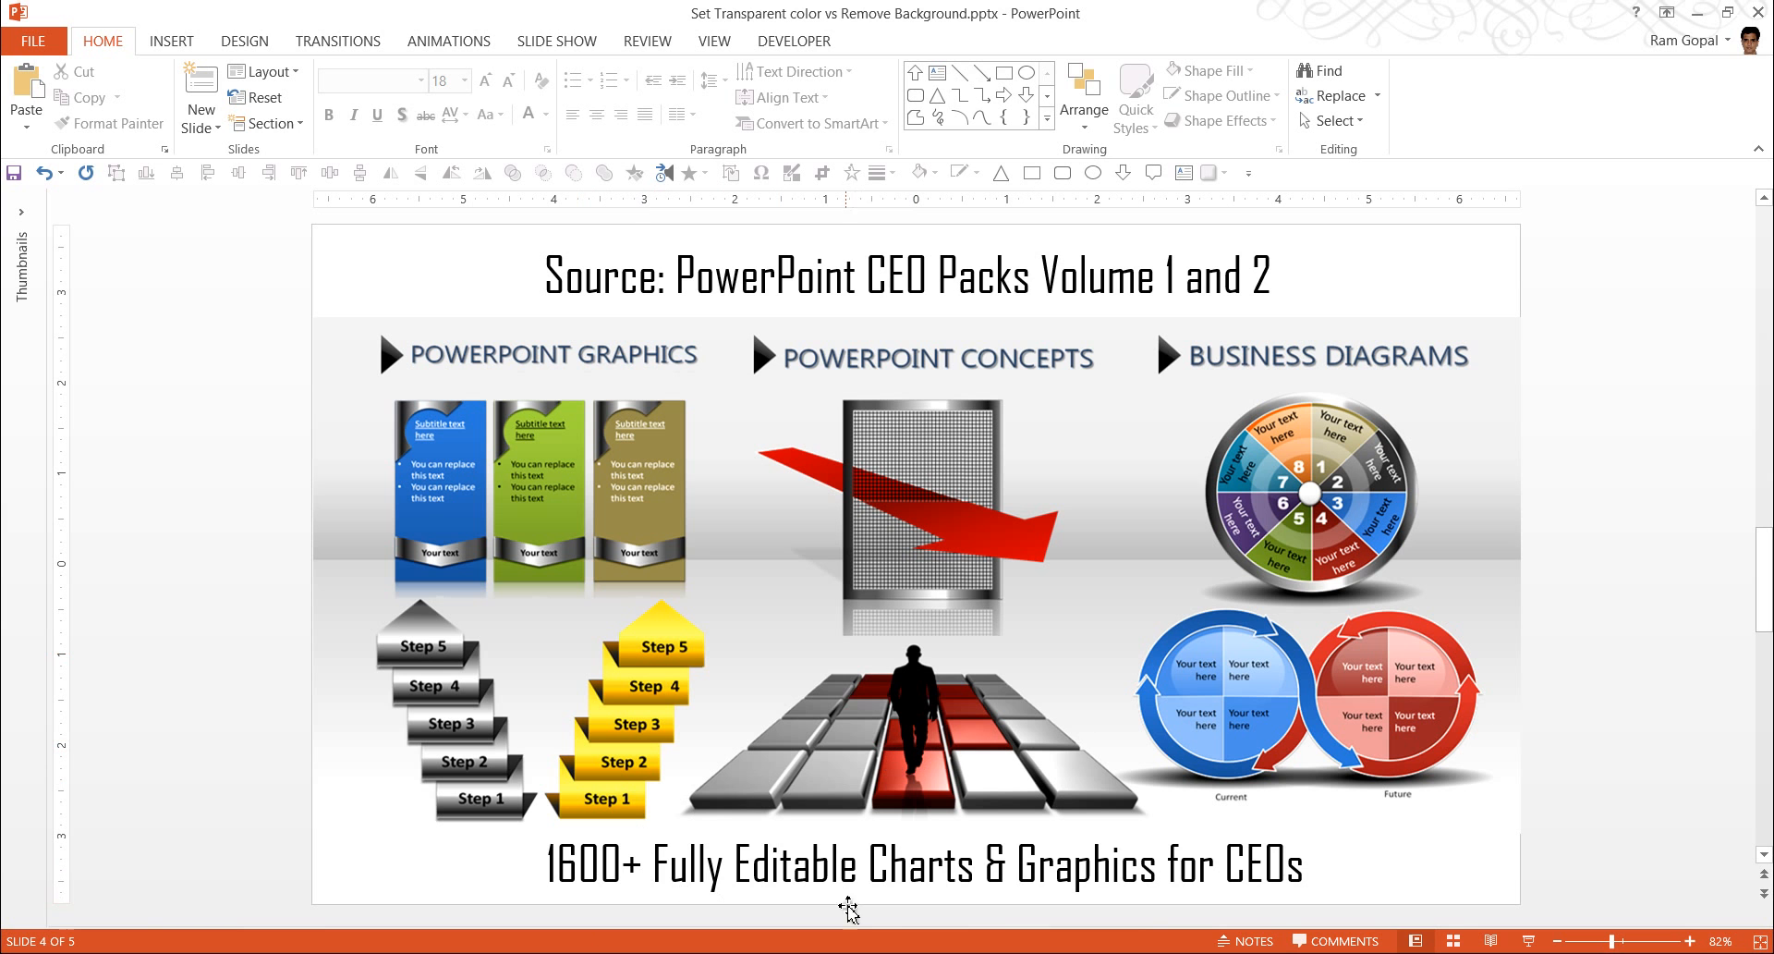
{"action": "mouse_move", "coordinate": [1139, 907]}
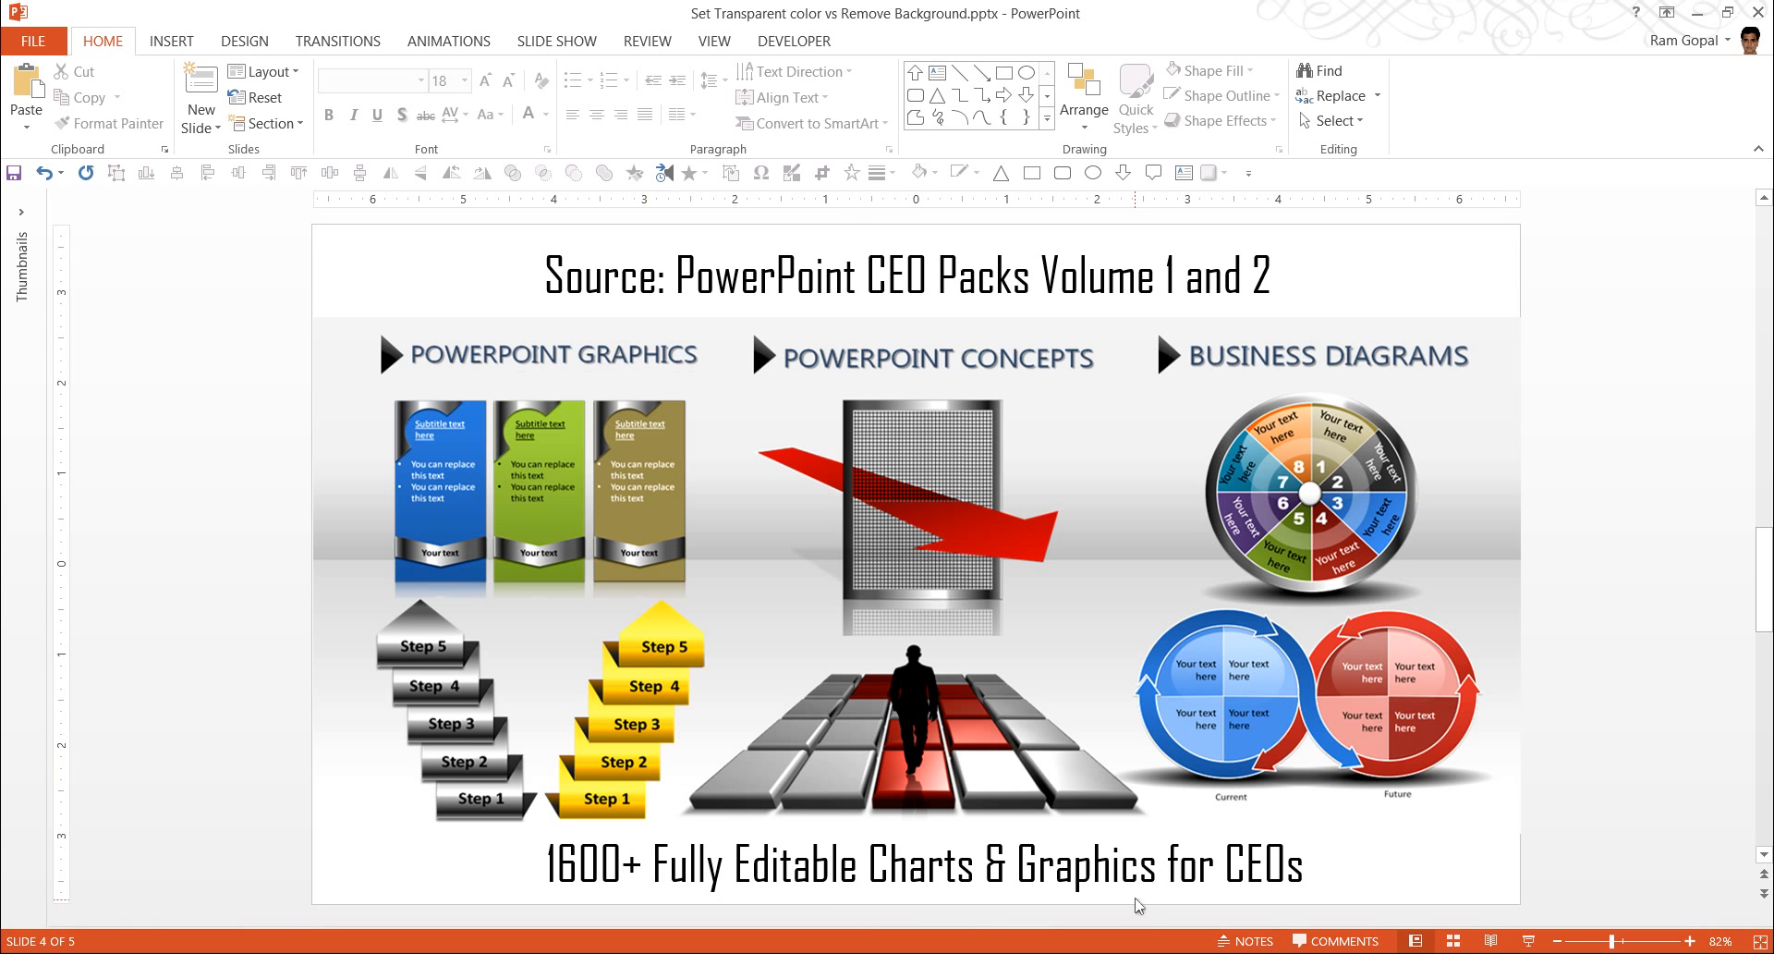
{"action": "mouse_move", "coordinate": [1606, 632]}
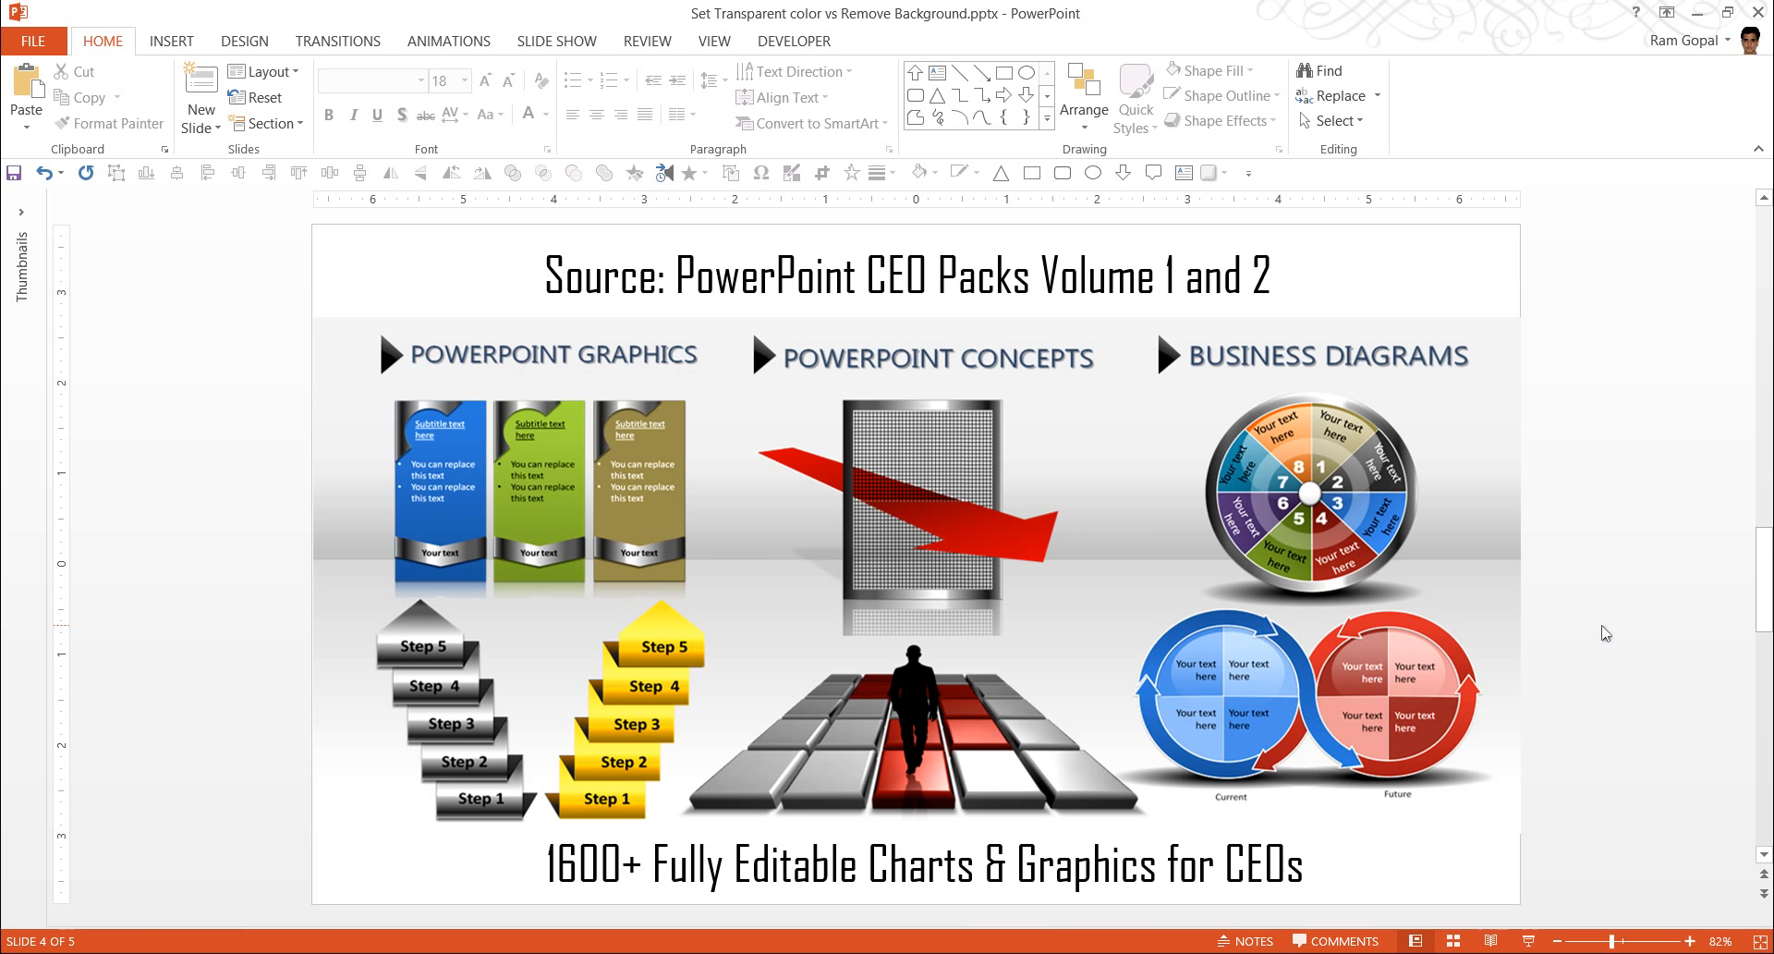
{"action": "mouse_move", "coordinate": [624, 420]}
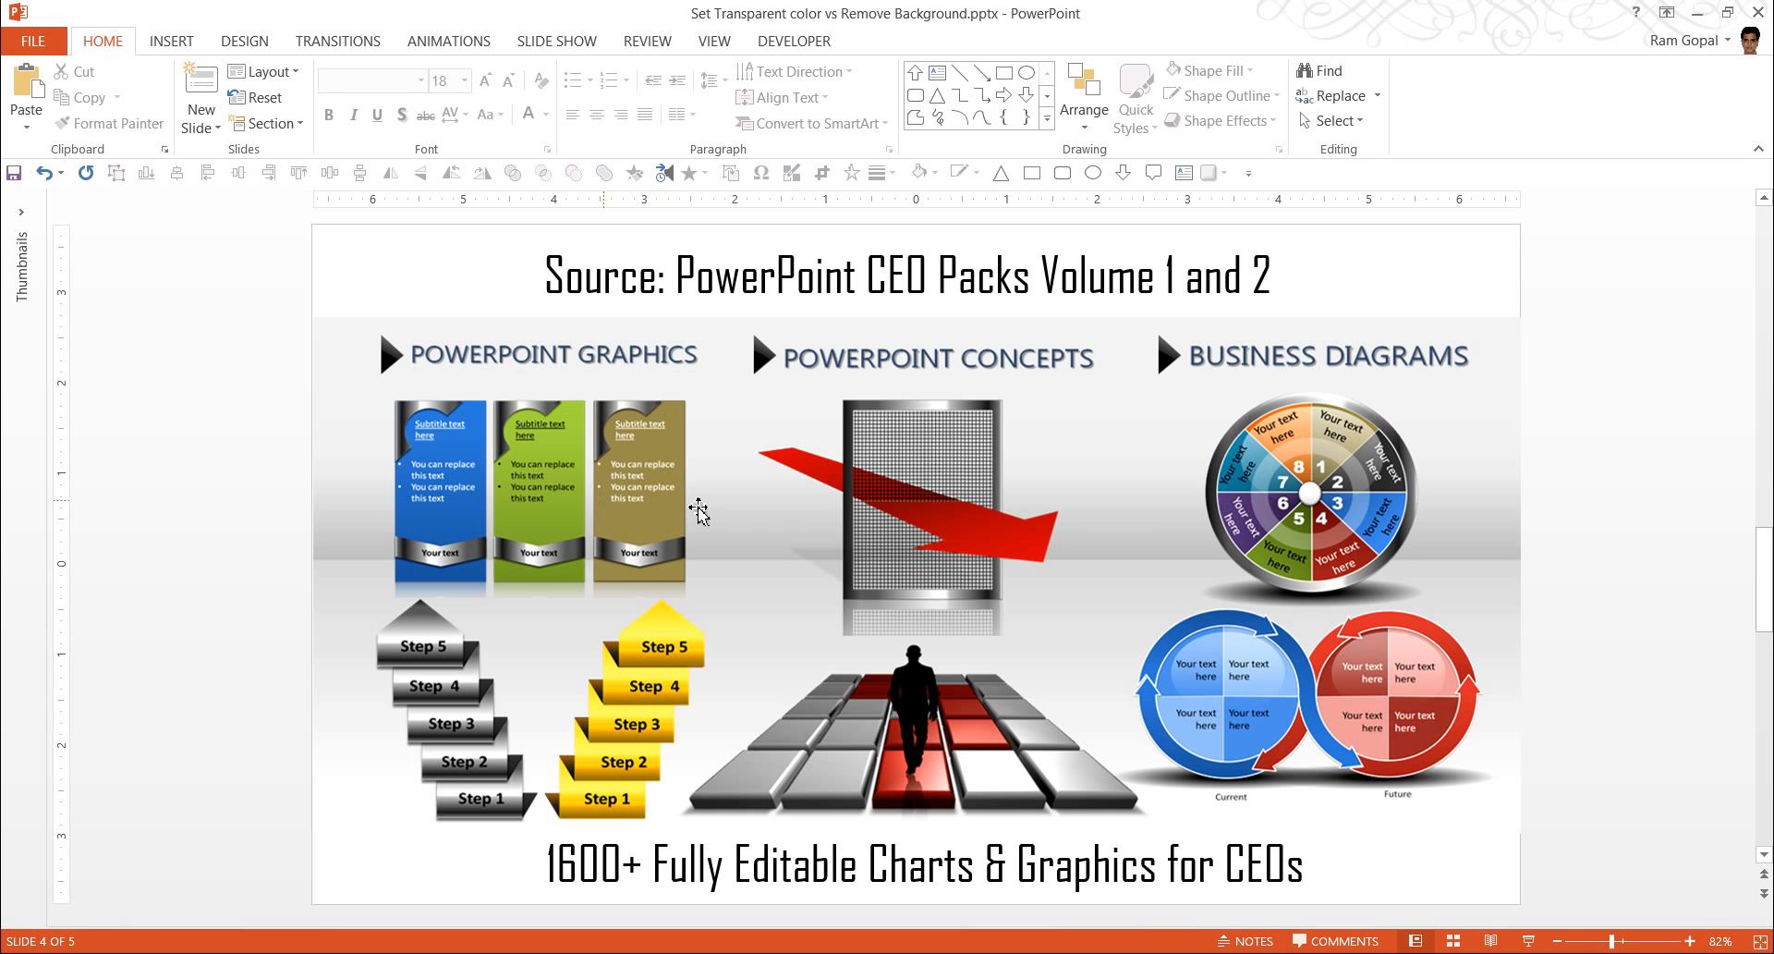
{"action": "mouse_move", "coordinate": [897, 720]}
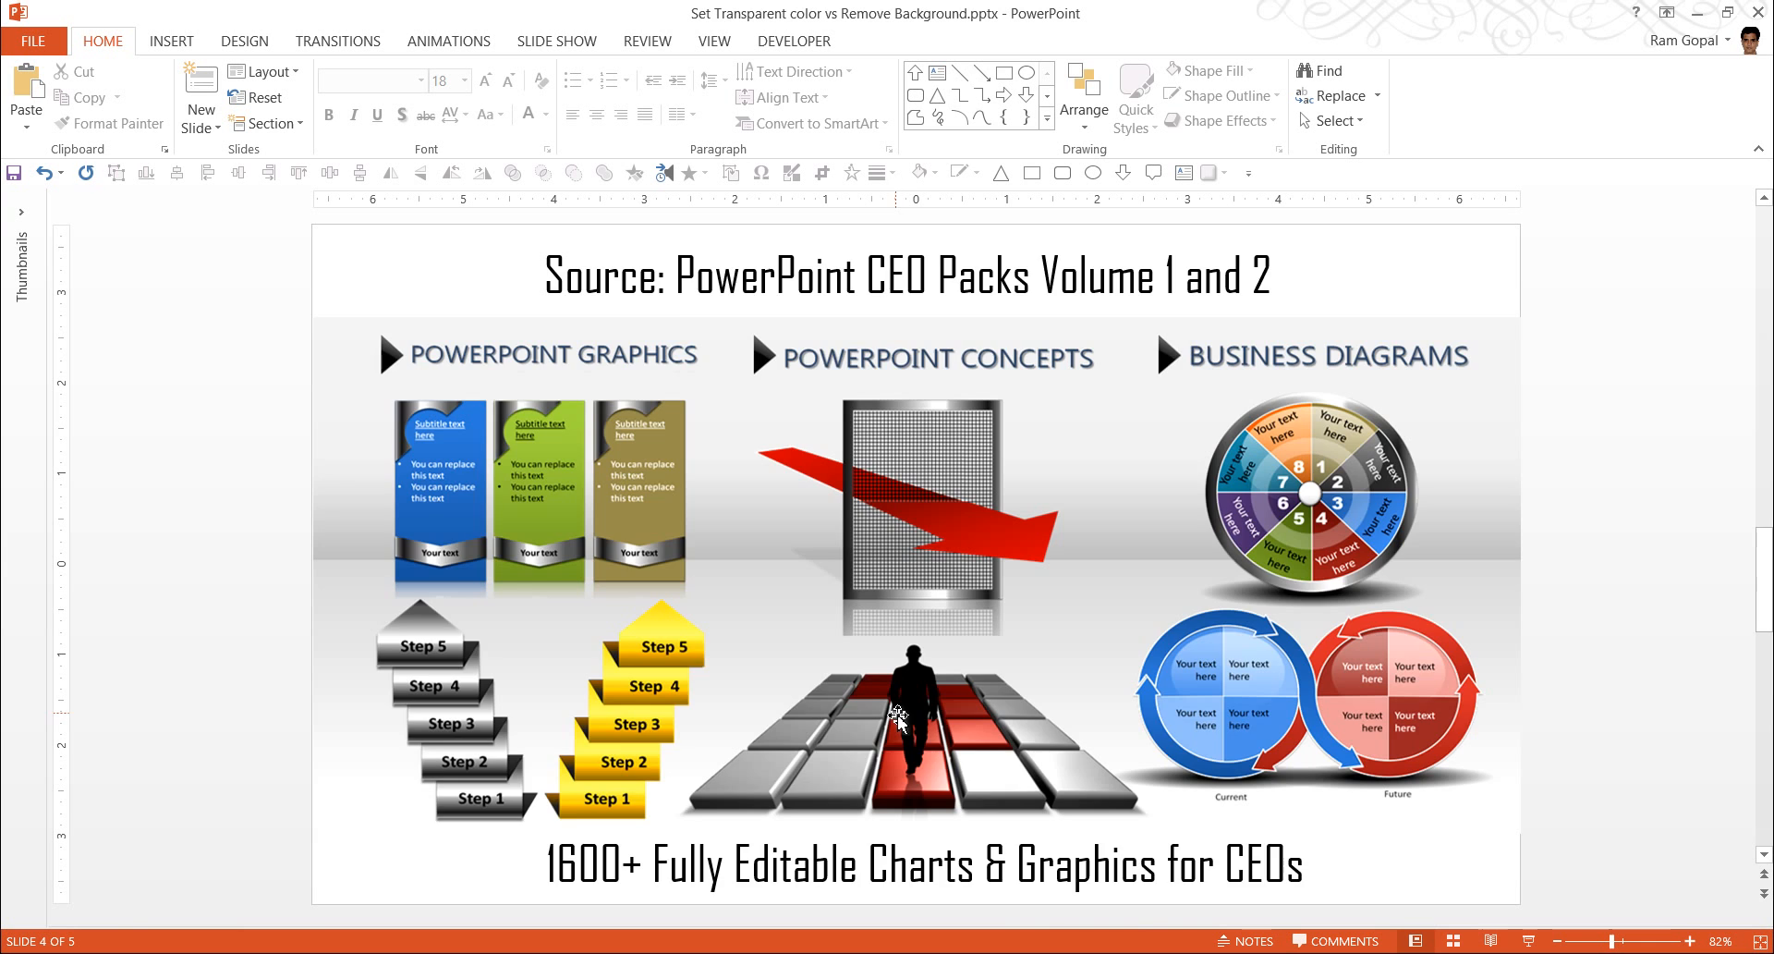
Step: Scroll down to slide 5, the Presentation-Process.com closing slide
{"action": "scroll", "scroll_direction": "down", "scroll_amount": 3}
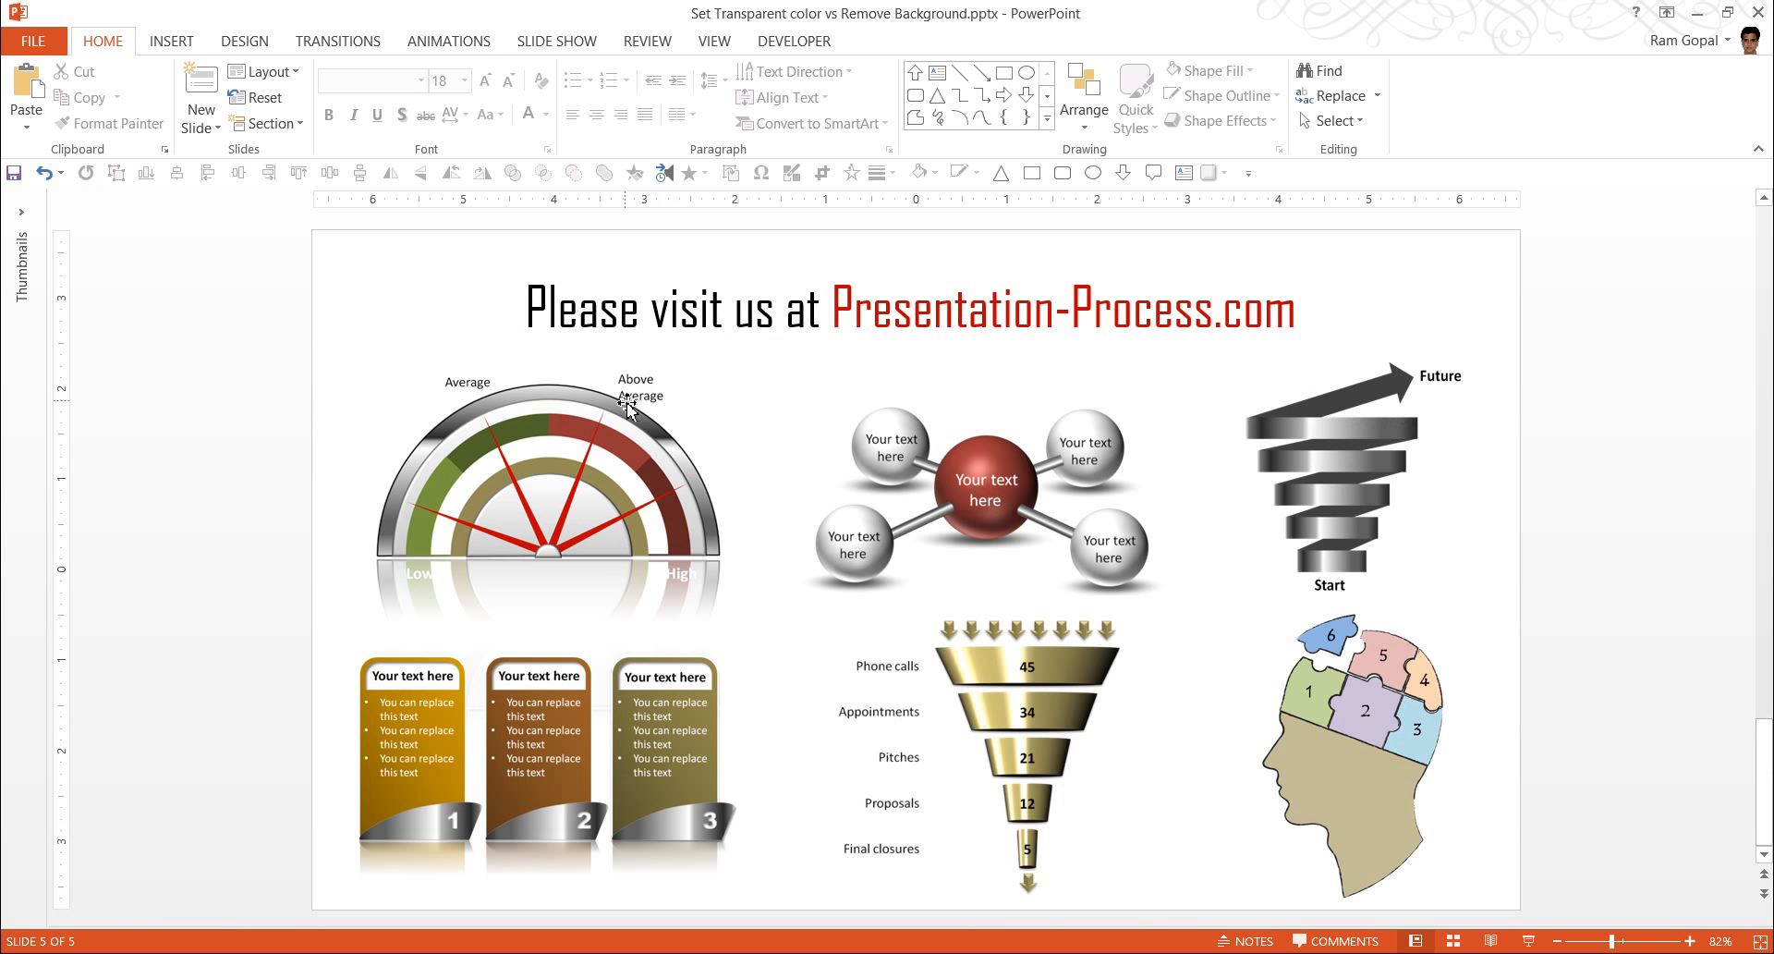
{"action": "mouse_move", "coordinate": [701, 523]}
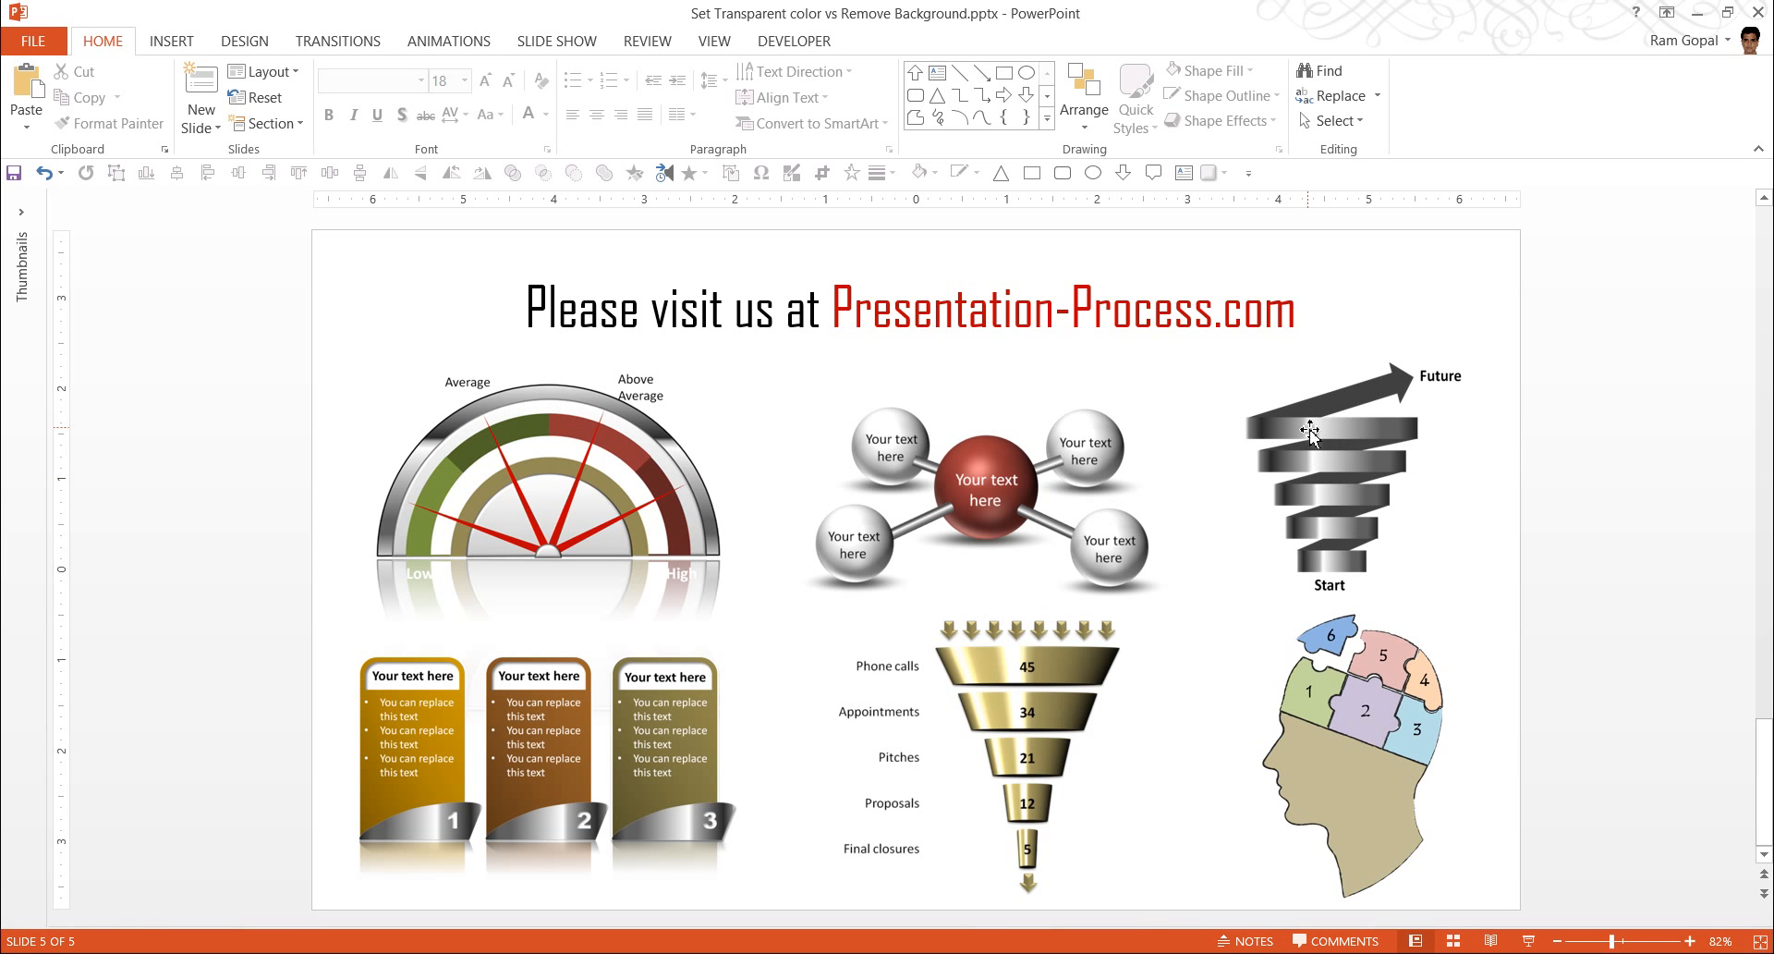
{"action": "mouse_move", "coordinate": [1637, 423]}
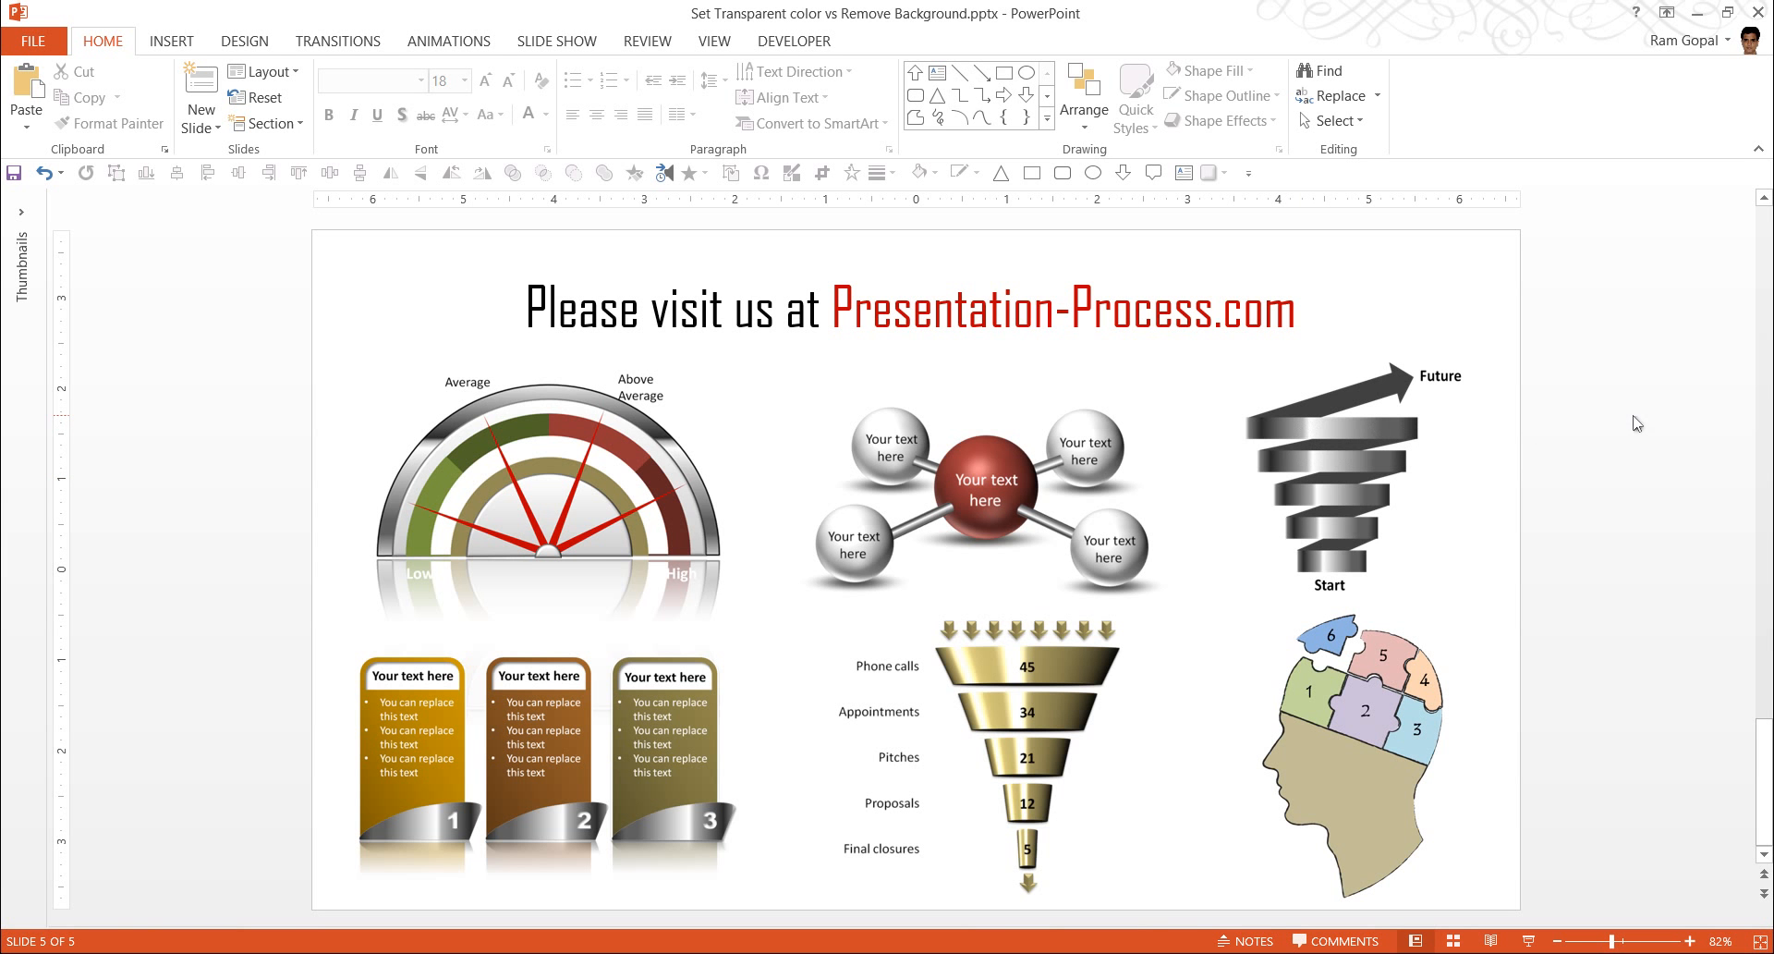